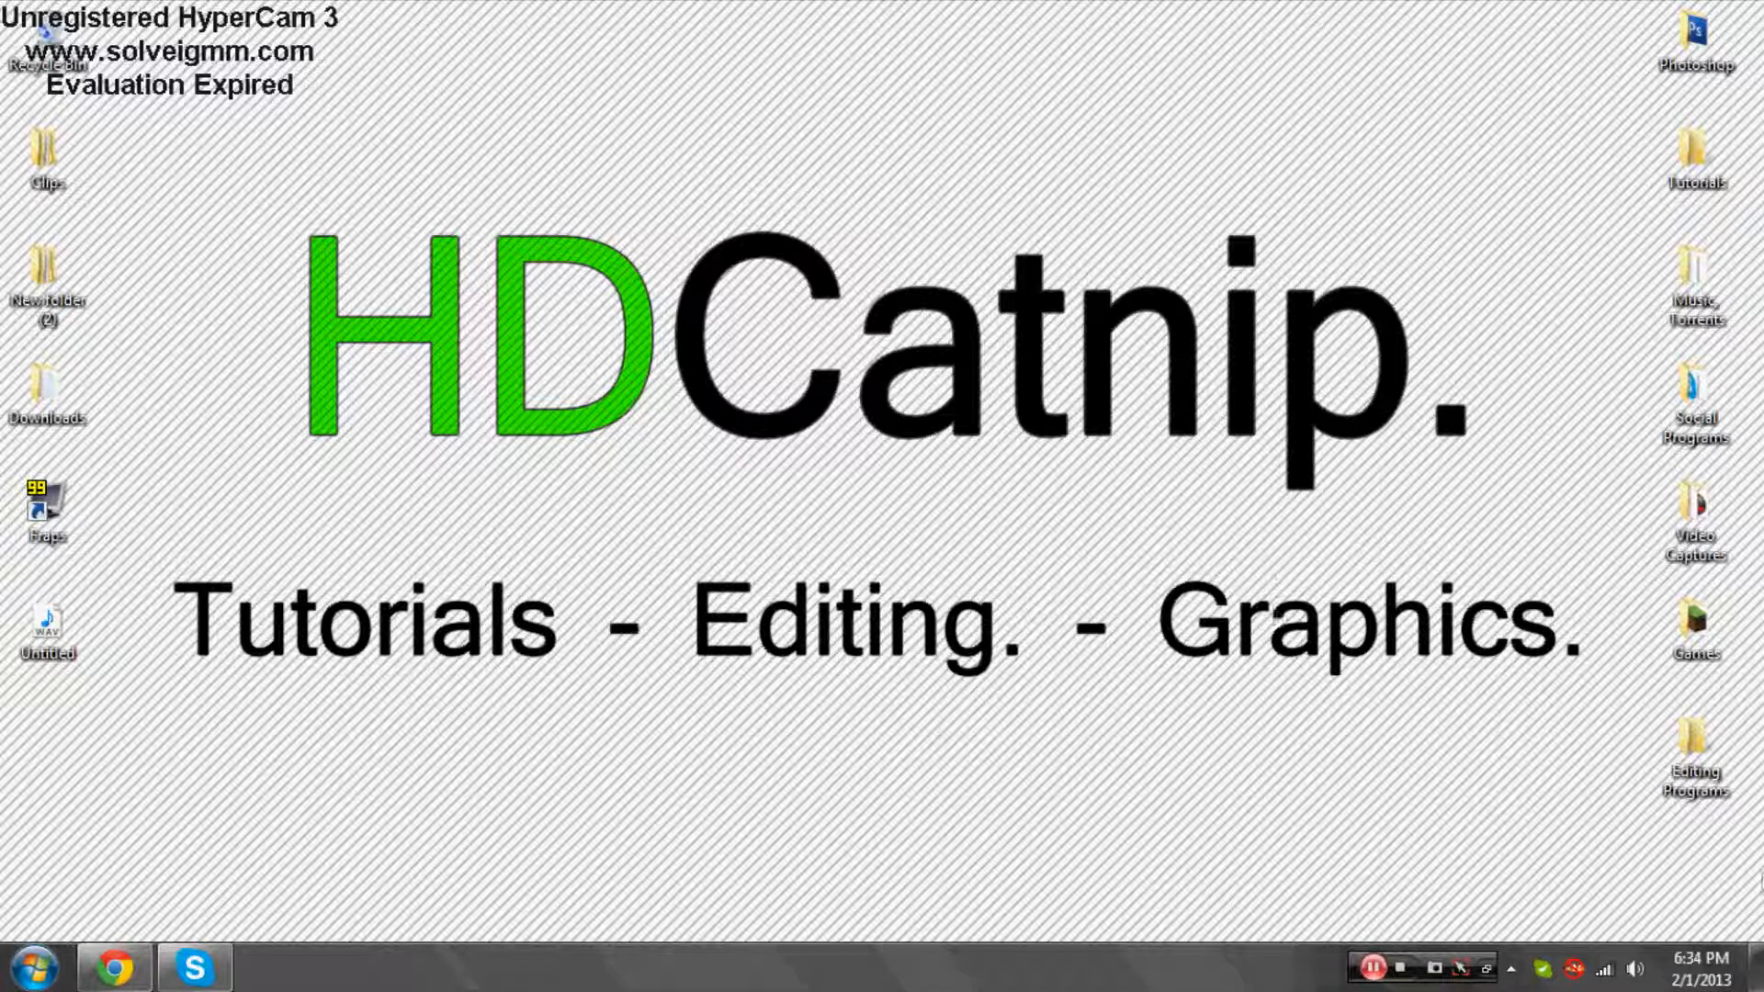
mouse_move(1666, 608)
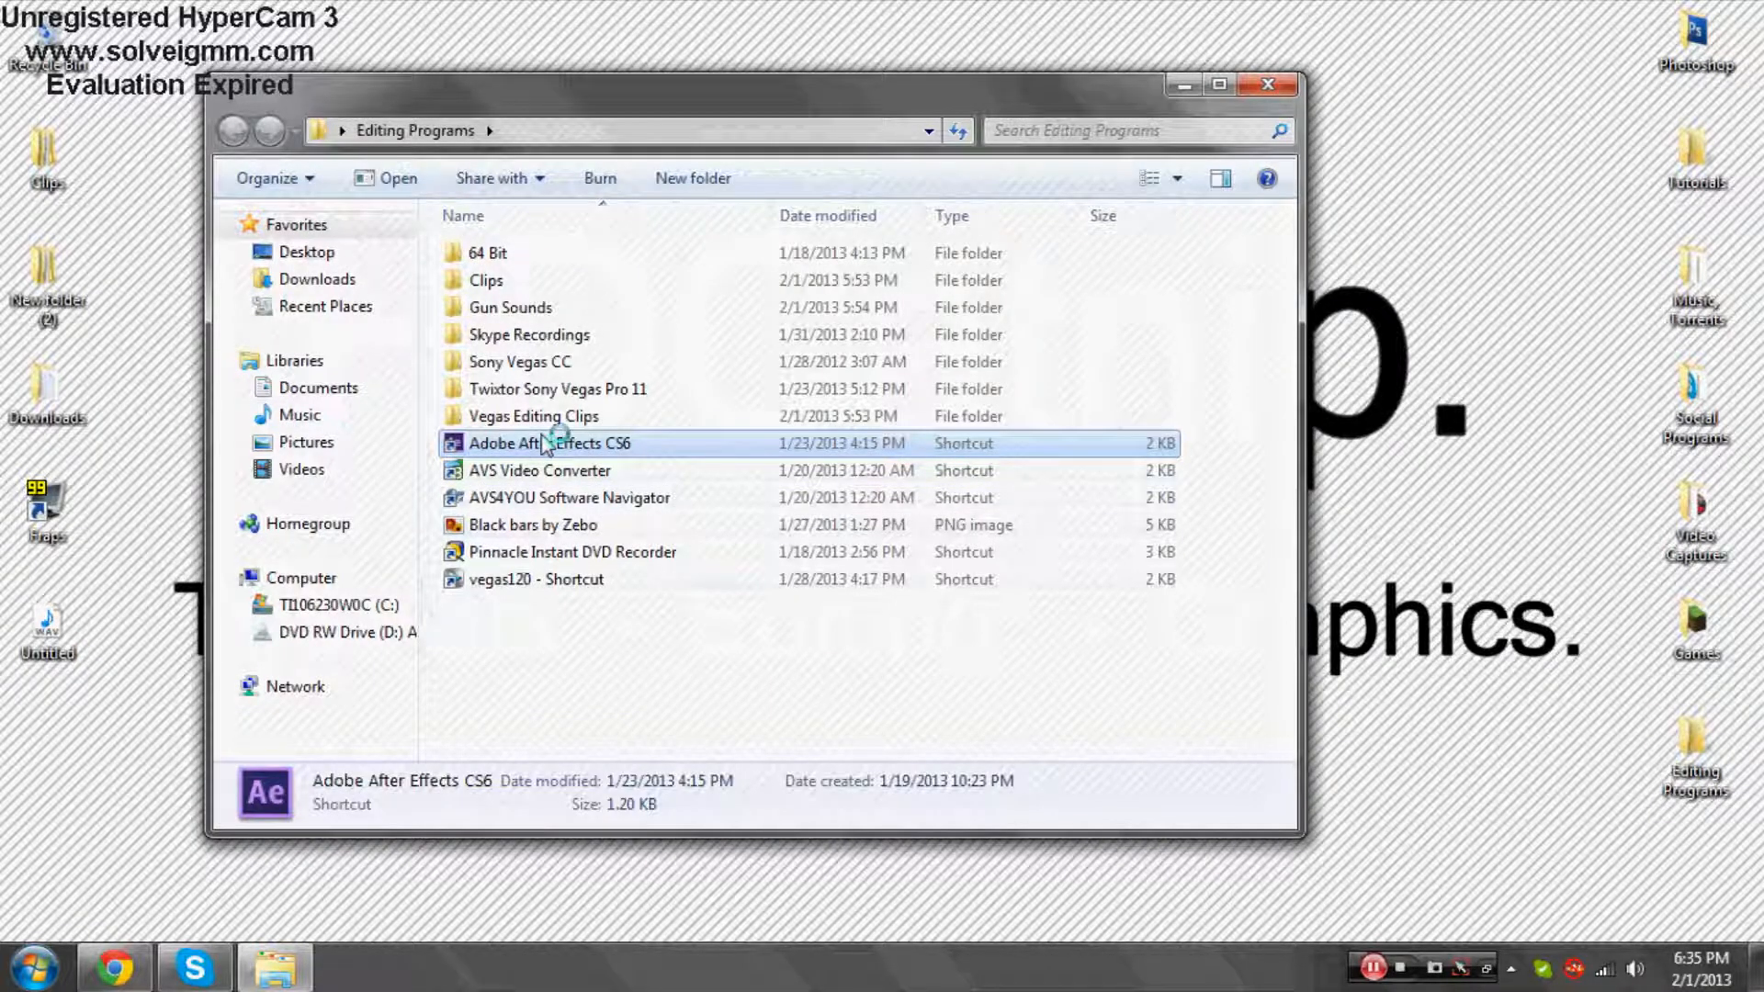
Launch Adobe After Effects CS6 from its shortcut into an empty untitled project.
double_click(534, 443)
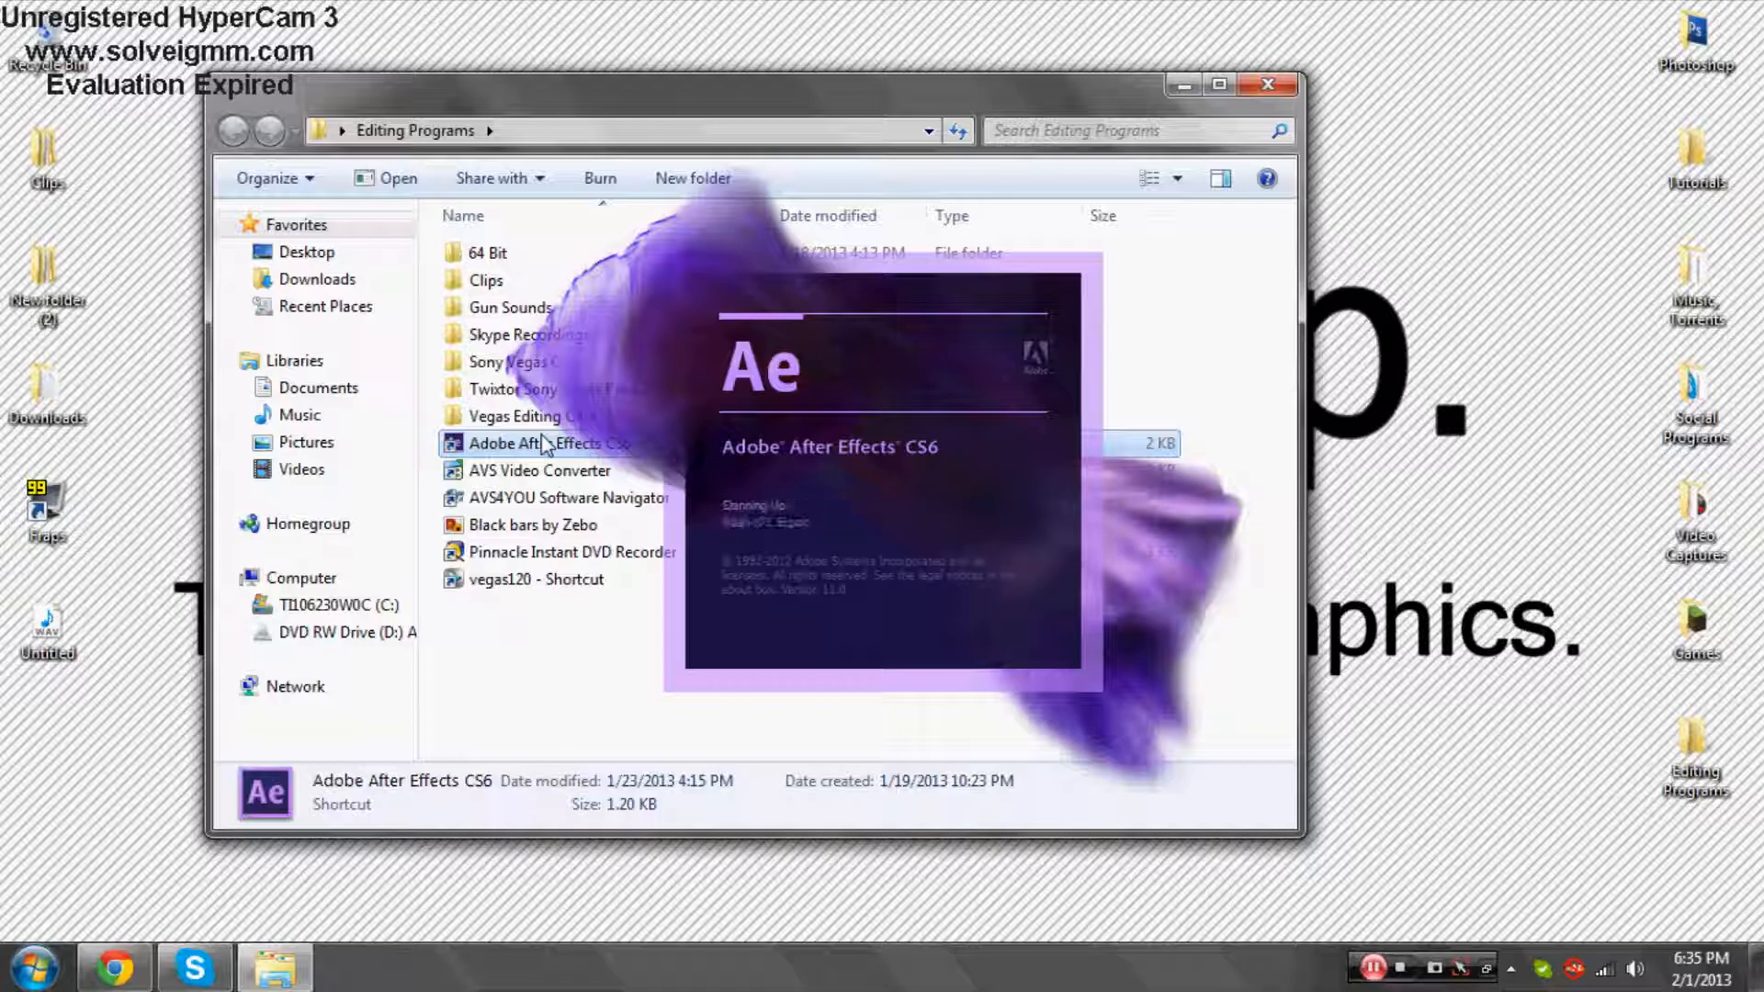
double_click(529, 443)
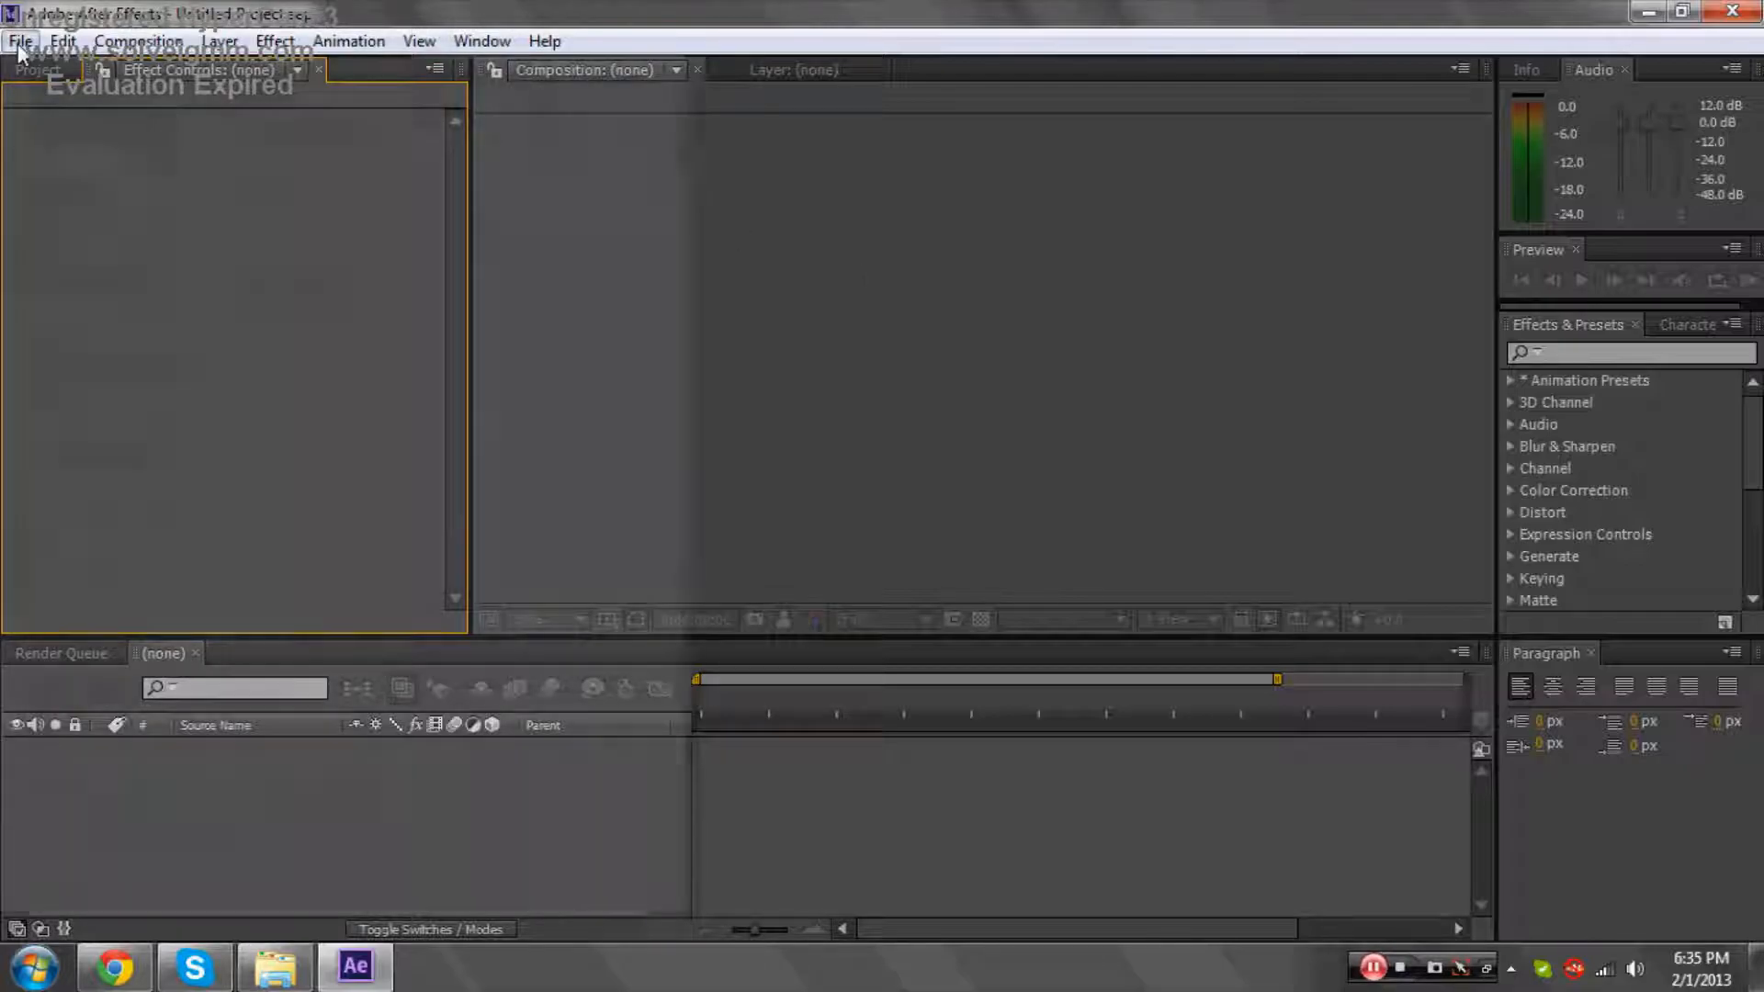
Import MW2 - Favela.mp4 from Editing Programs > Clips and build a composition from it.
click(18, 40)
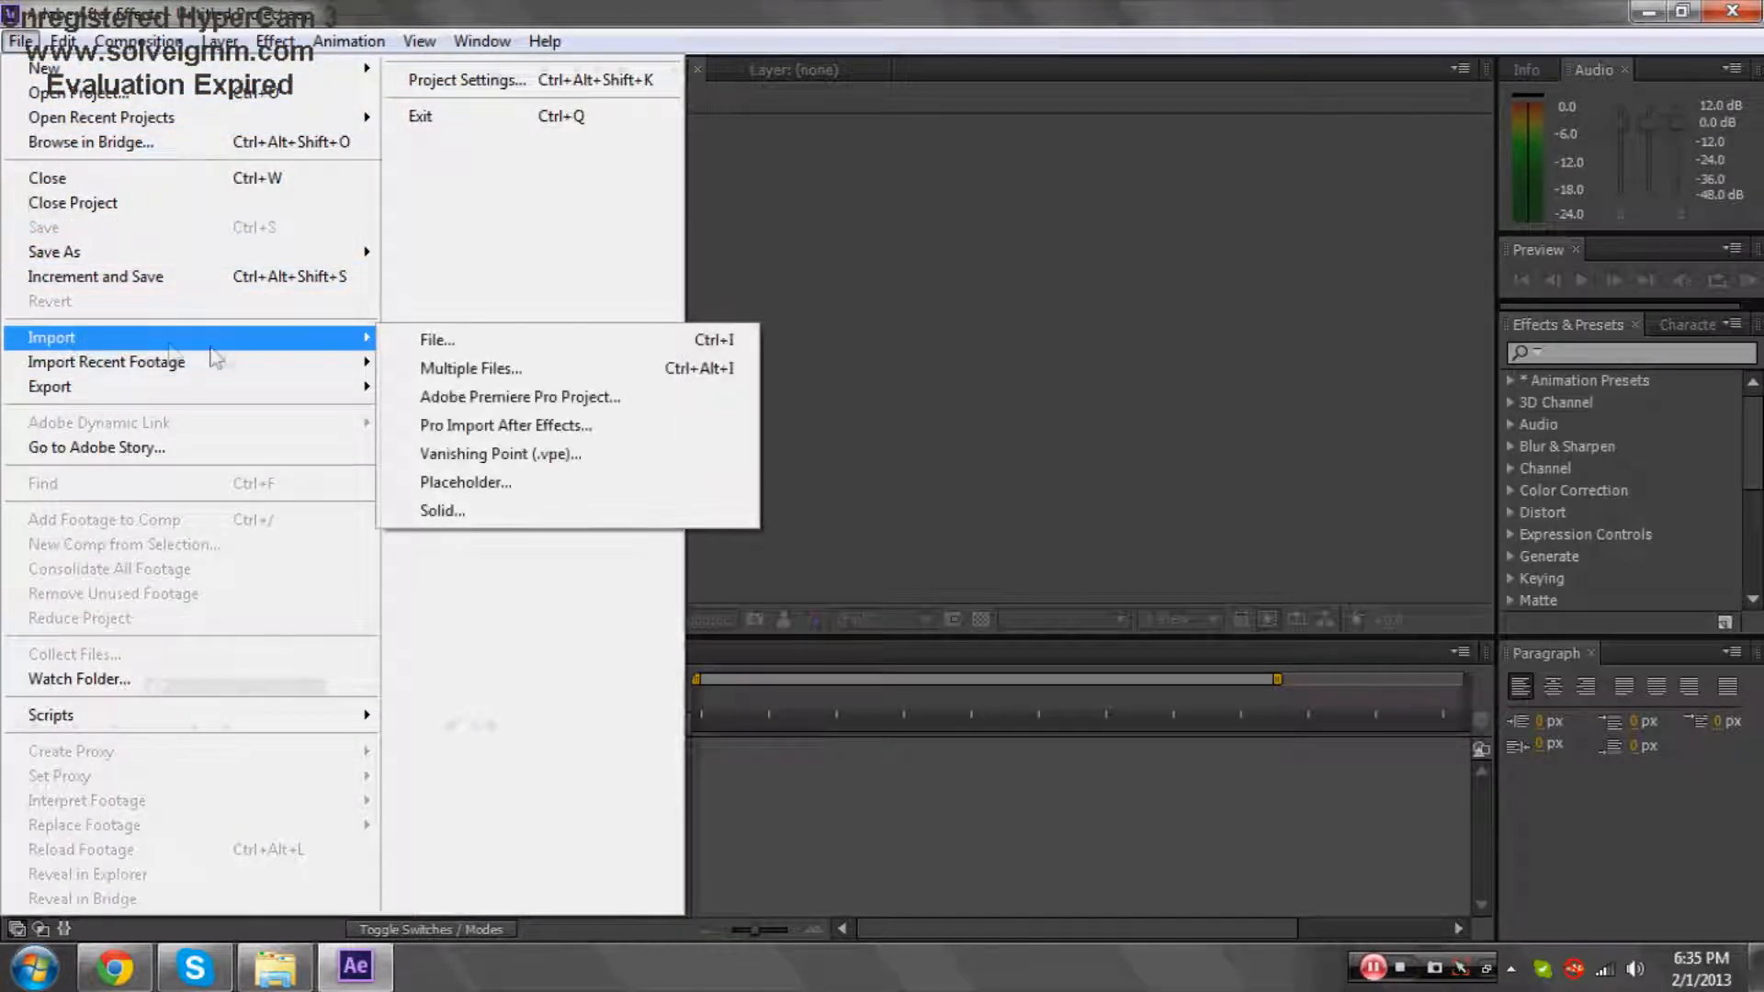
click(437, 338)
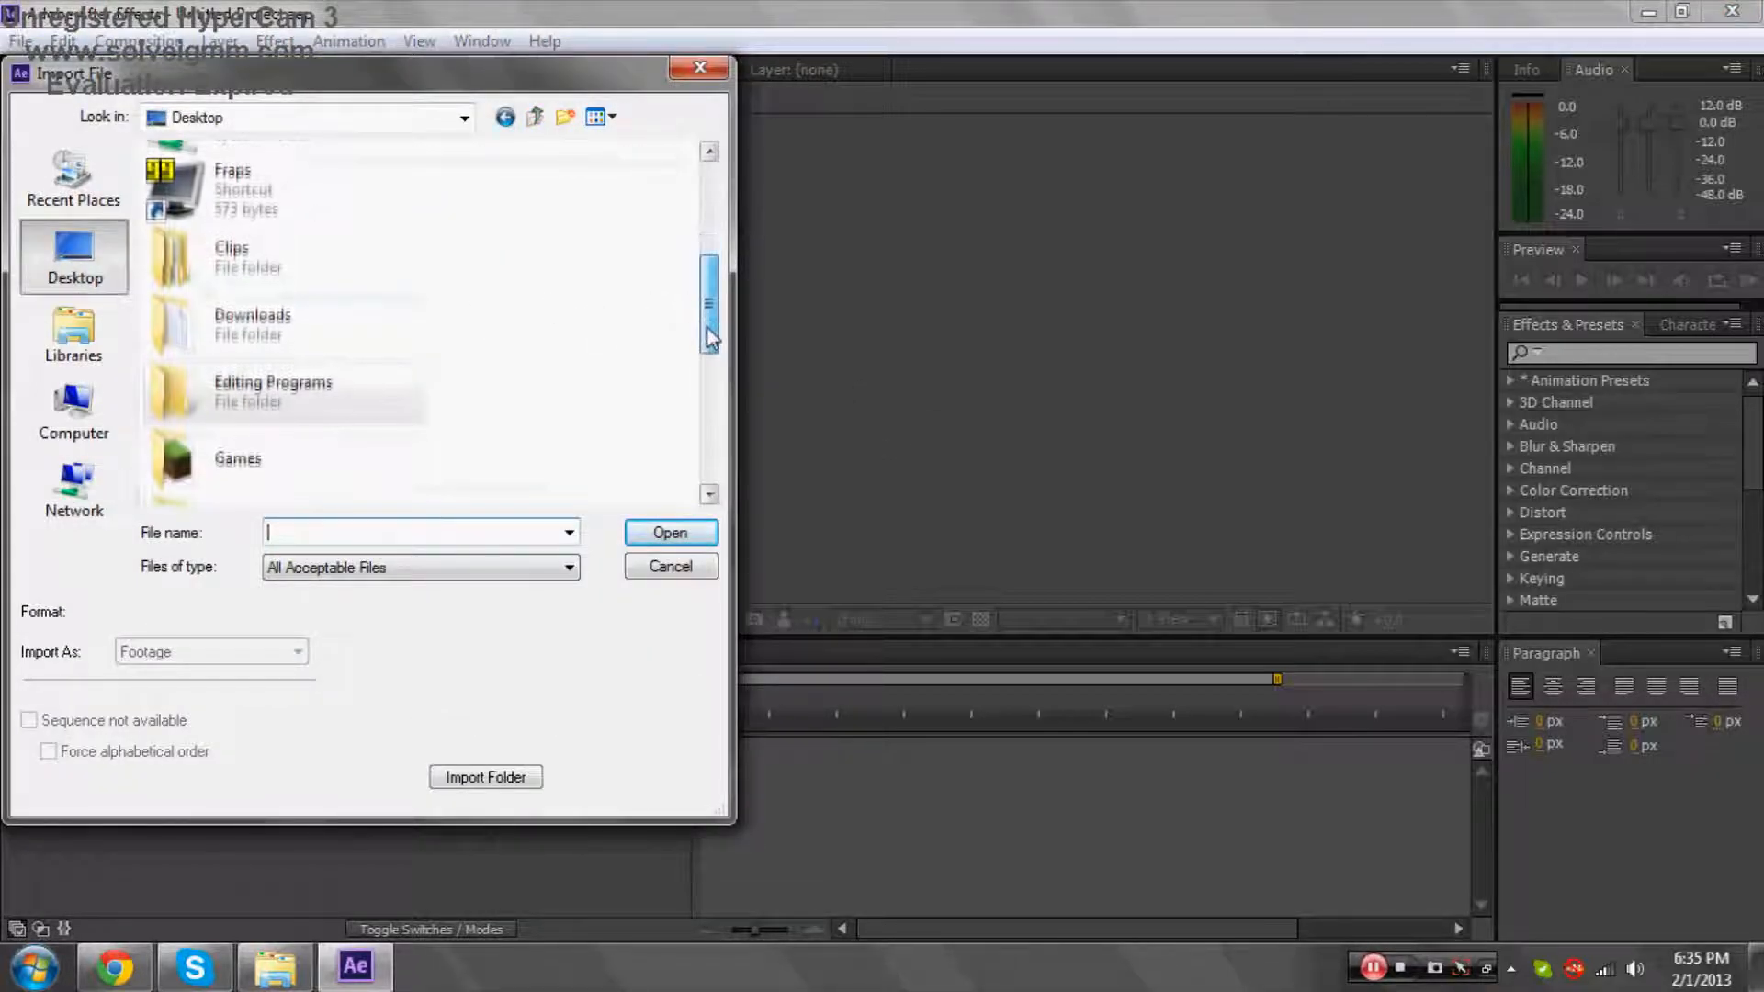
double_click(272, 392)
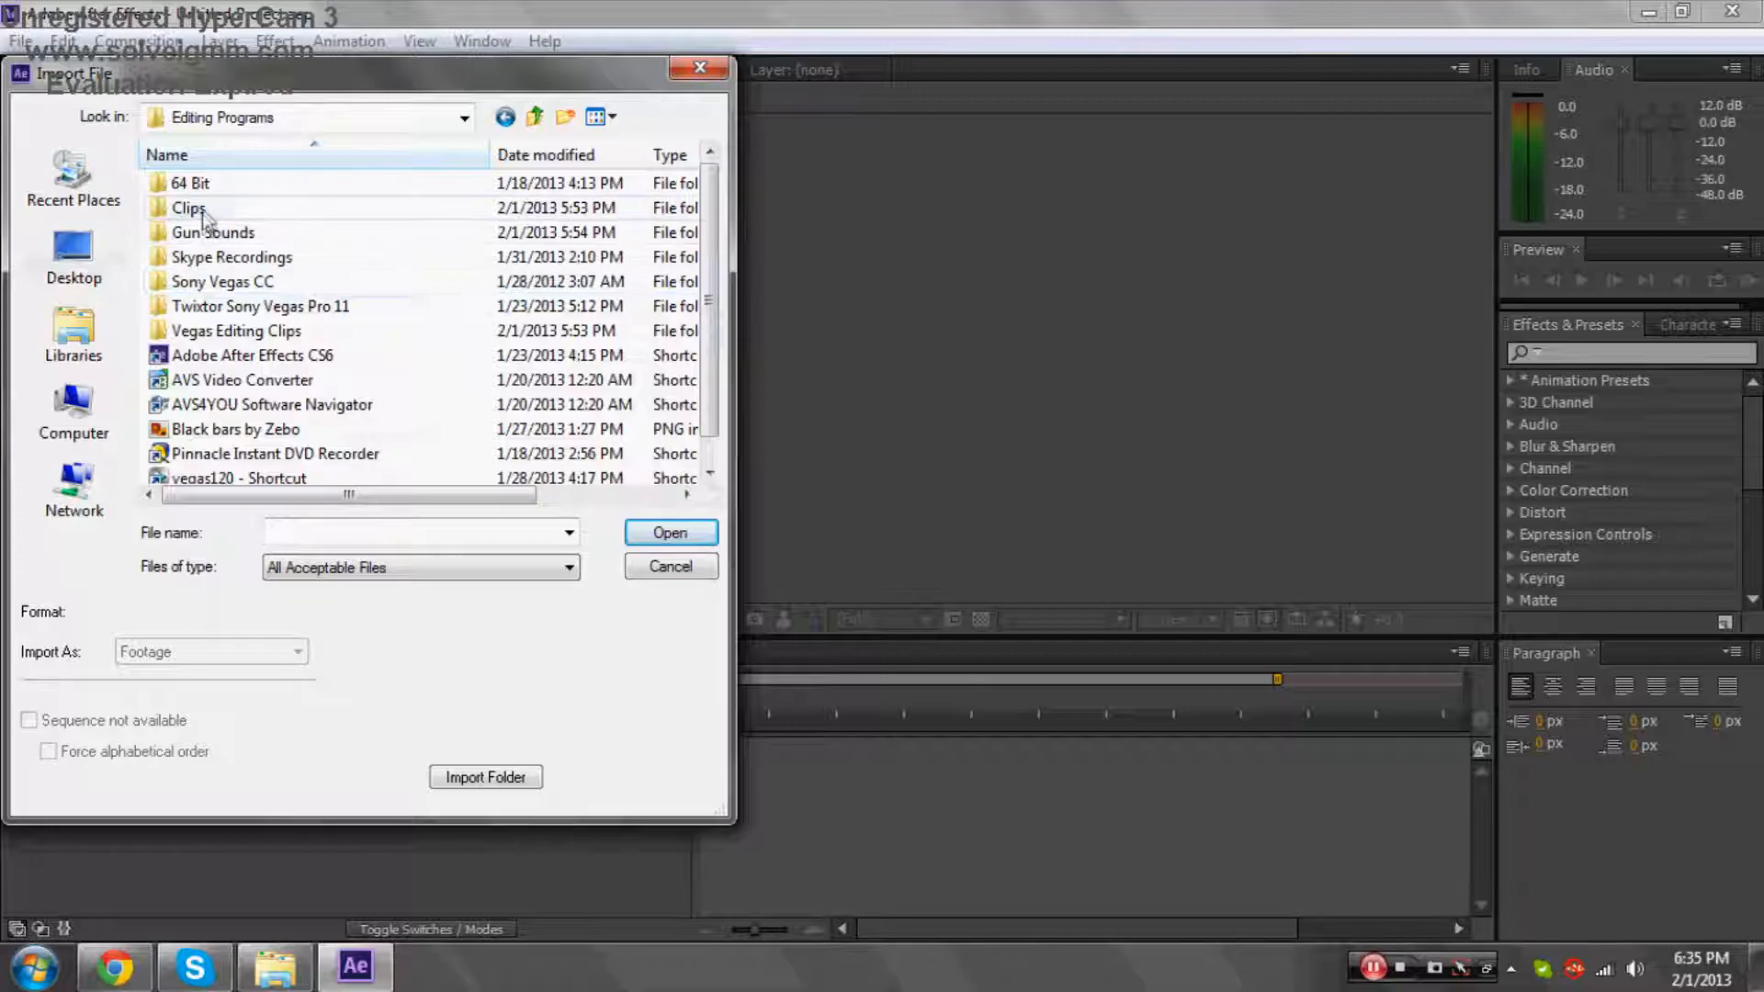
double_click(187, 207)
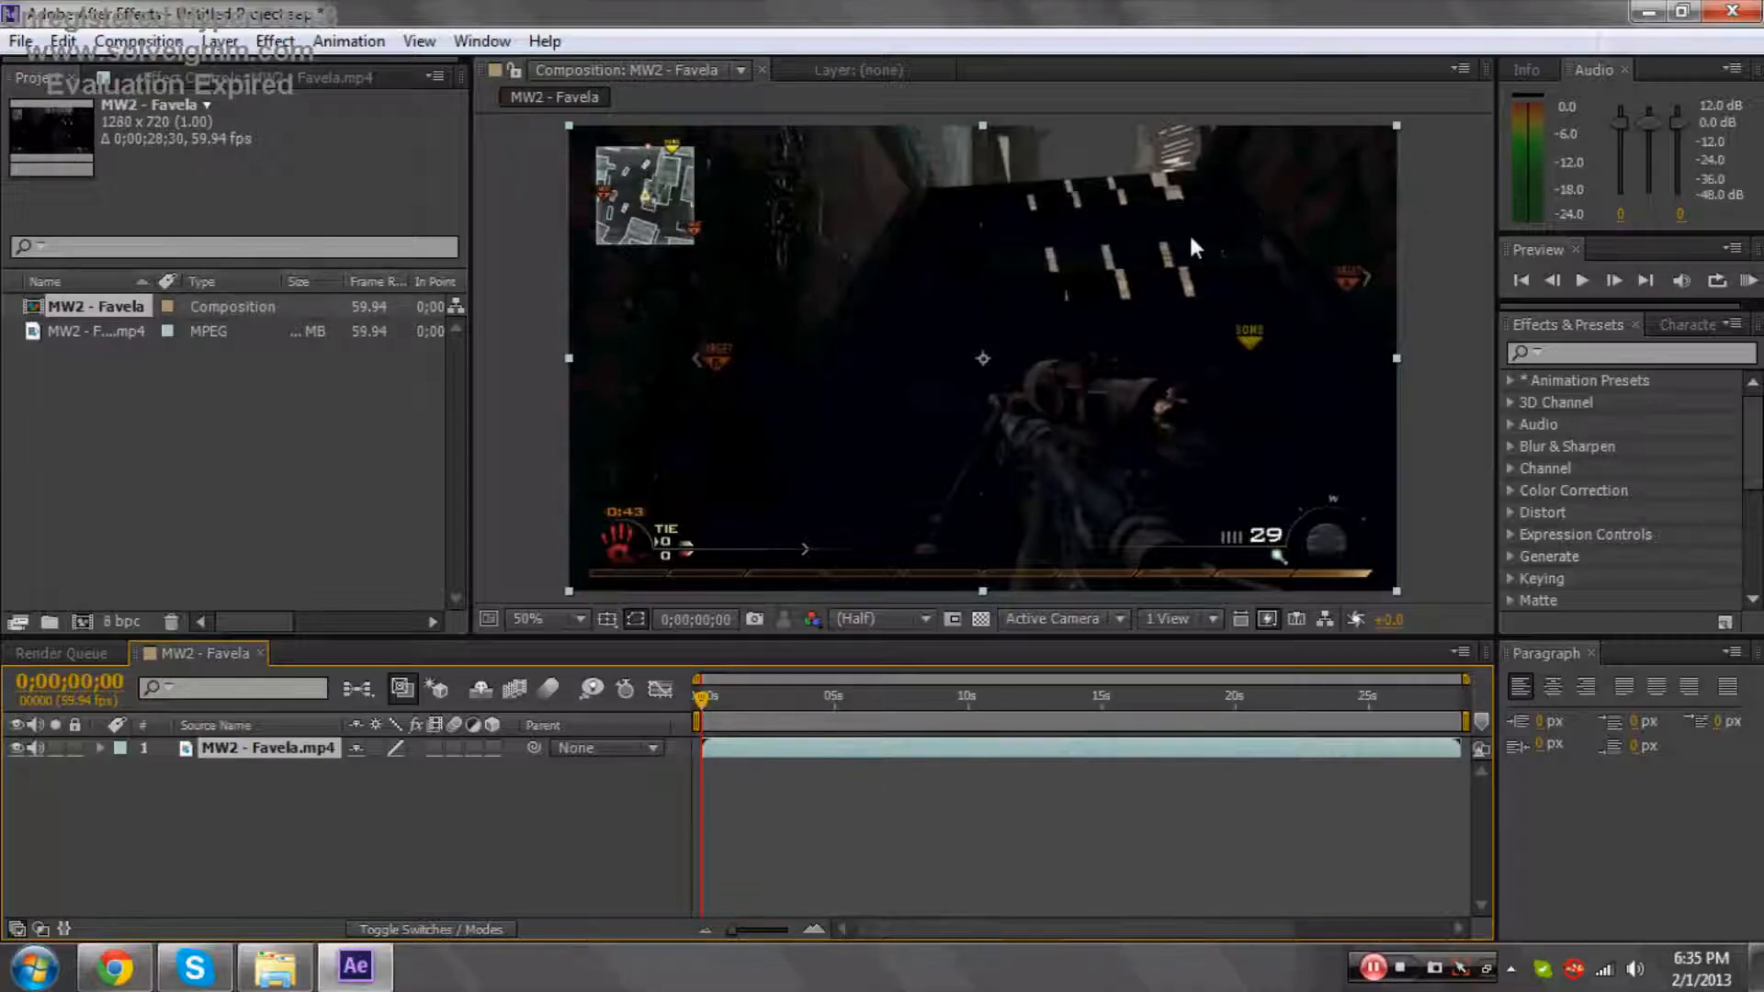
mouse_move(955, 711)
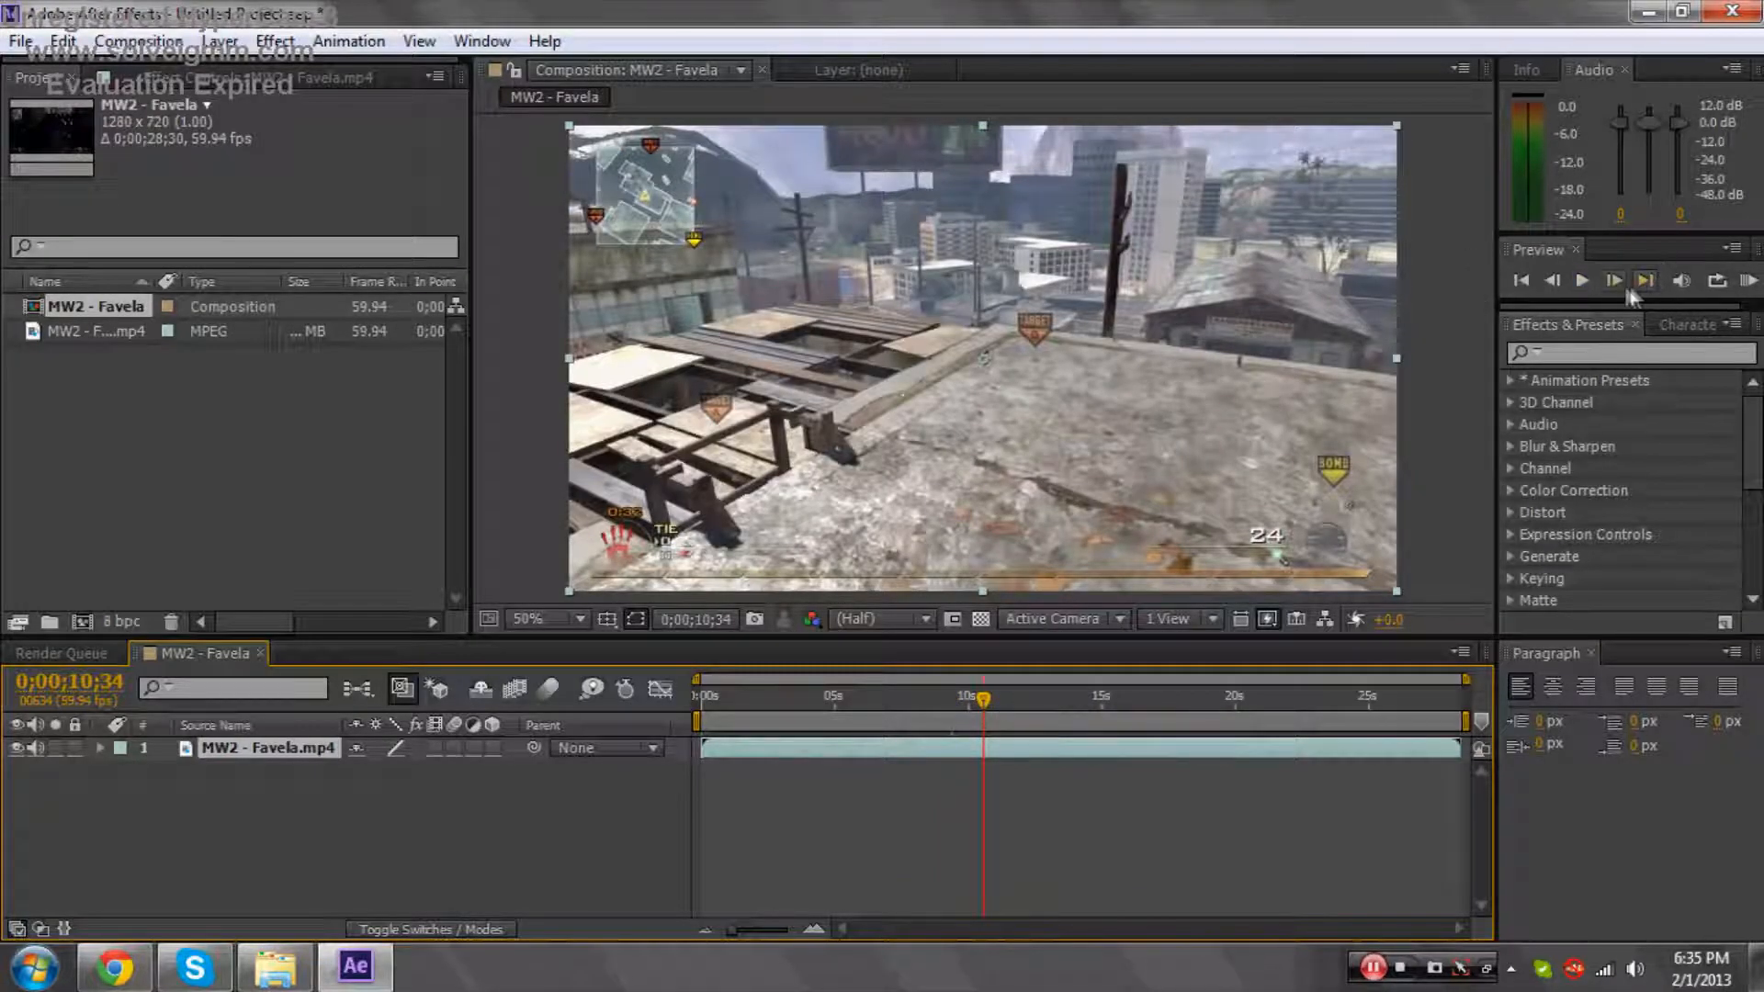
Step the composition forward frame by frame from about 10s to the sniper shot at 0;00;12;54.
click(1613, 281)
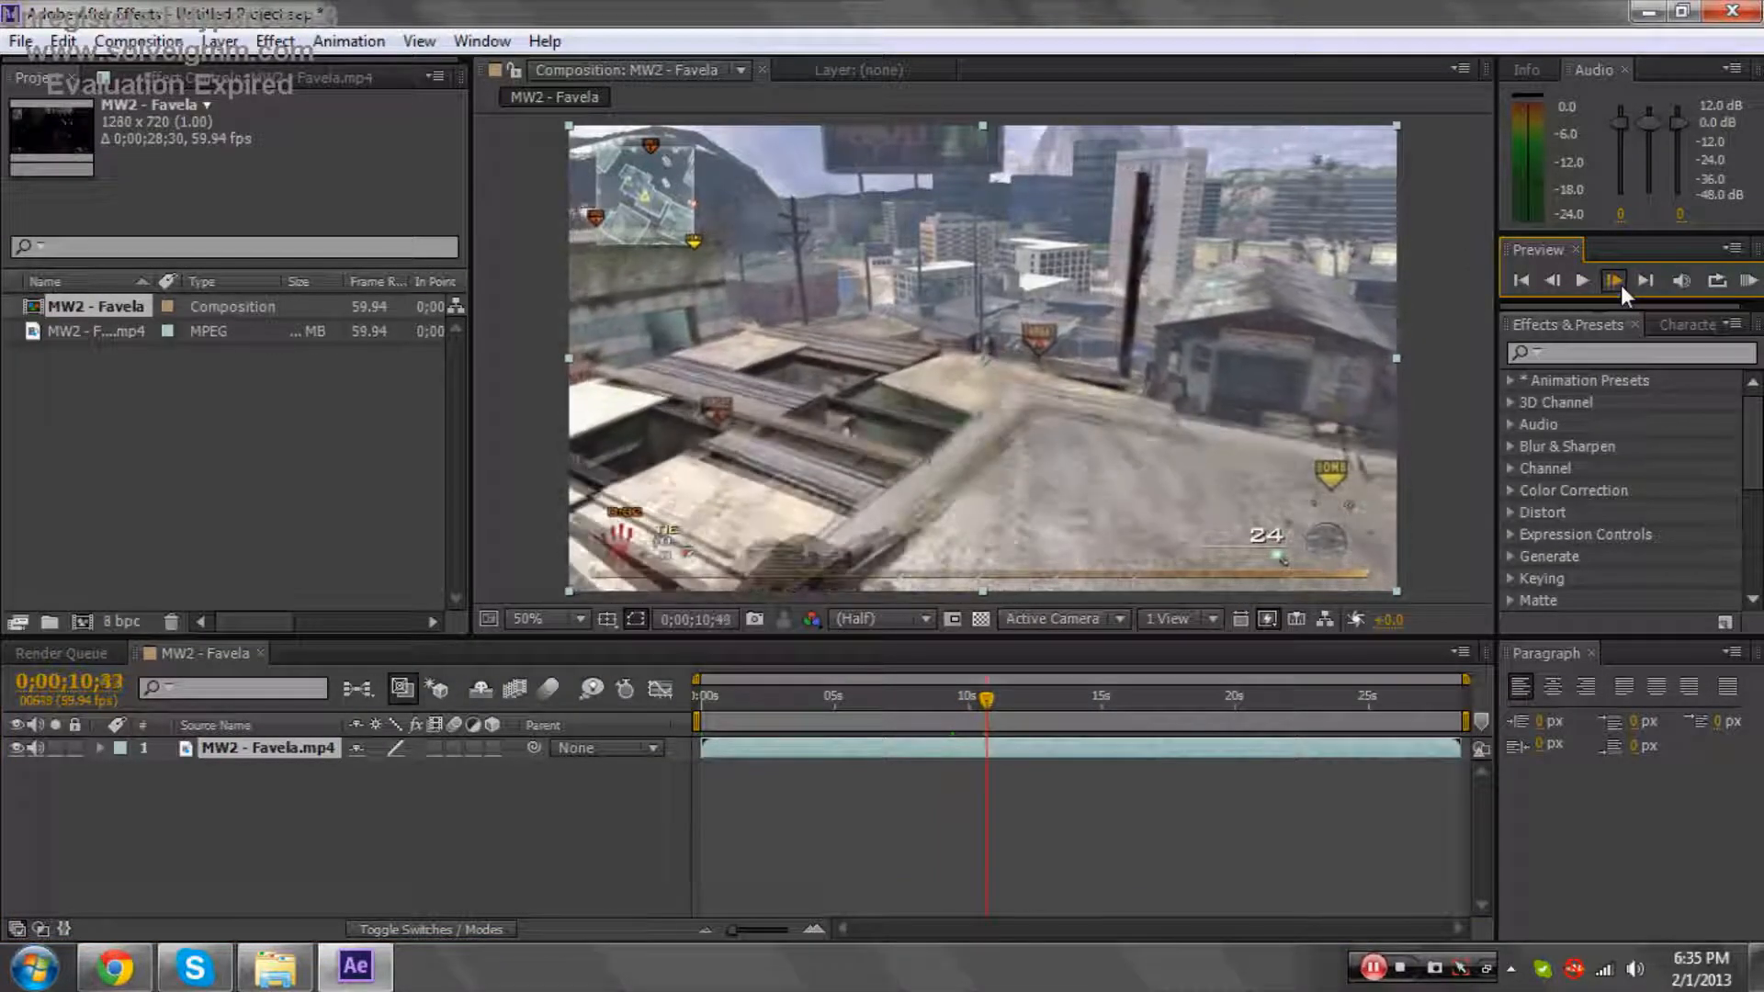
click(1613, 281)
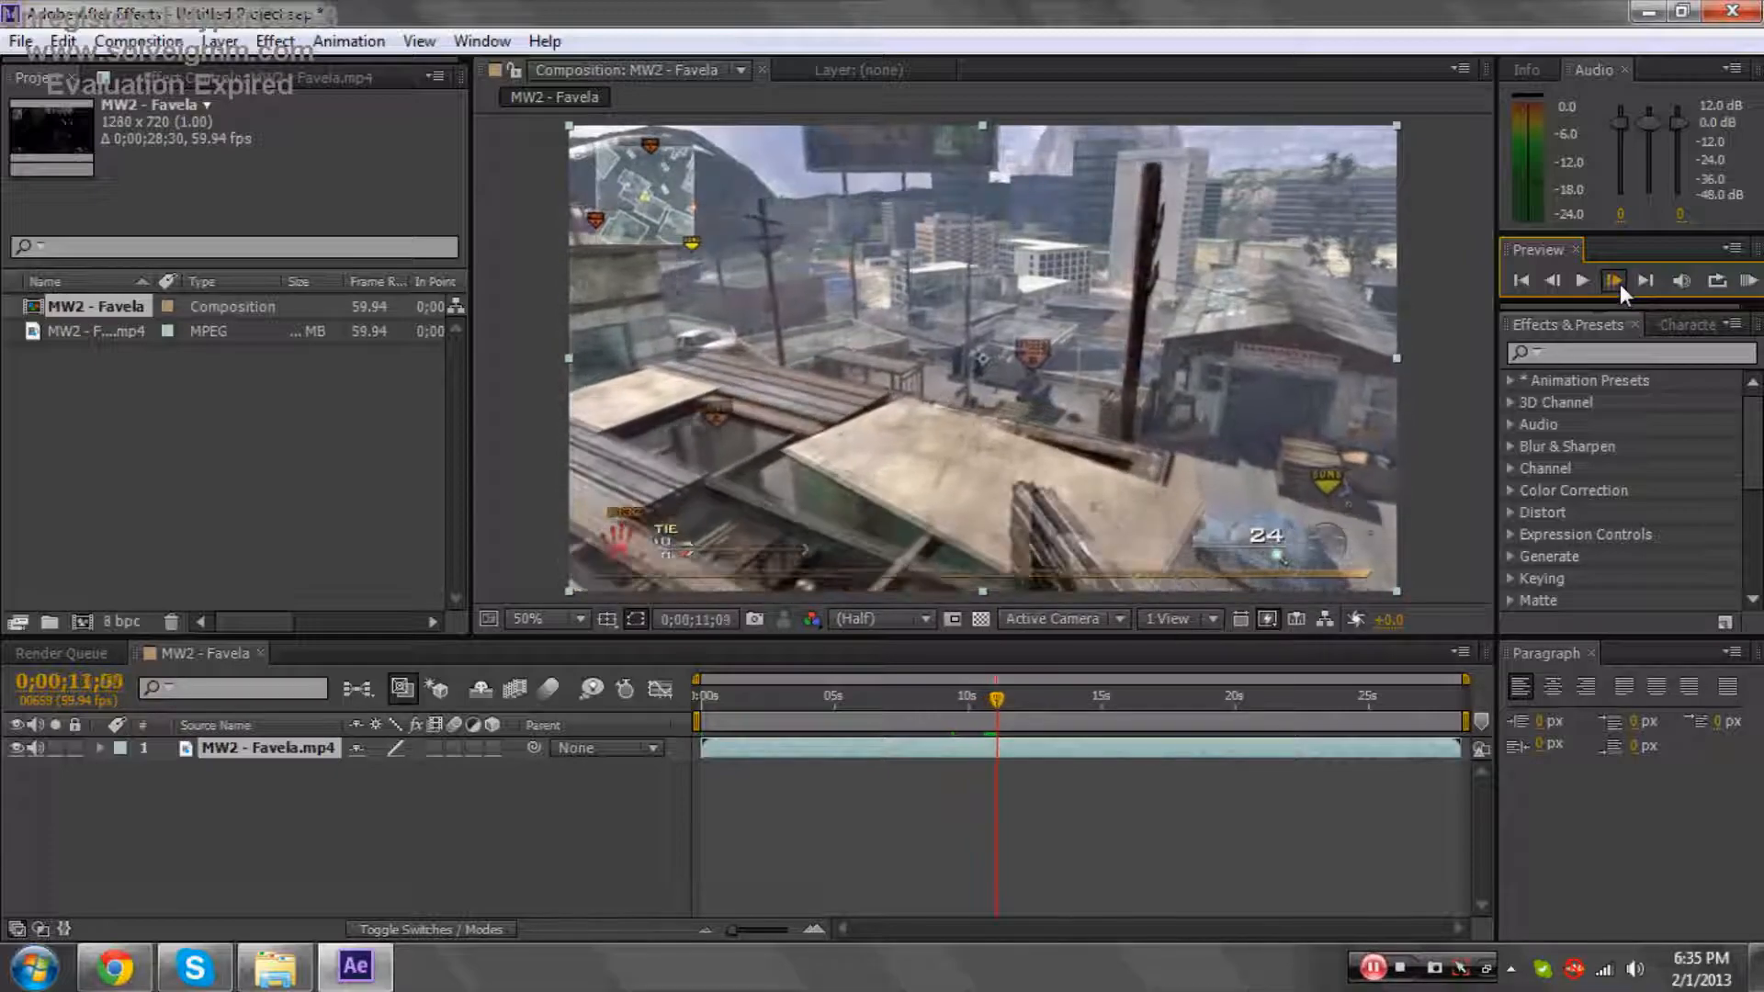
click(1611, 279)
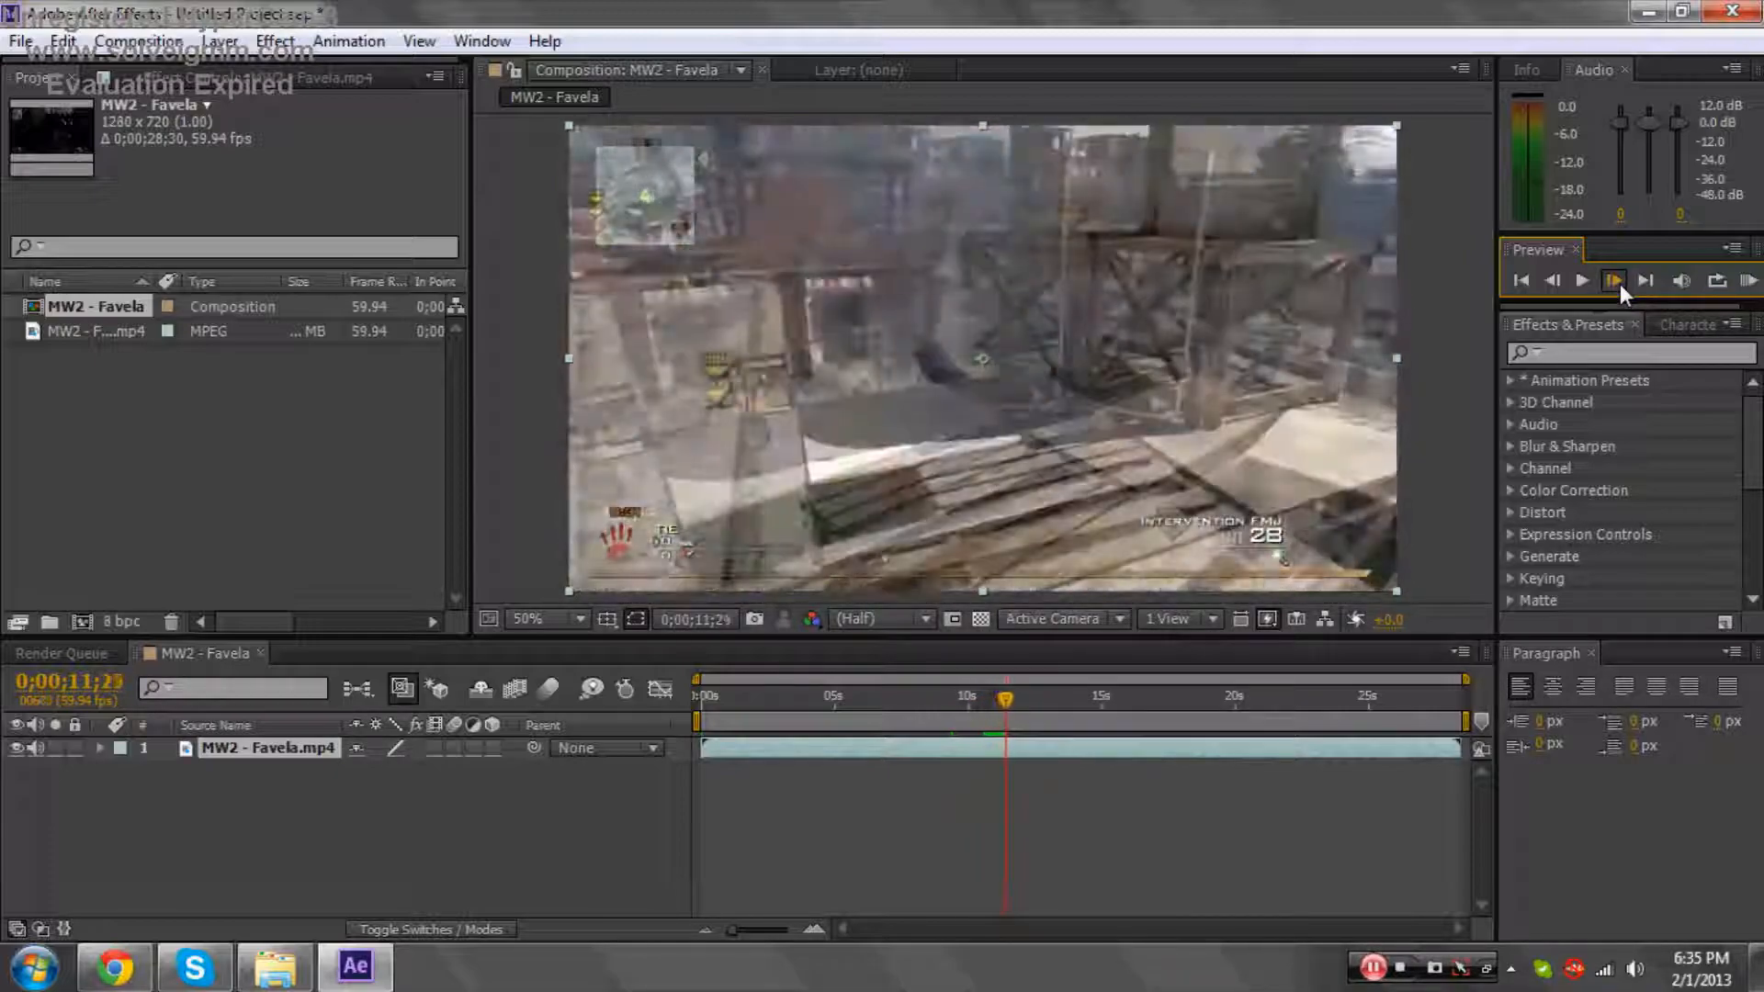
click(1613, 279)
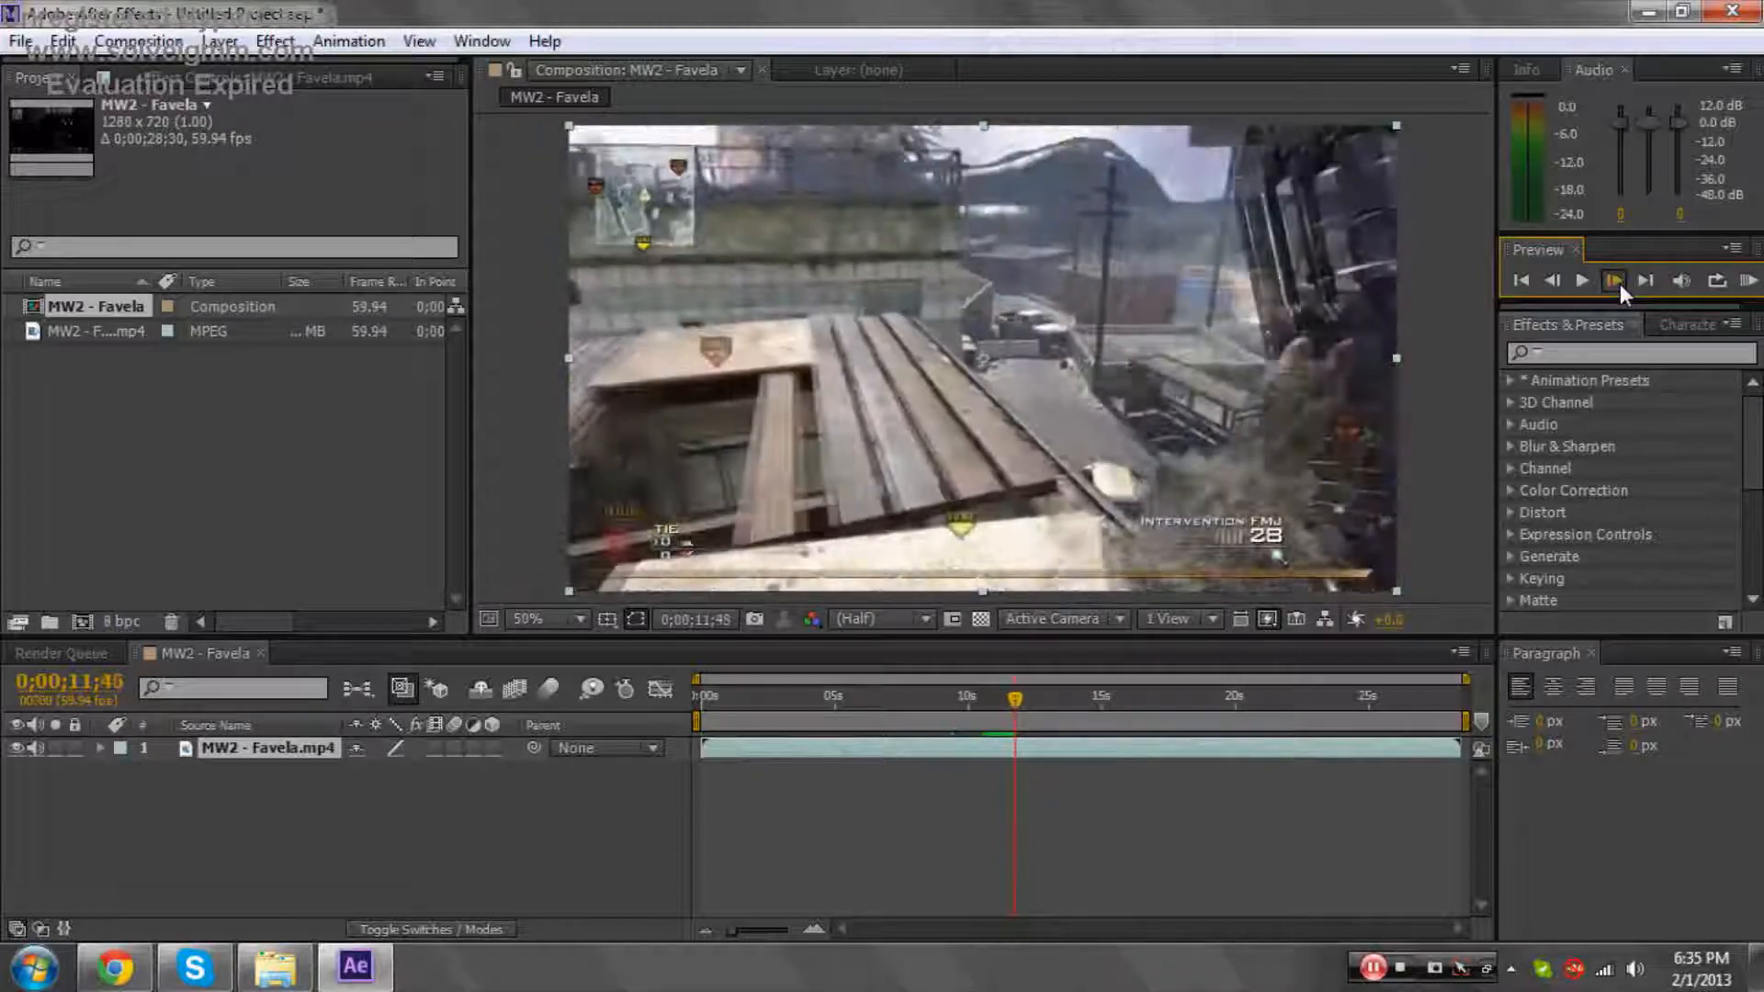
click(1611, 281)
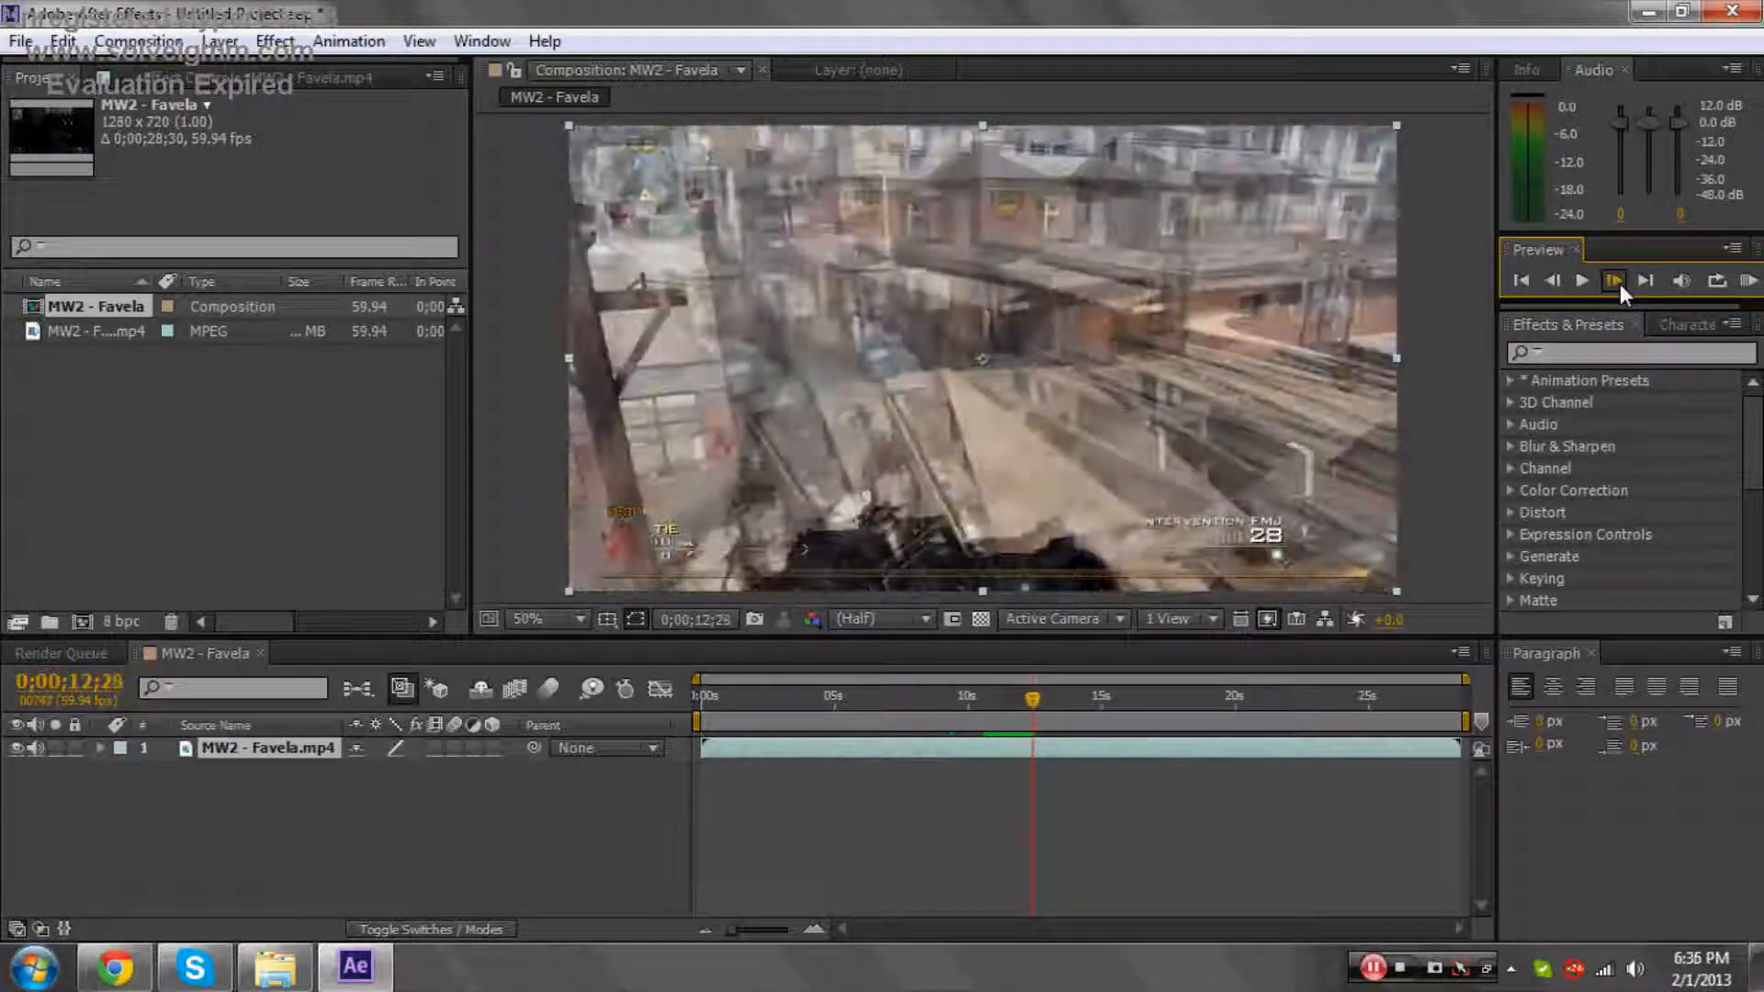
click(1613, 281)
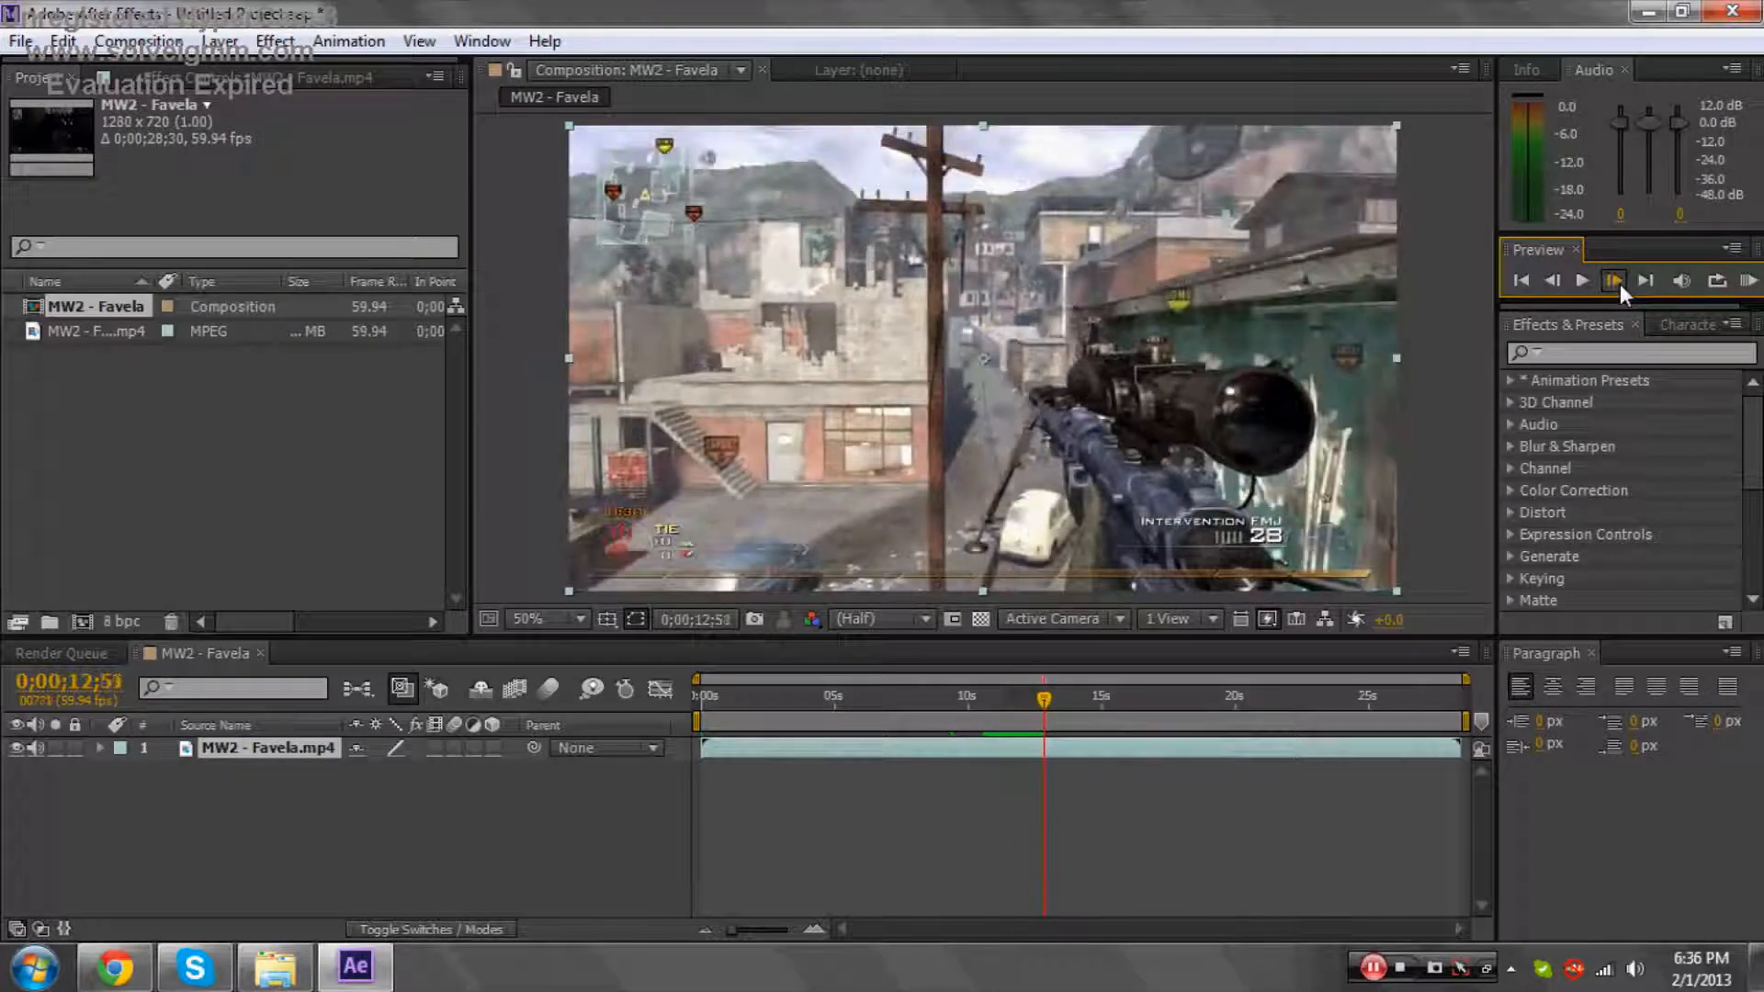
click(1613, 281)
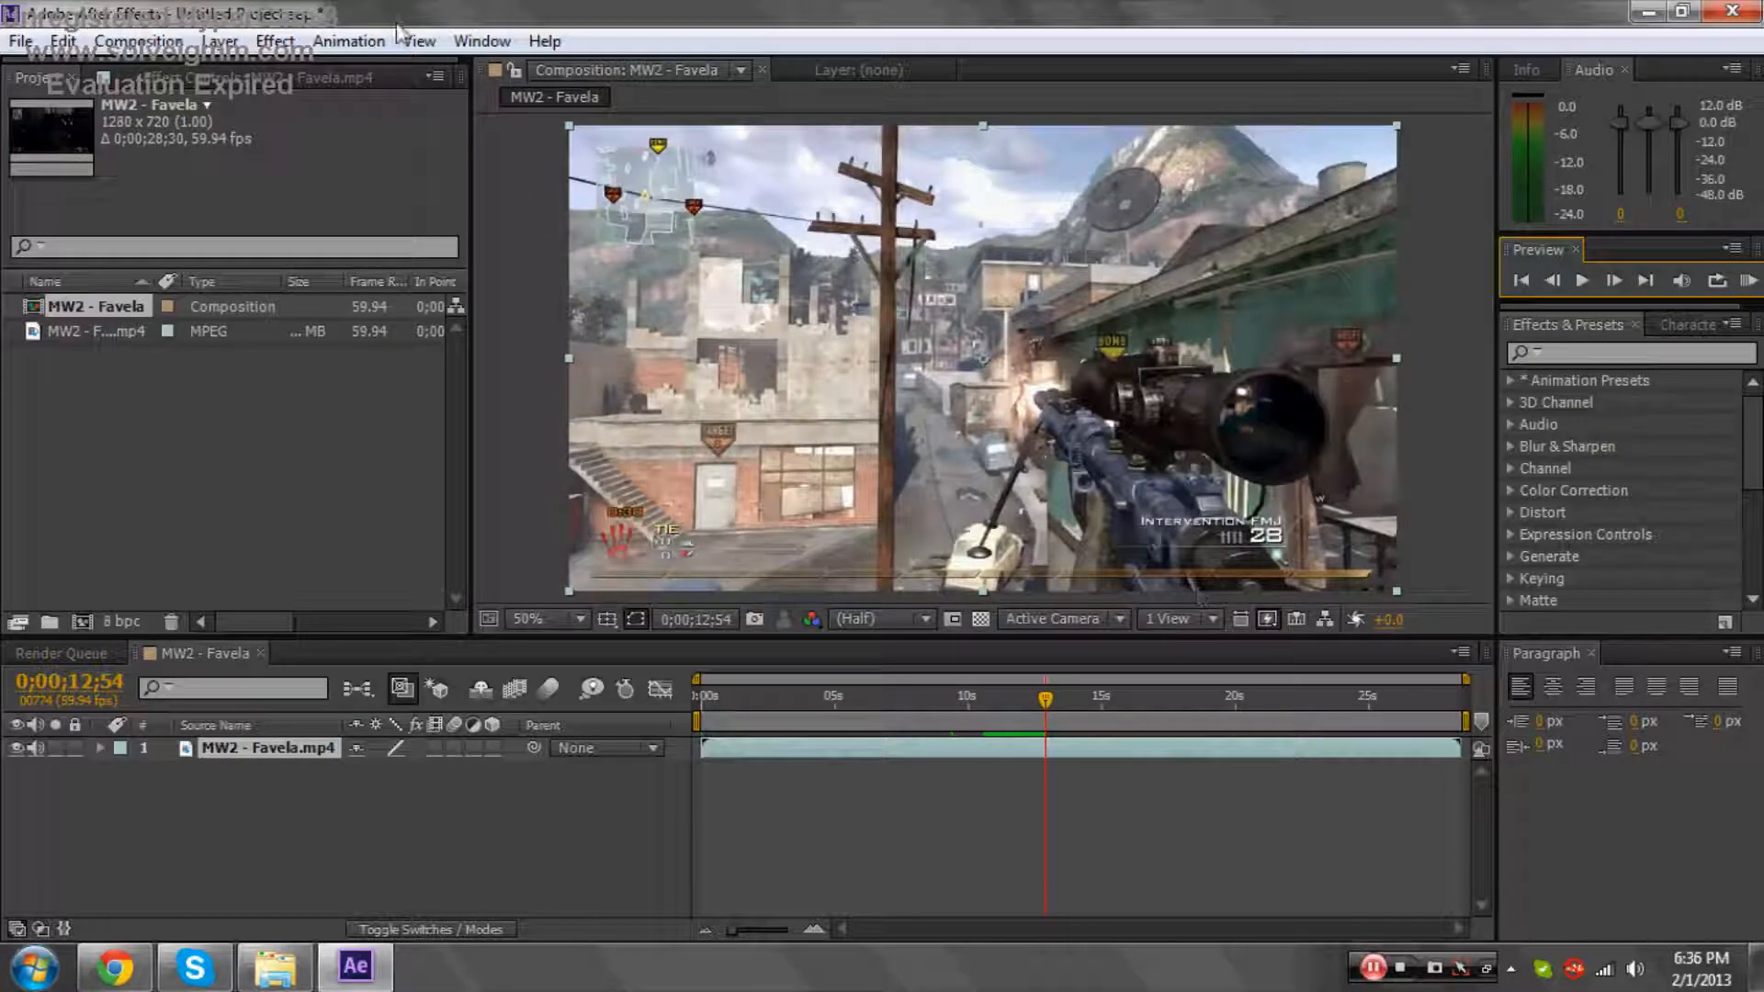
Import Gun-Intervention-SingleShot.mp3 from Editing Programs and place it in the timeline at the sniper shot.
click(18, 40)
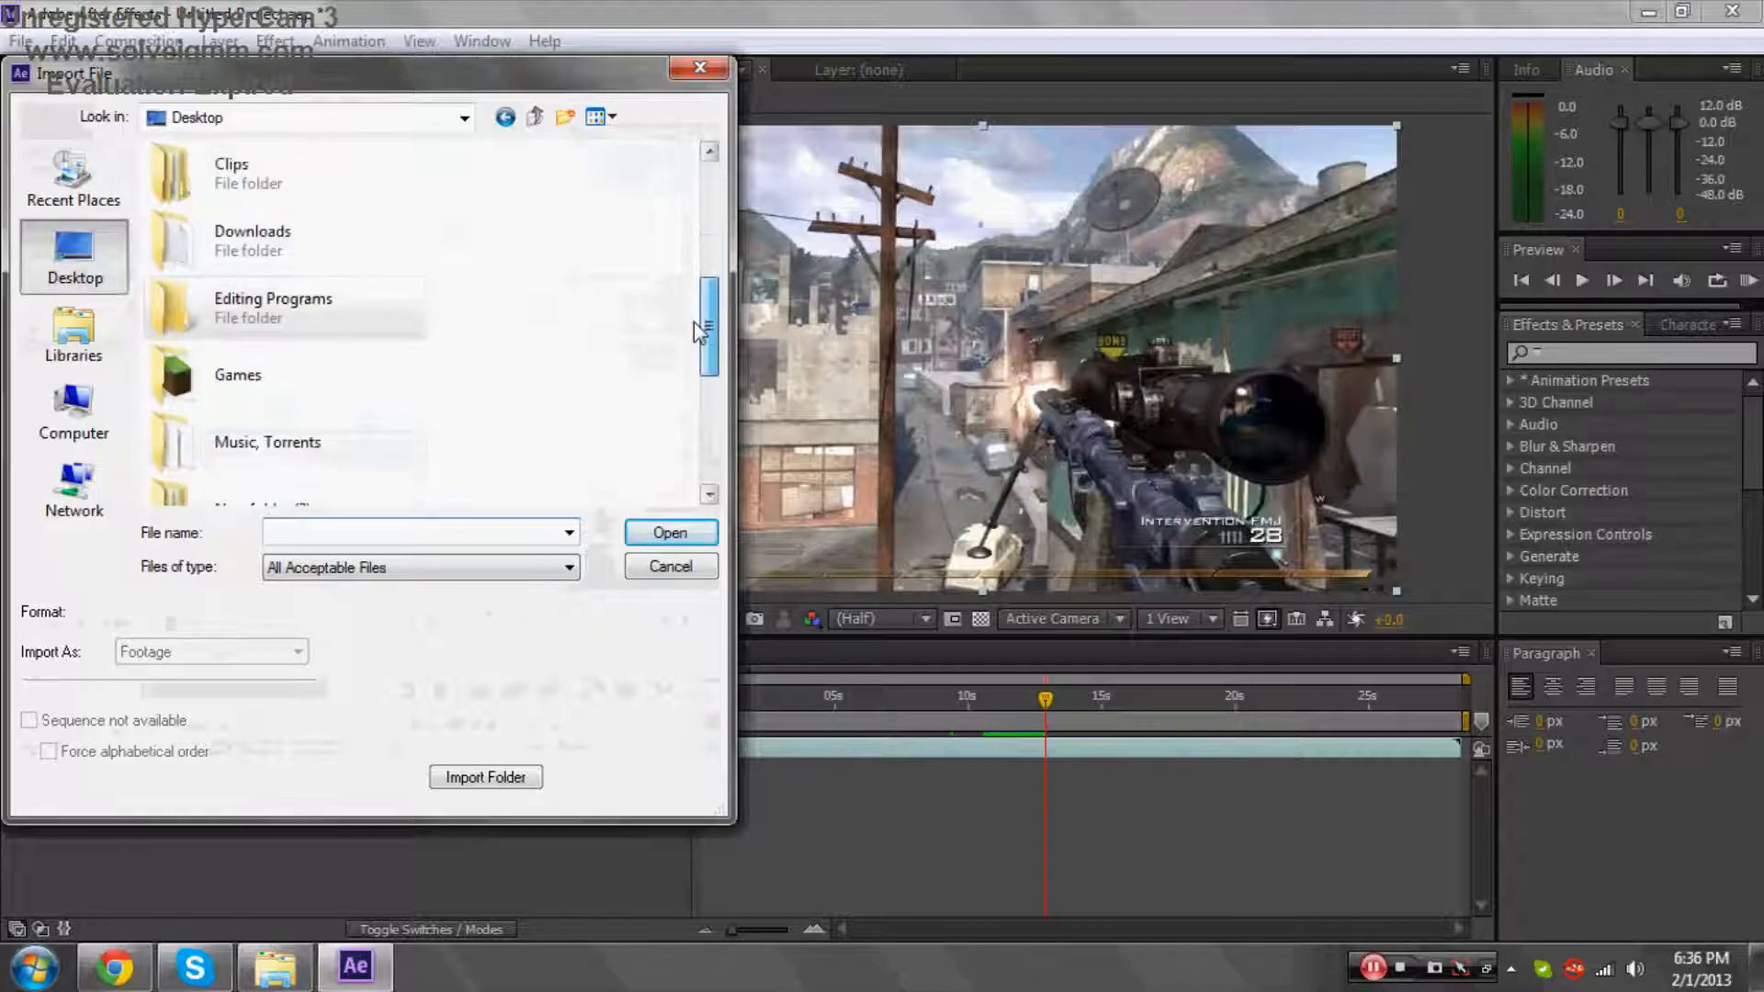
scroll(down, 3)
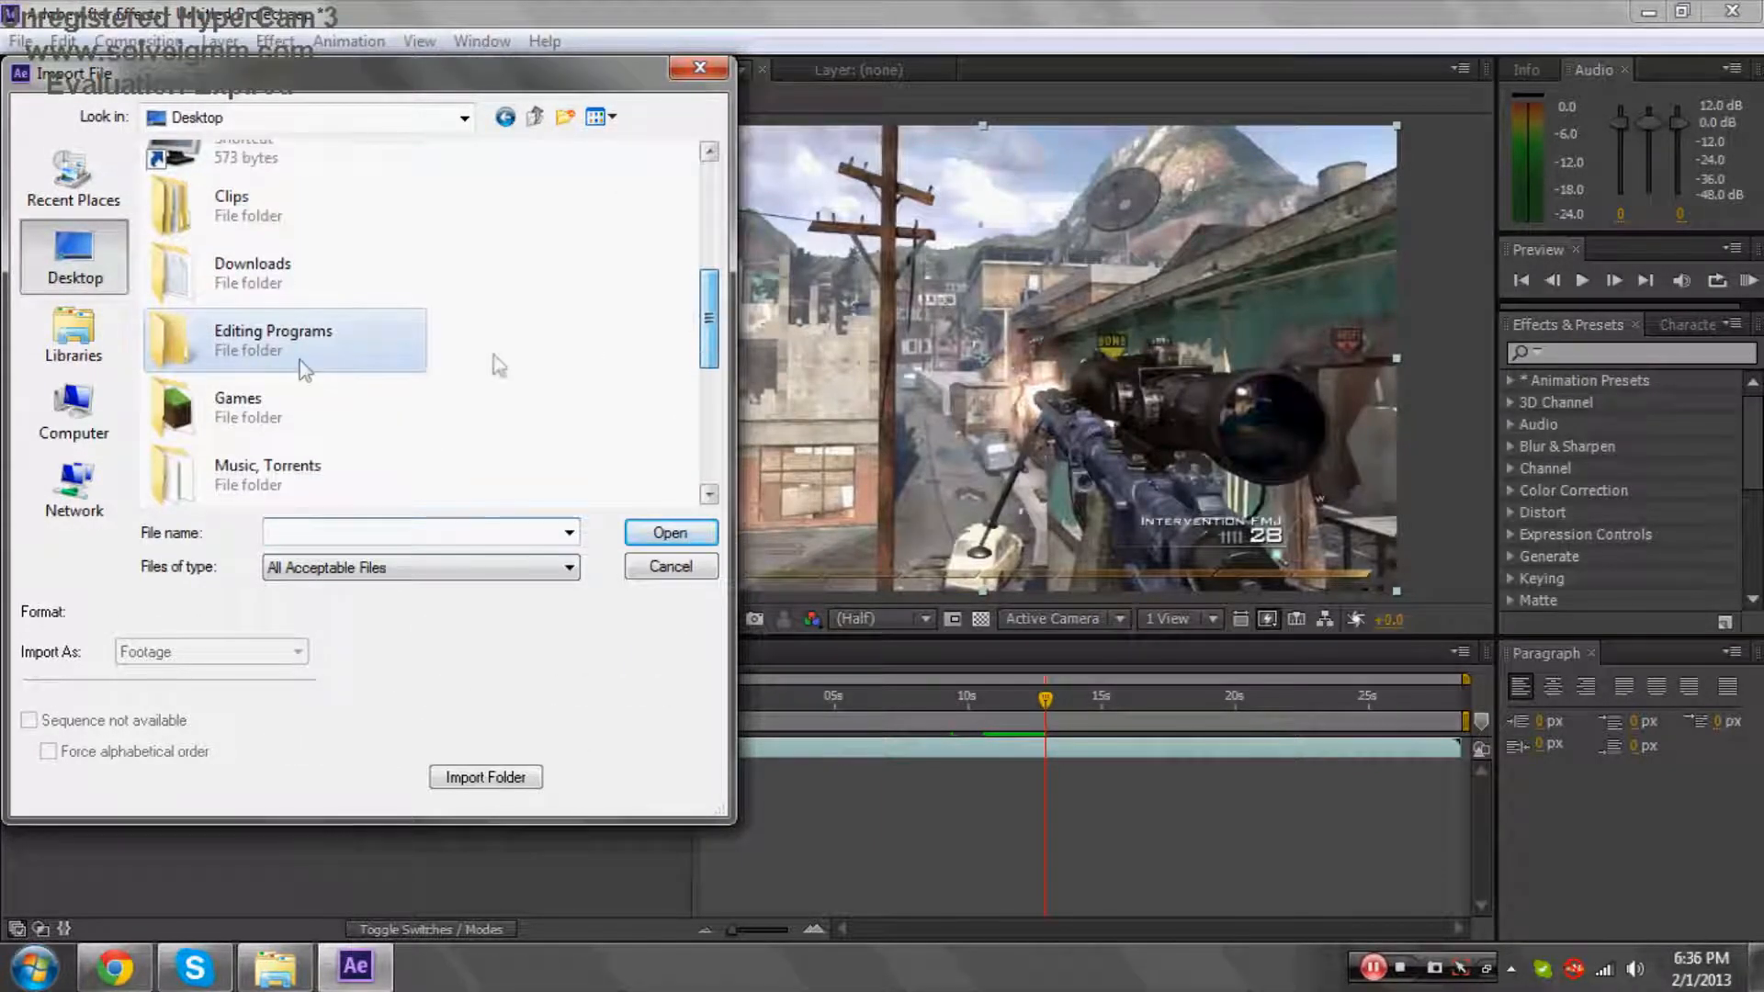
double_click(272, 339)
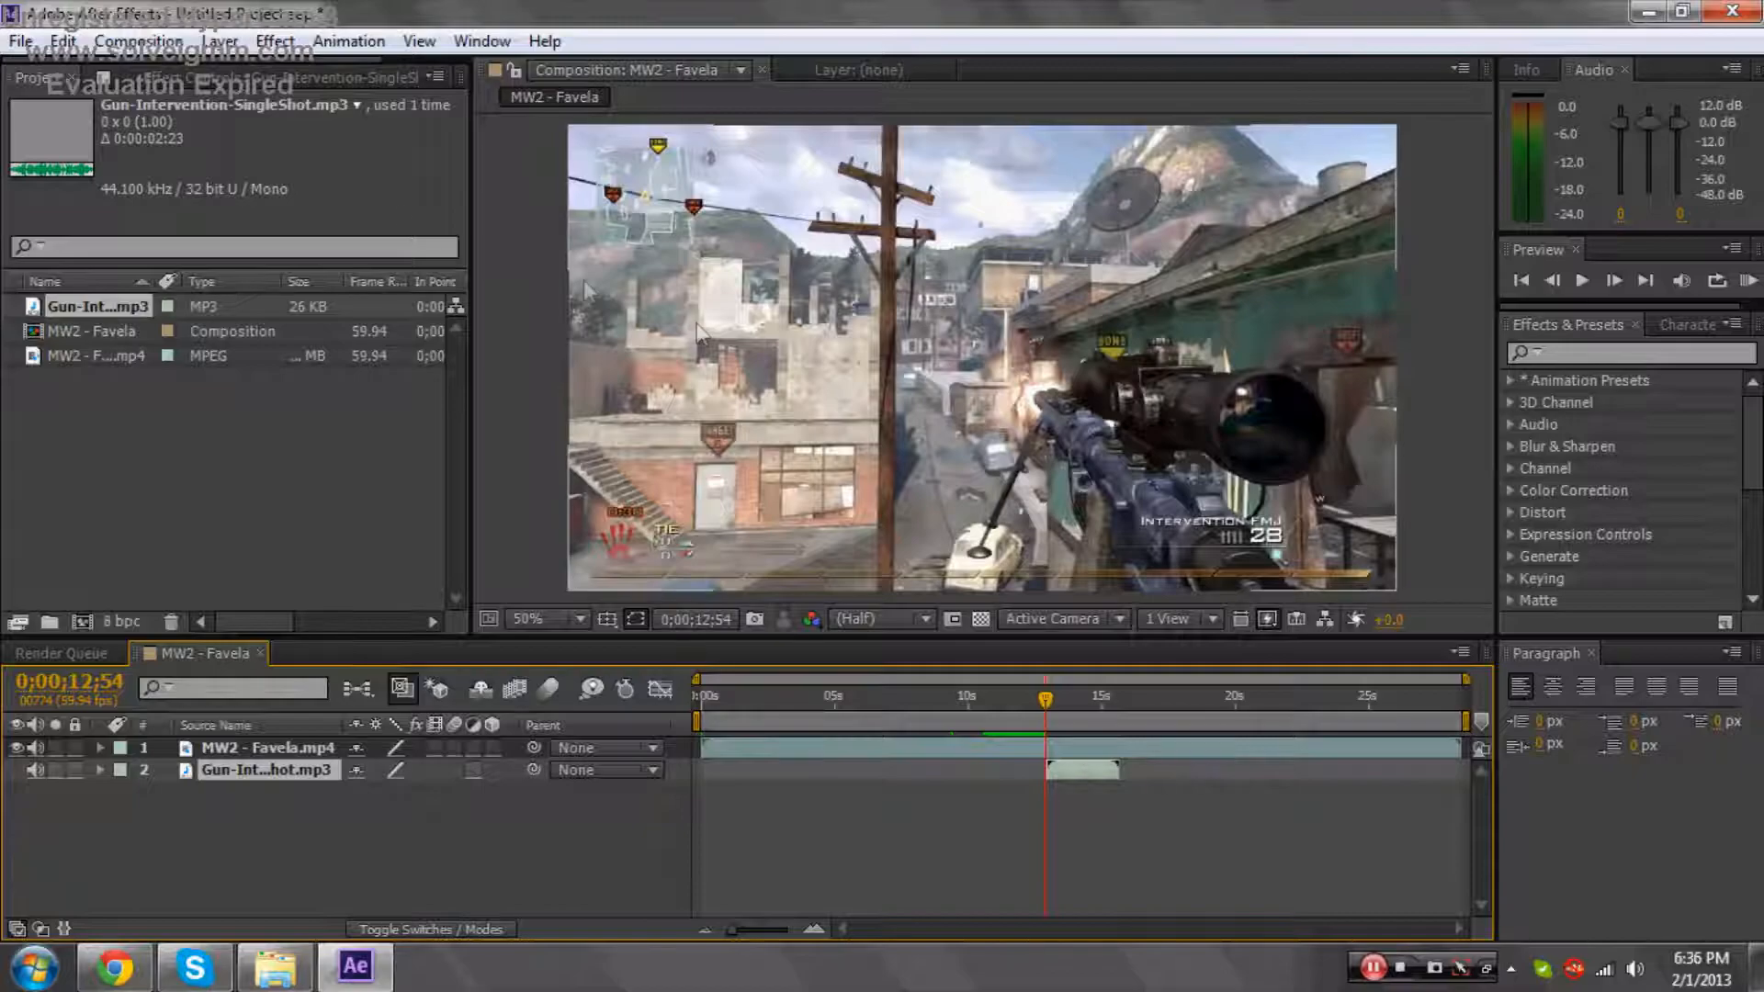
Duplicate the gunshot sound layer and time-reverse the copy so it plays backwards.
click(61, 41)
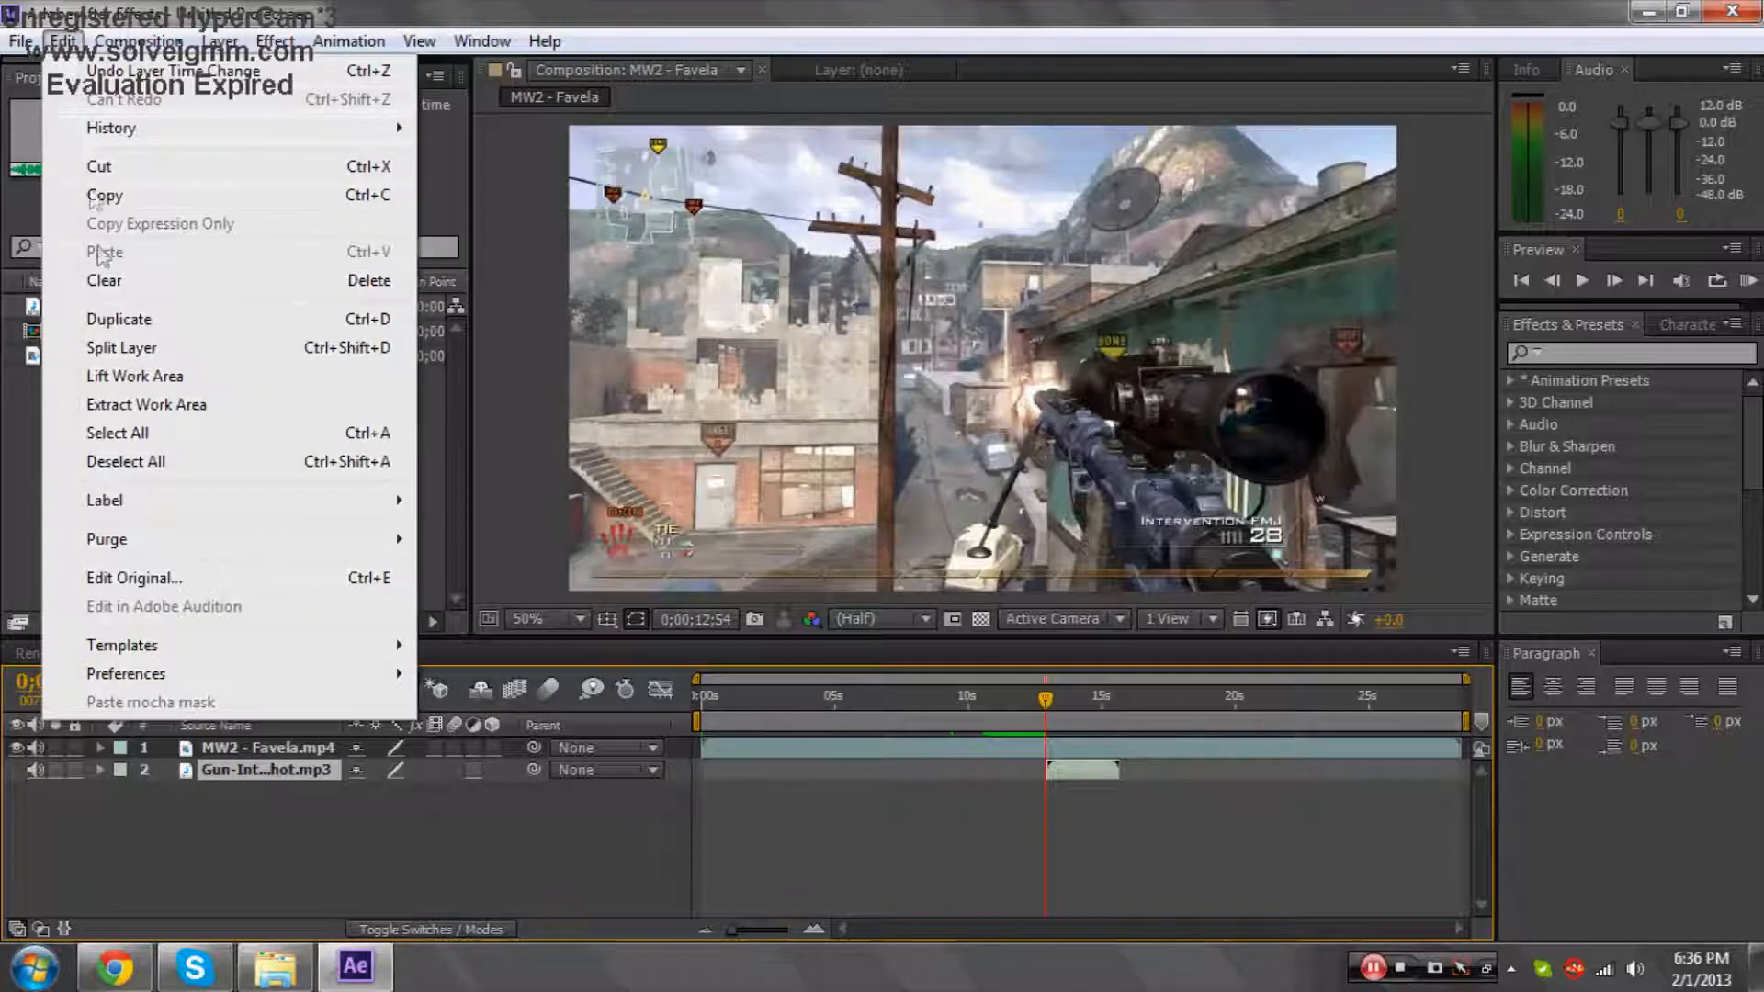
click(118, 318)
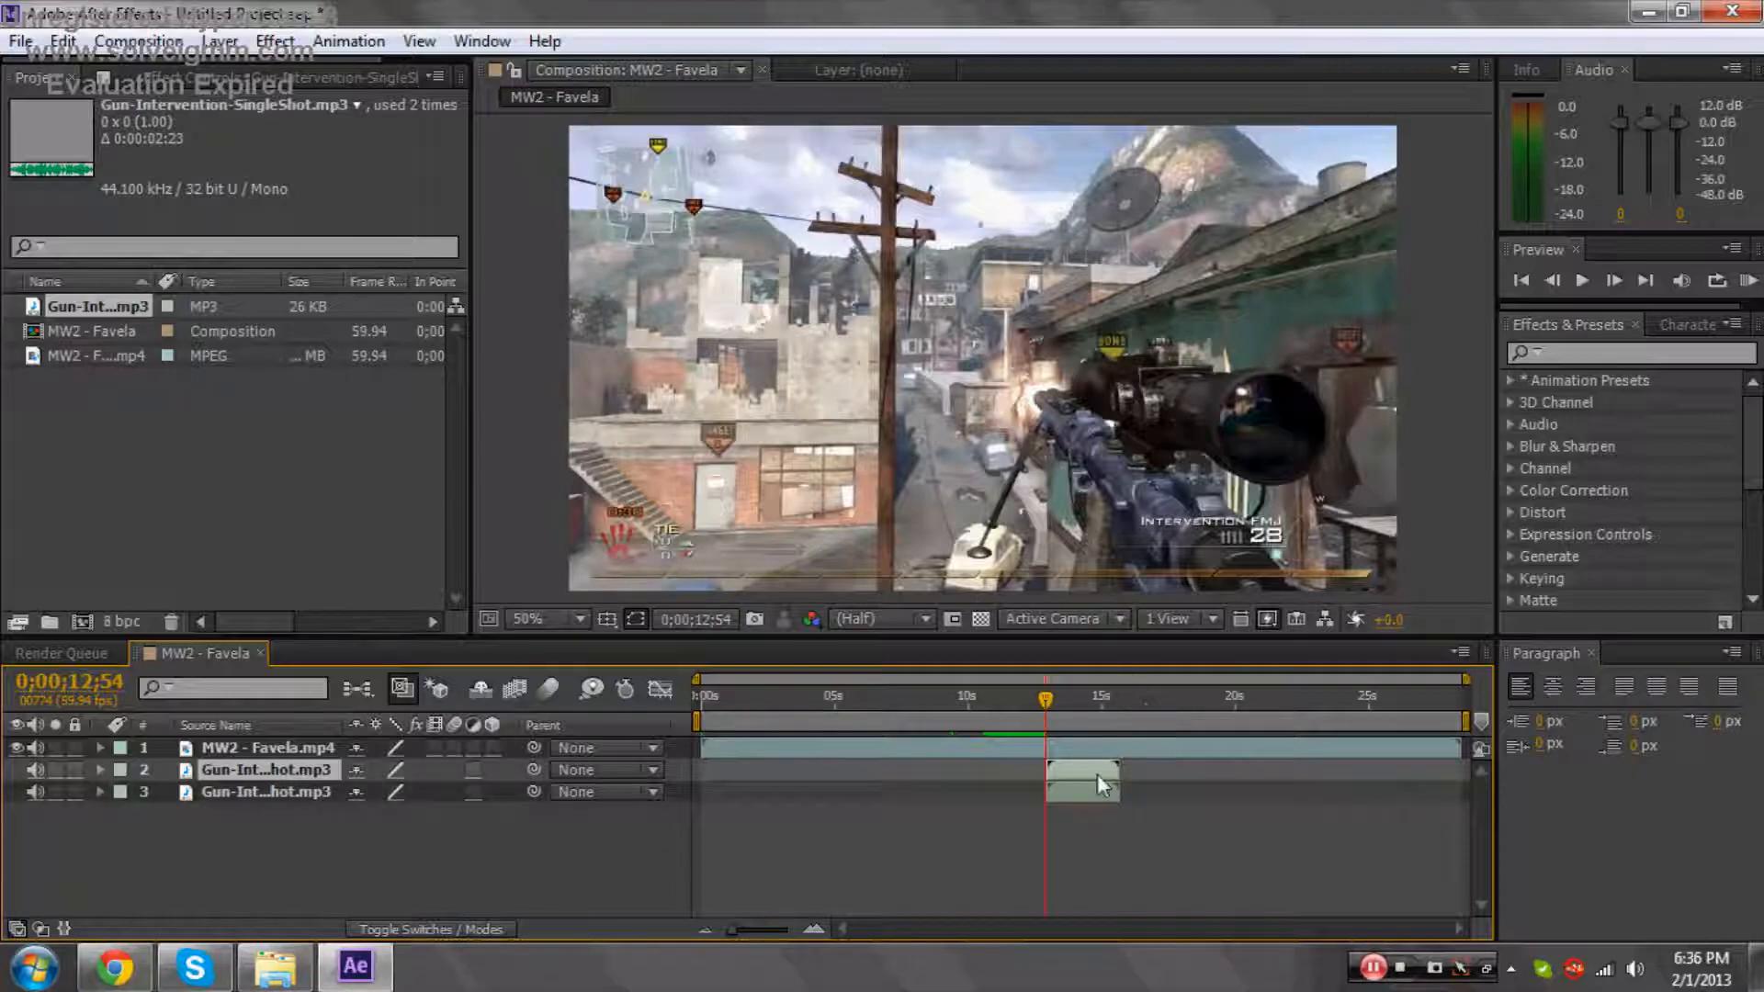
right_click(1080, 782)
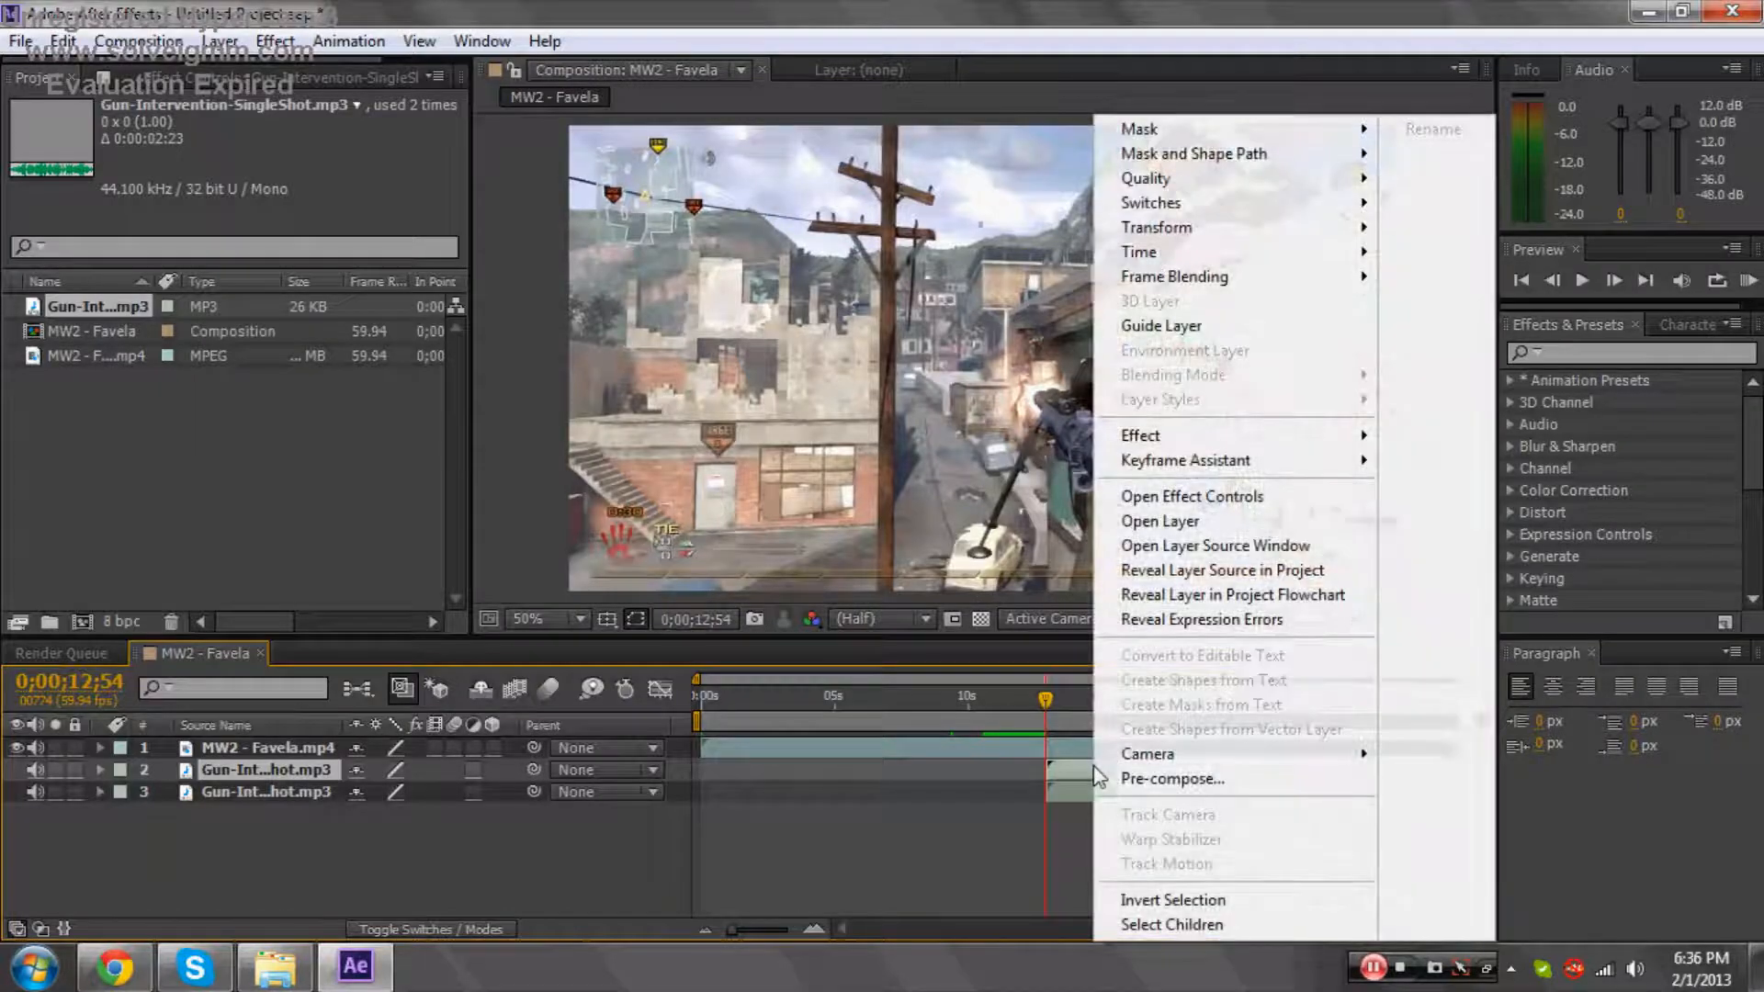
mouse_move(1139, 252)
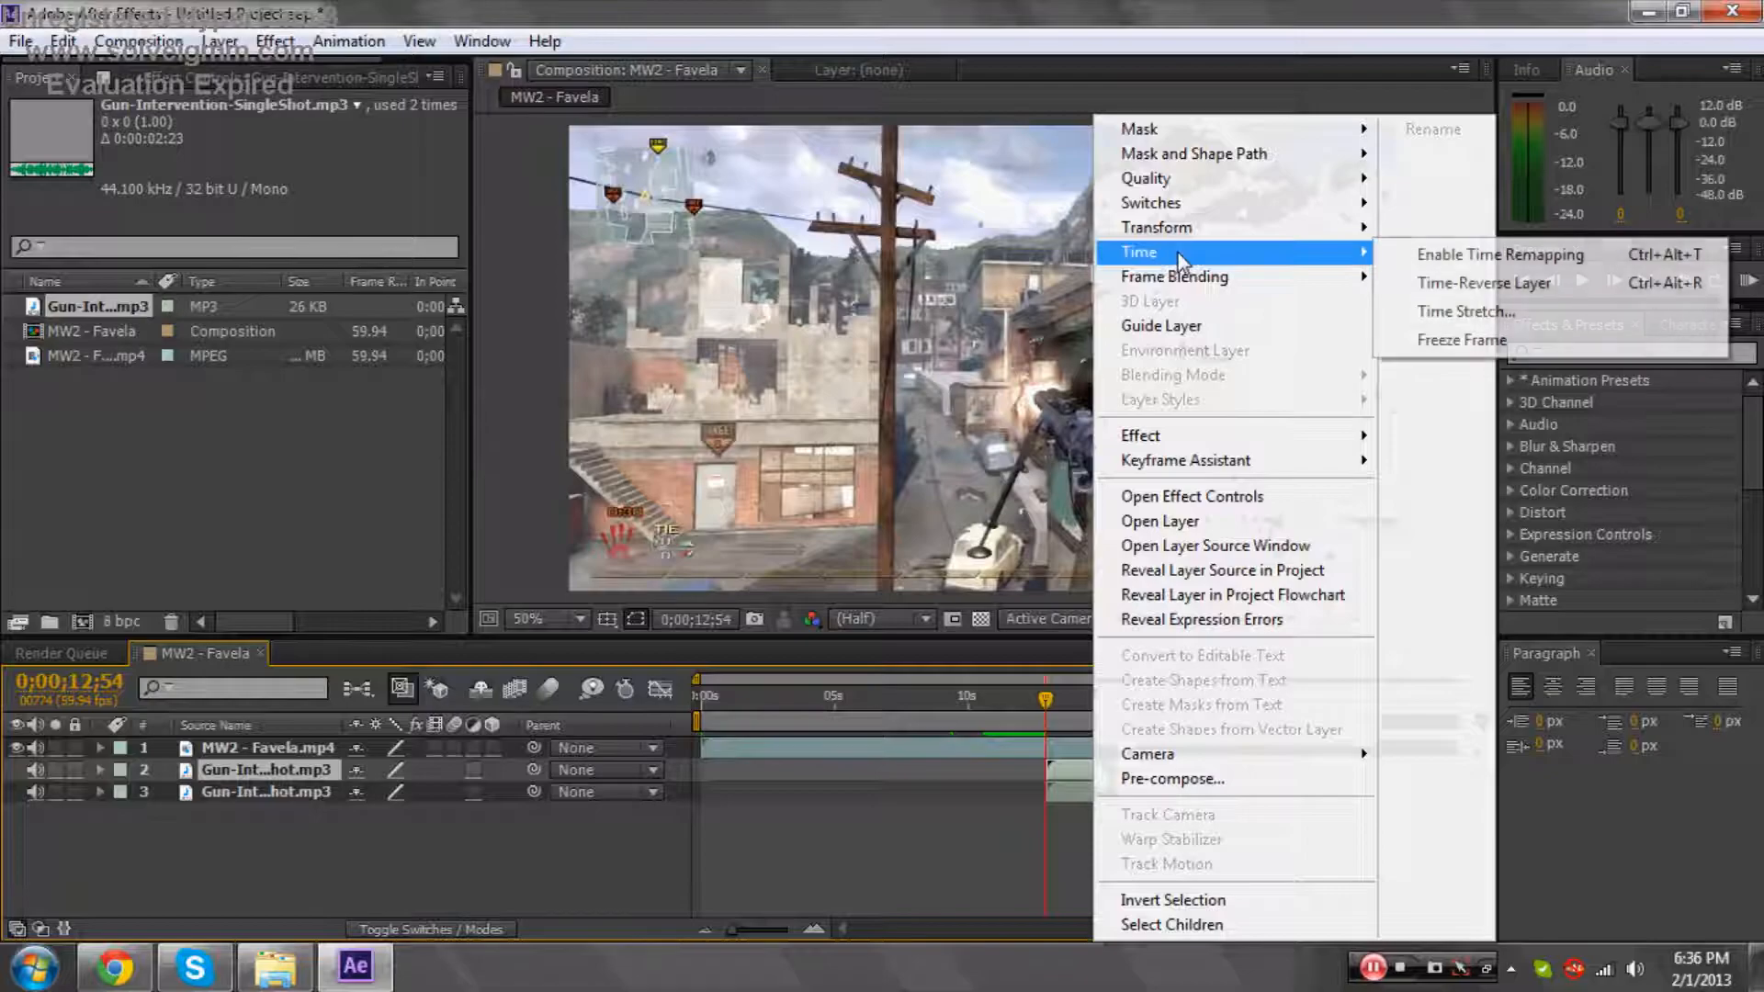
click(1482, 283)
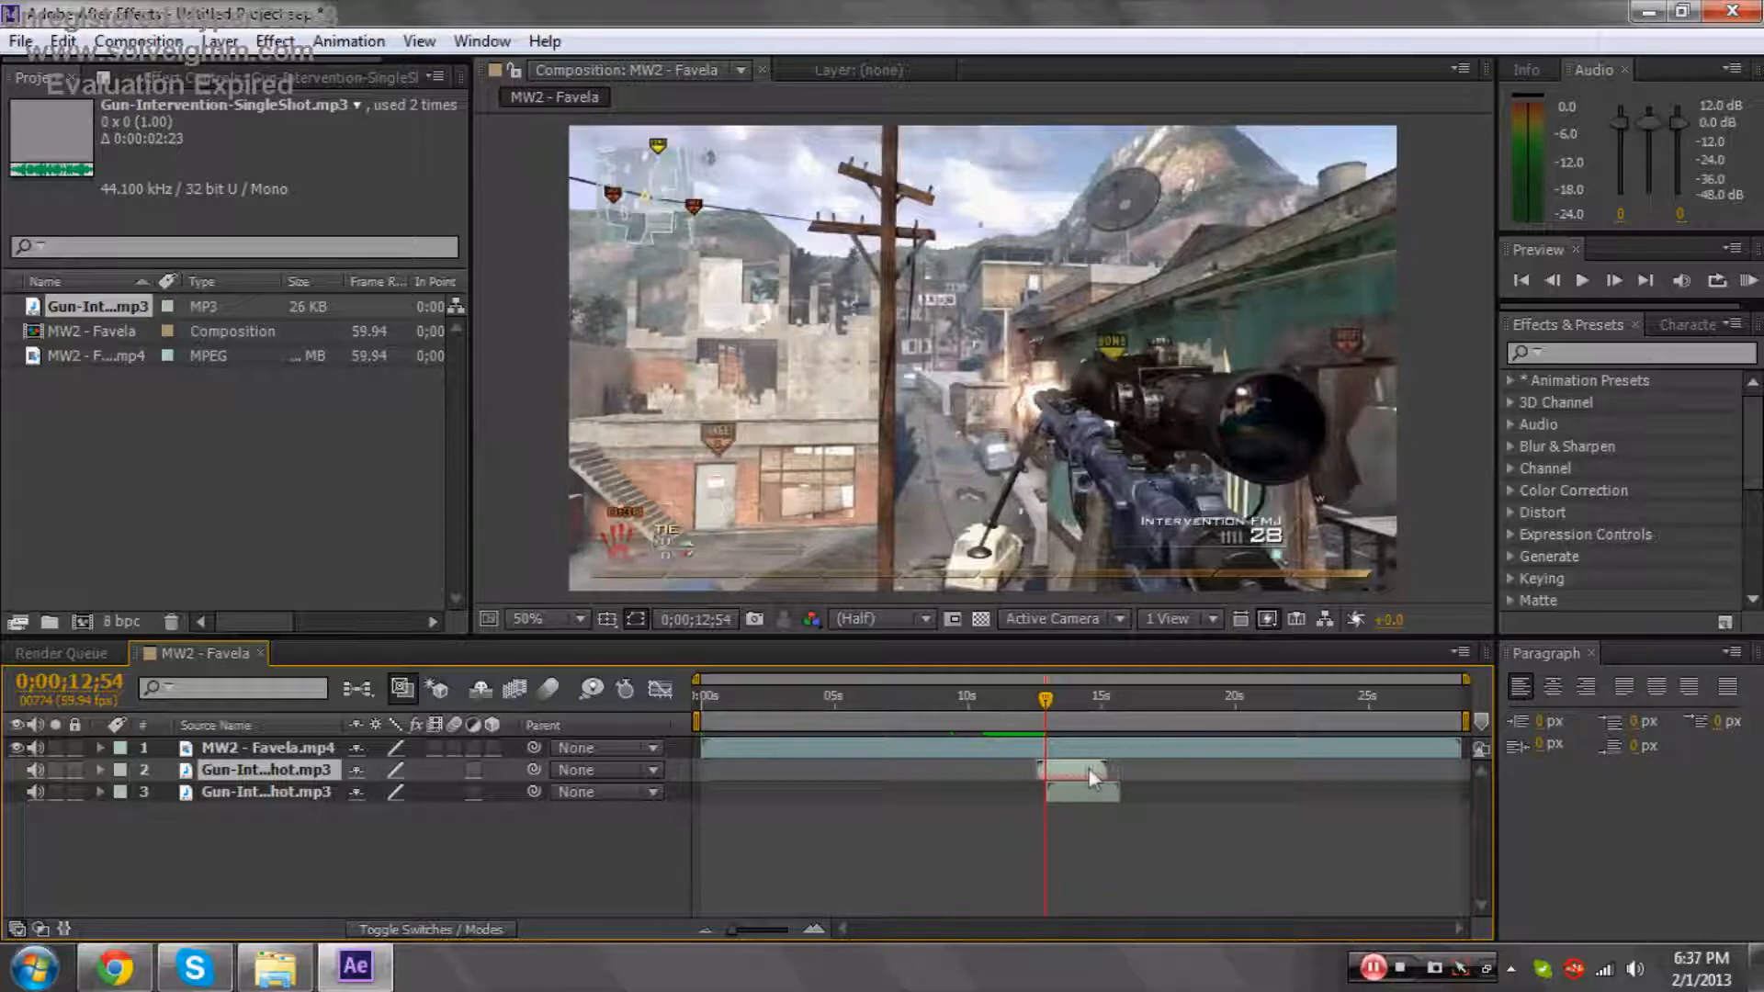
drag(1086, 774, 1058, 770)
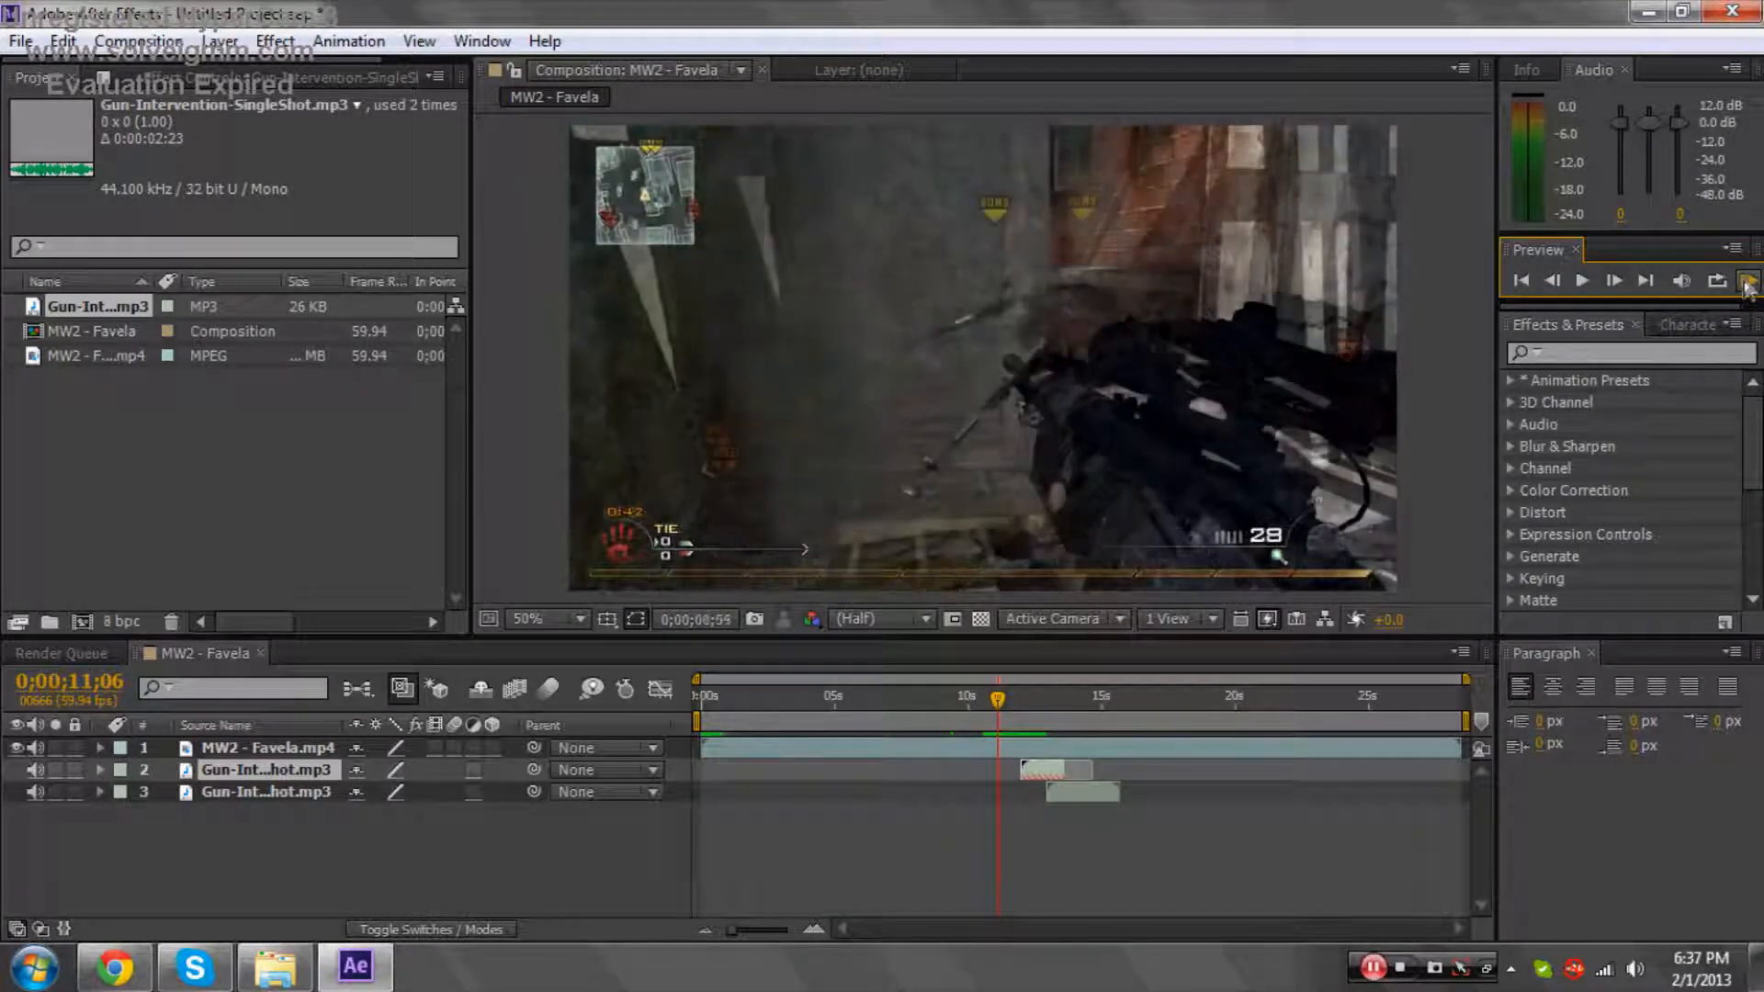
click(1581, 281)
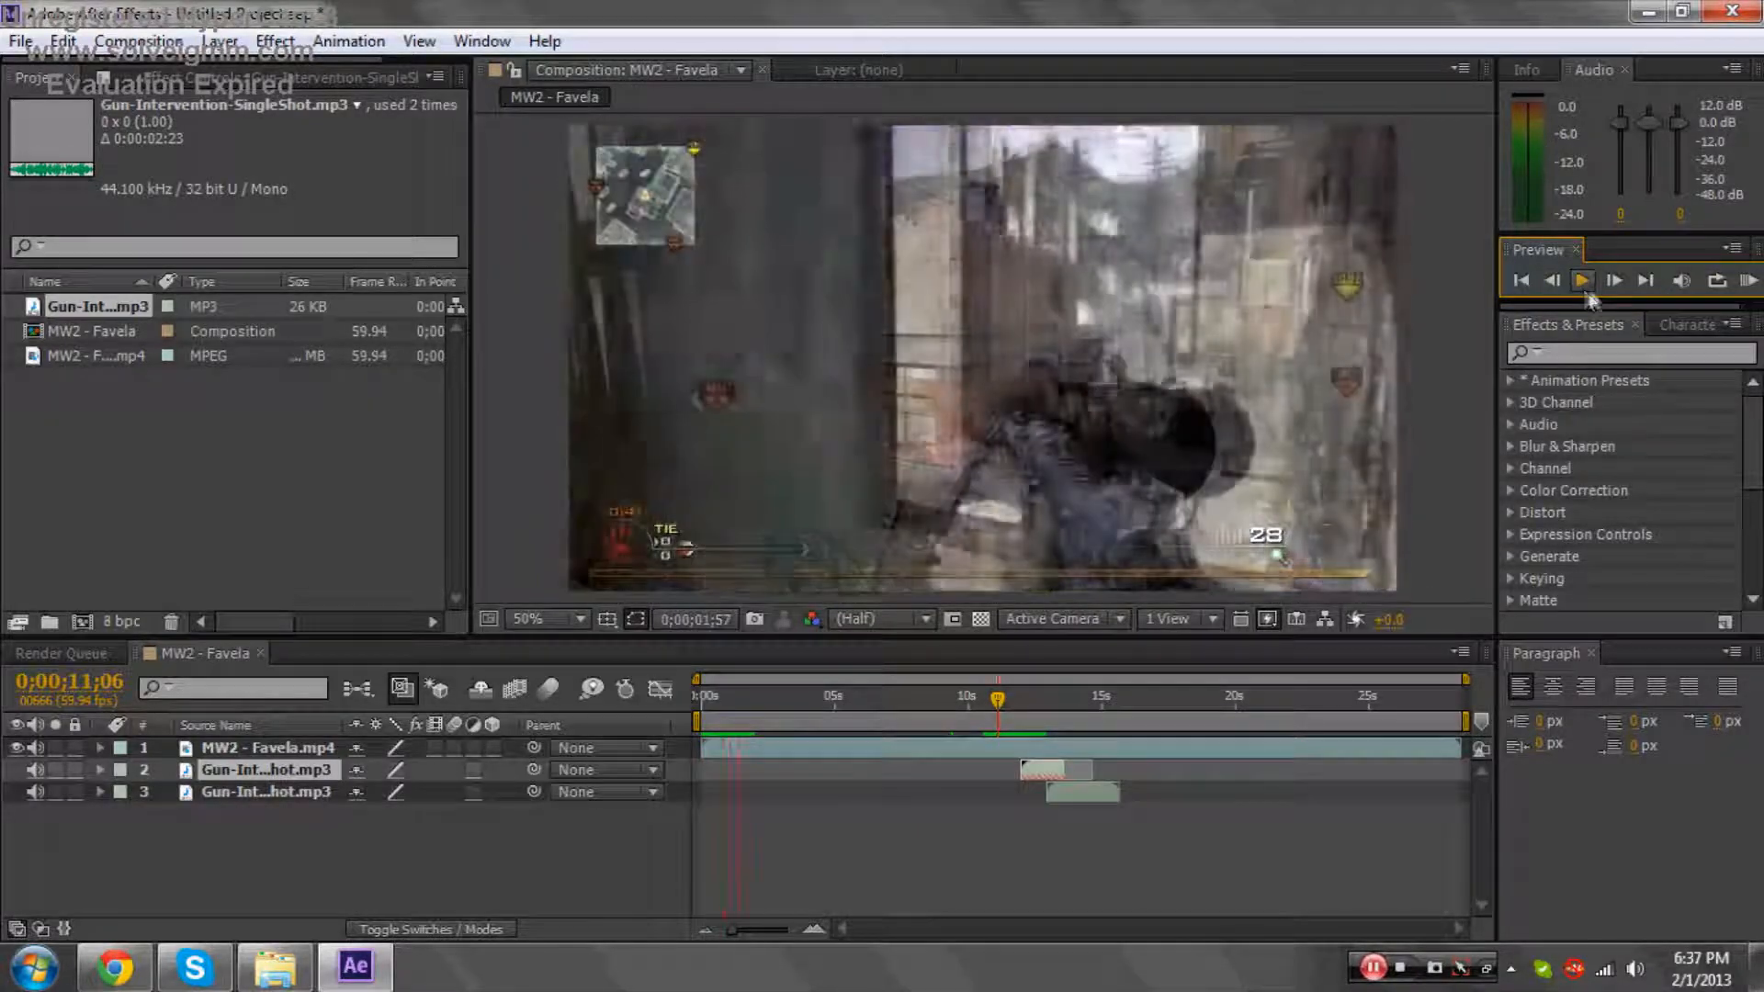
click(1580, 281)
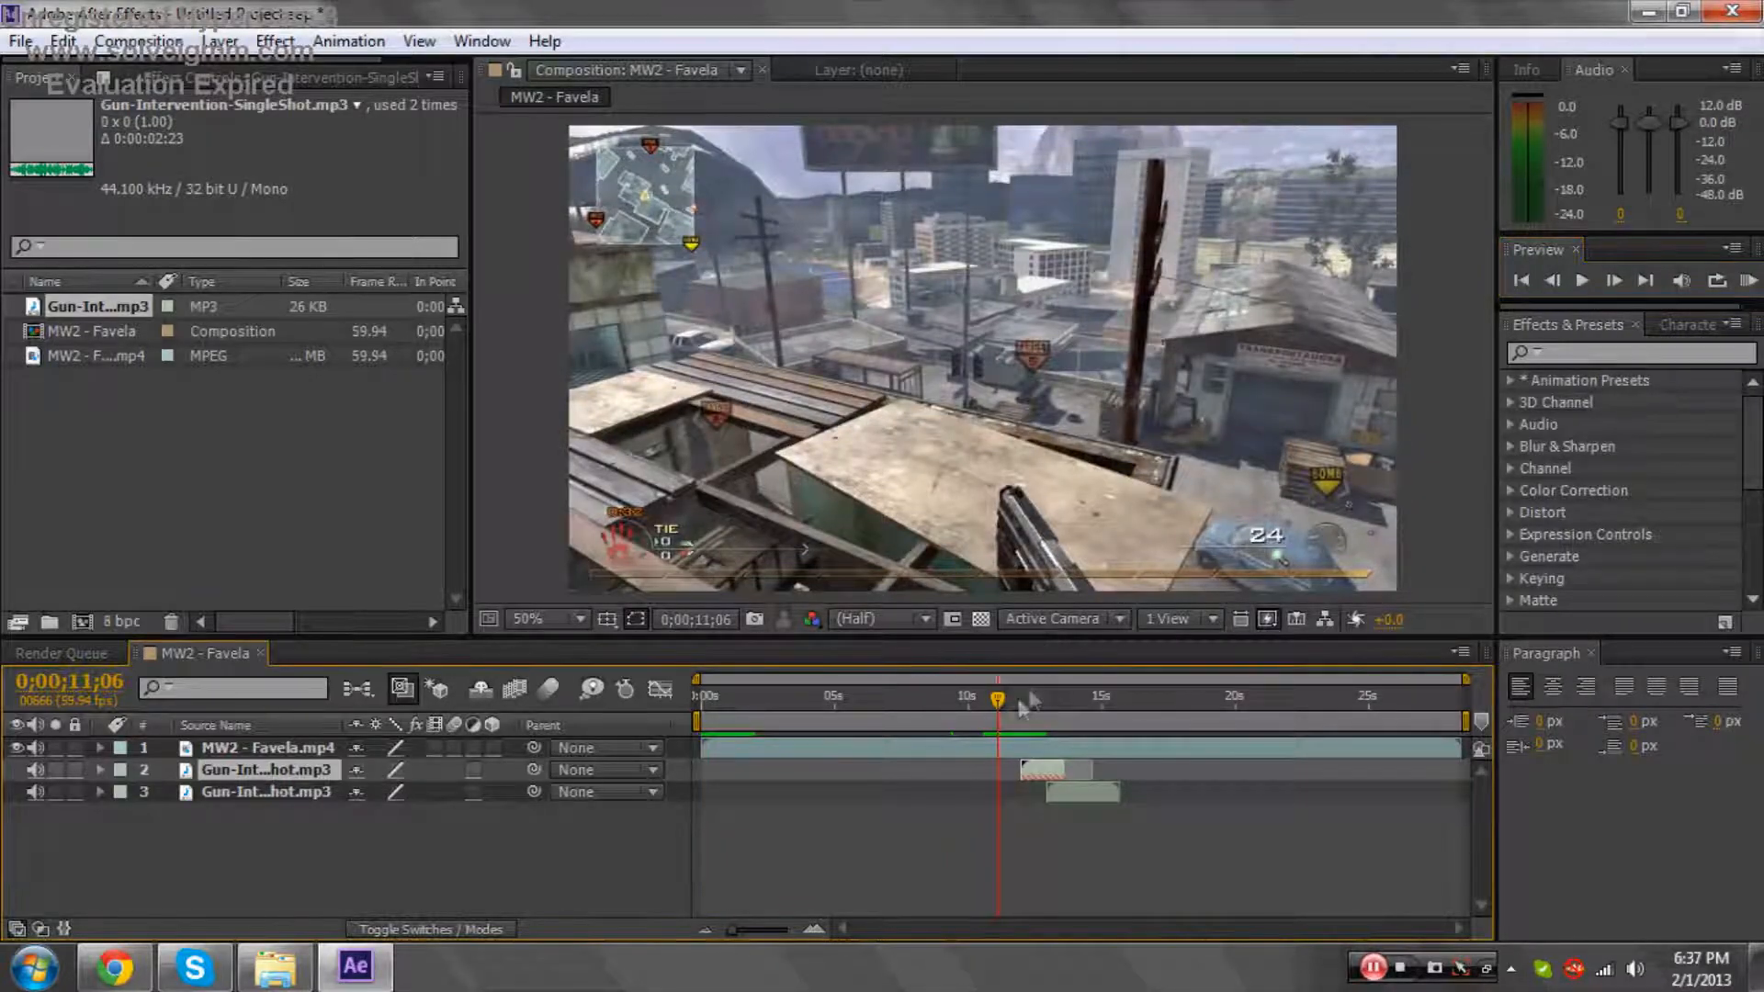
click(1016, 698)
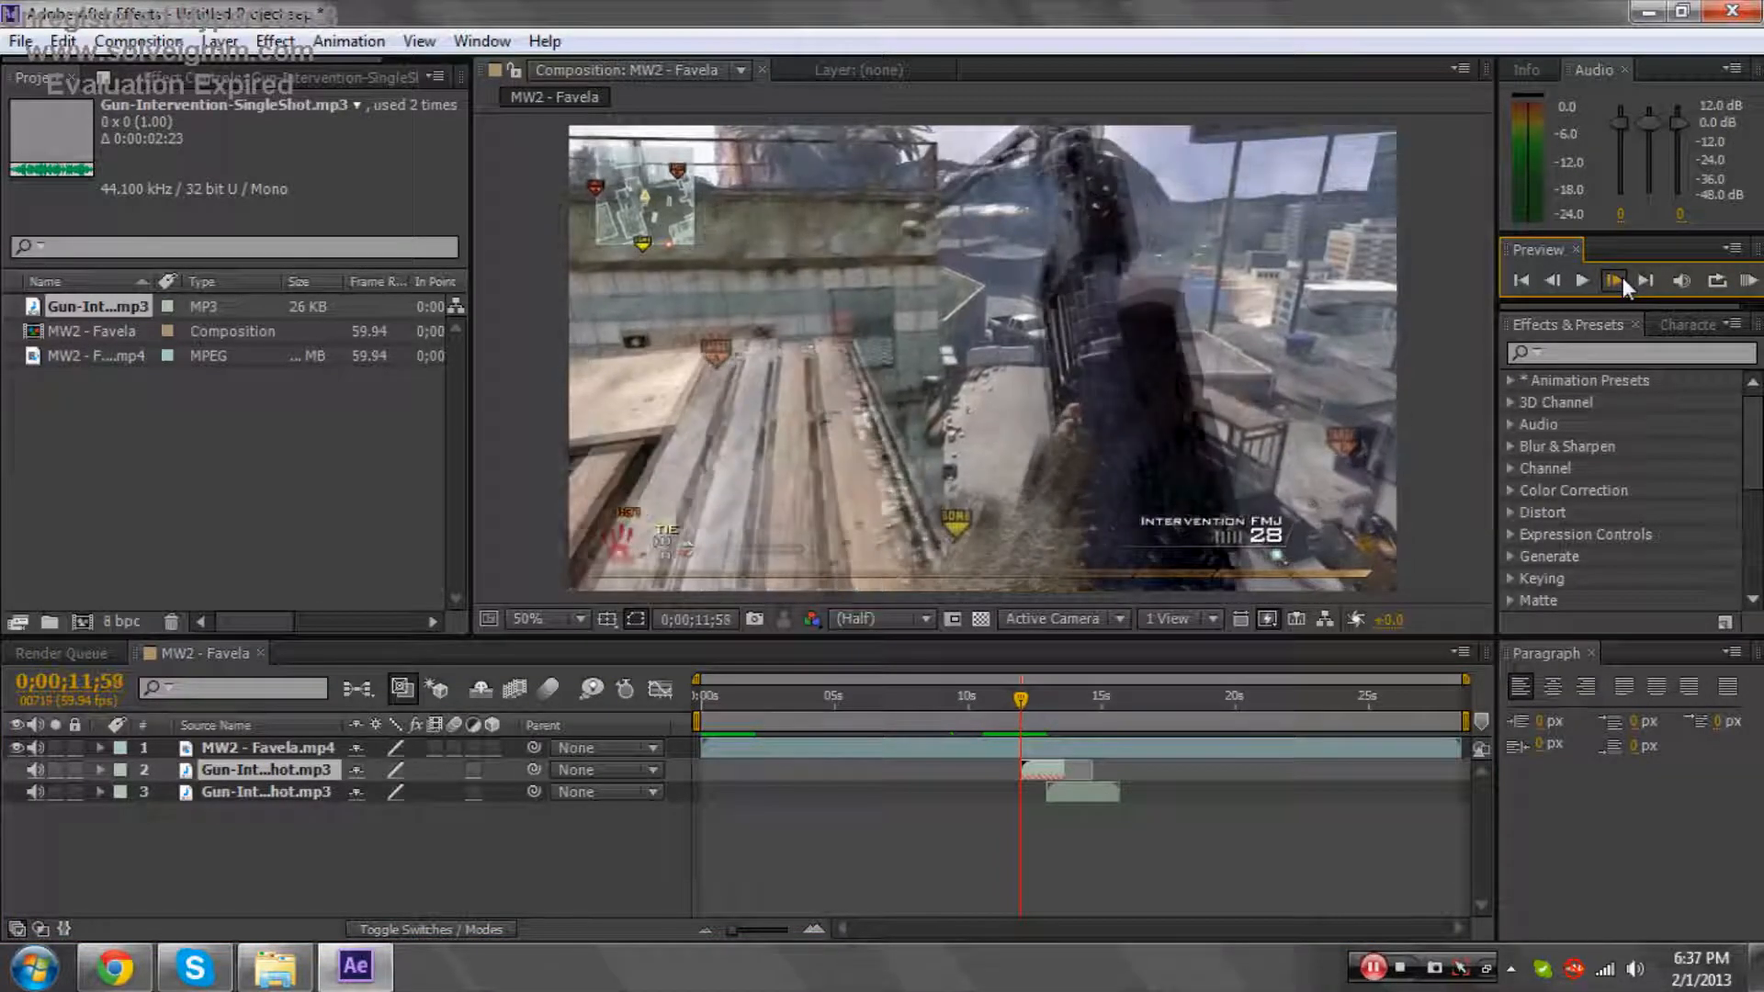
click(1611, 281)
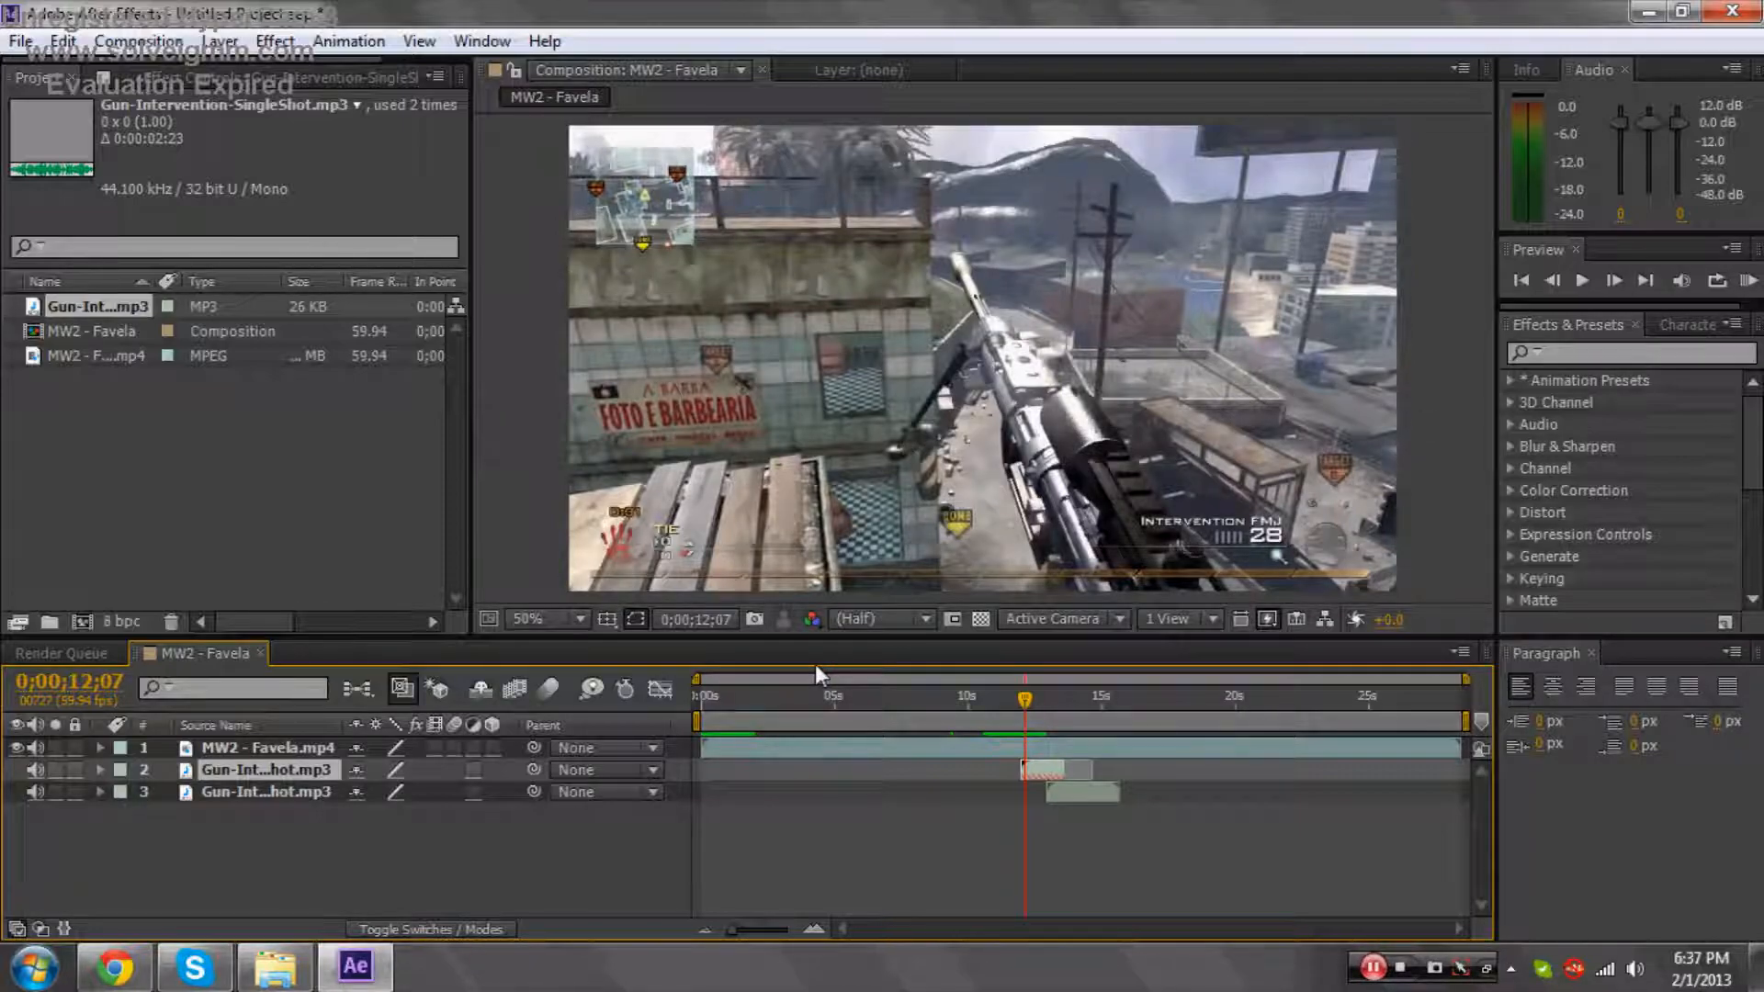
mouse_move(897, 624)
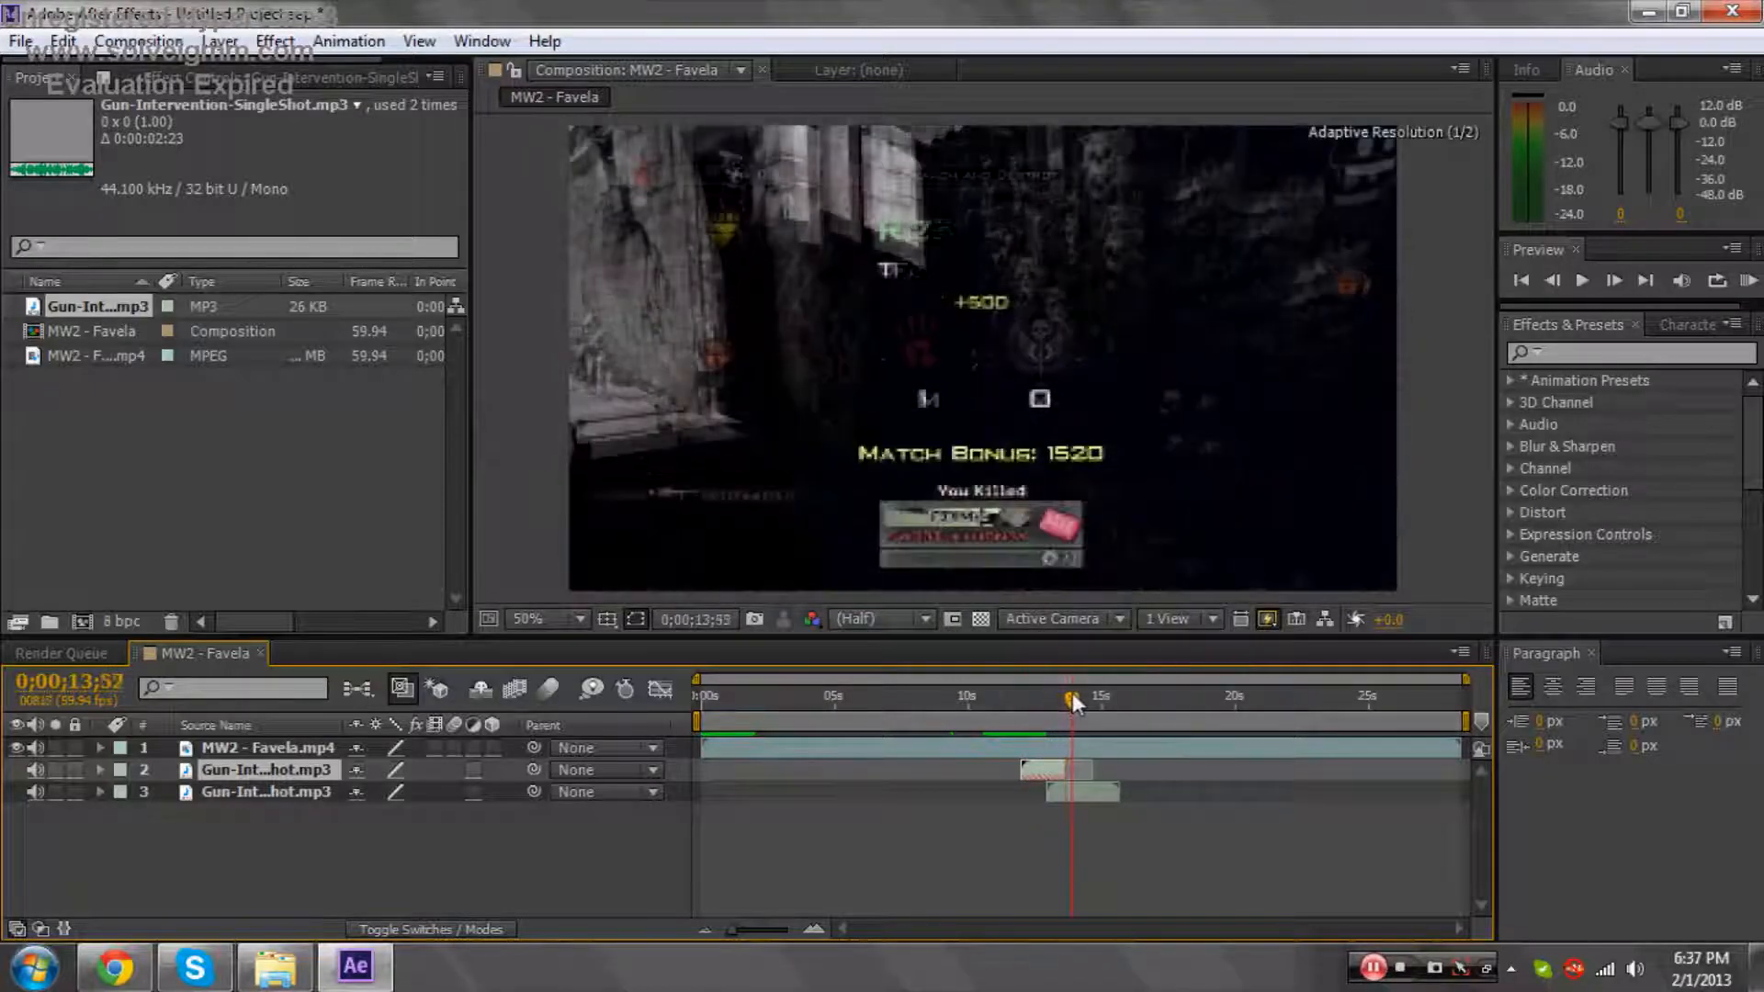
Scrub near 12s and frame-step to land exactly on the rifle-fire frame 0;00;12;51.
drag(1071, 700, 1045, 700)
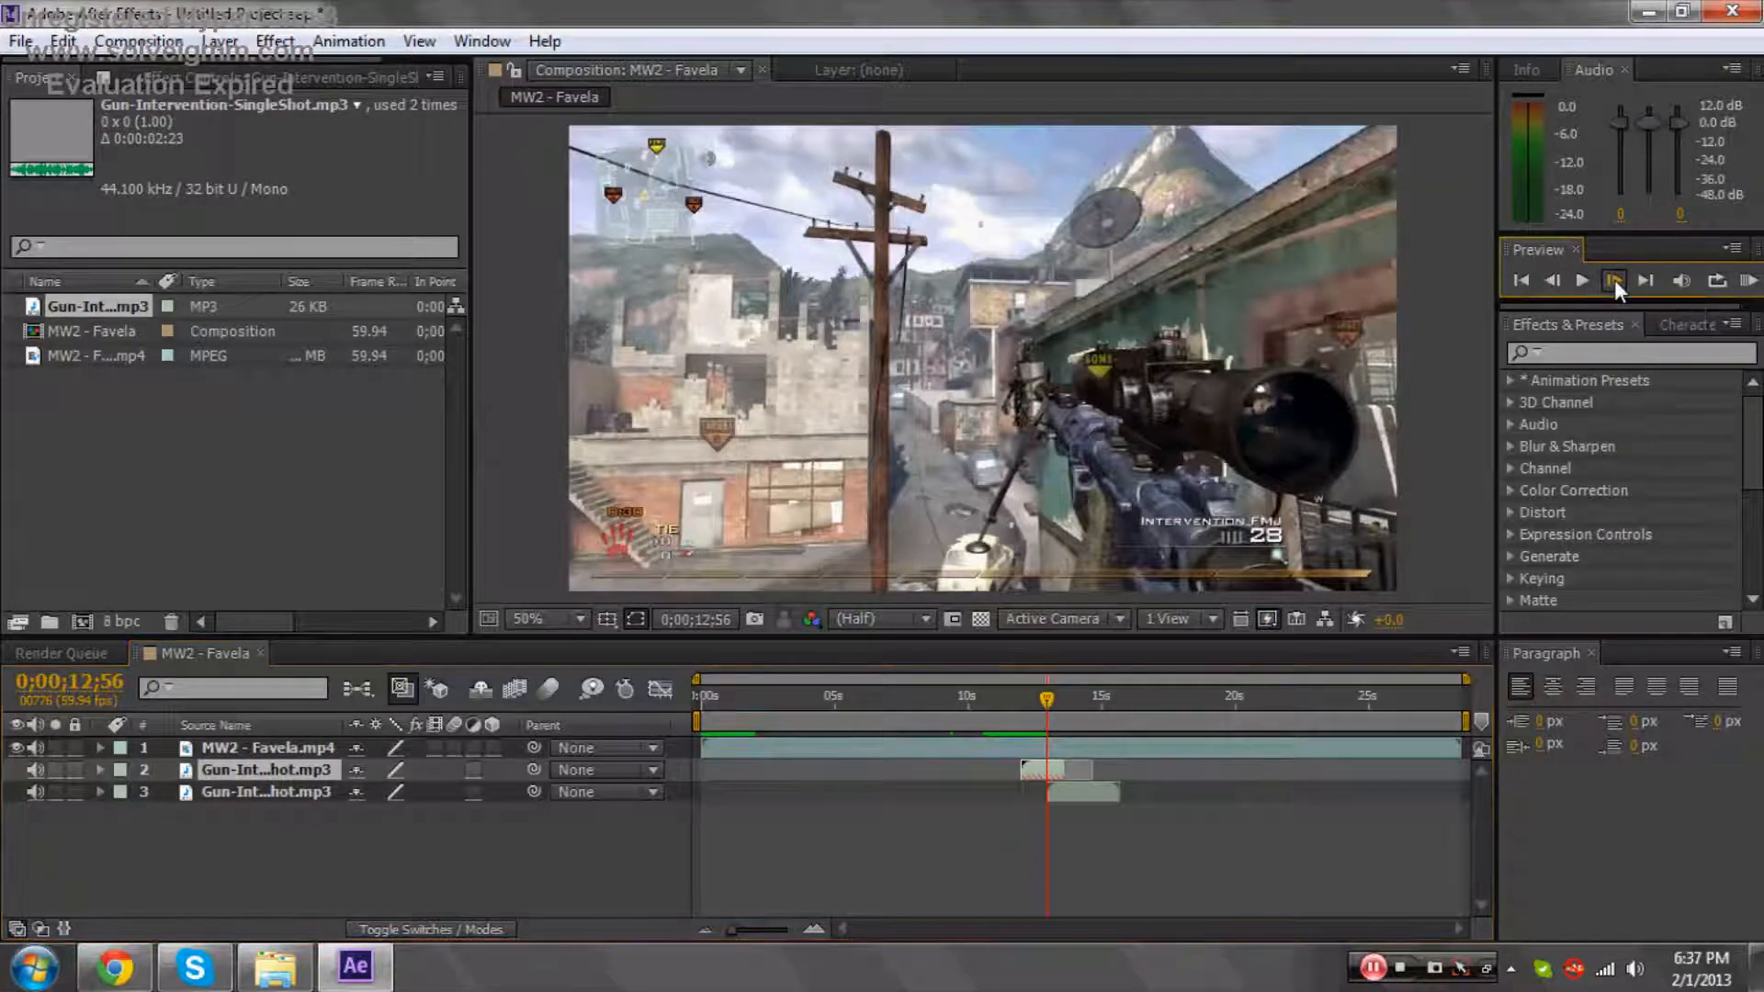
click(1582, 279)
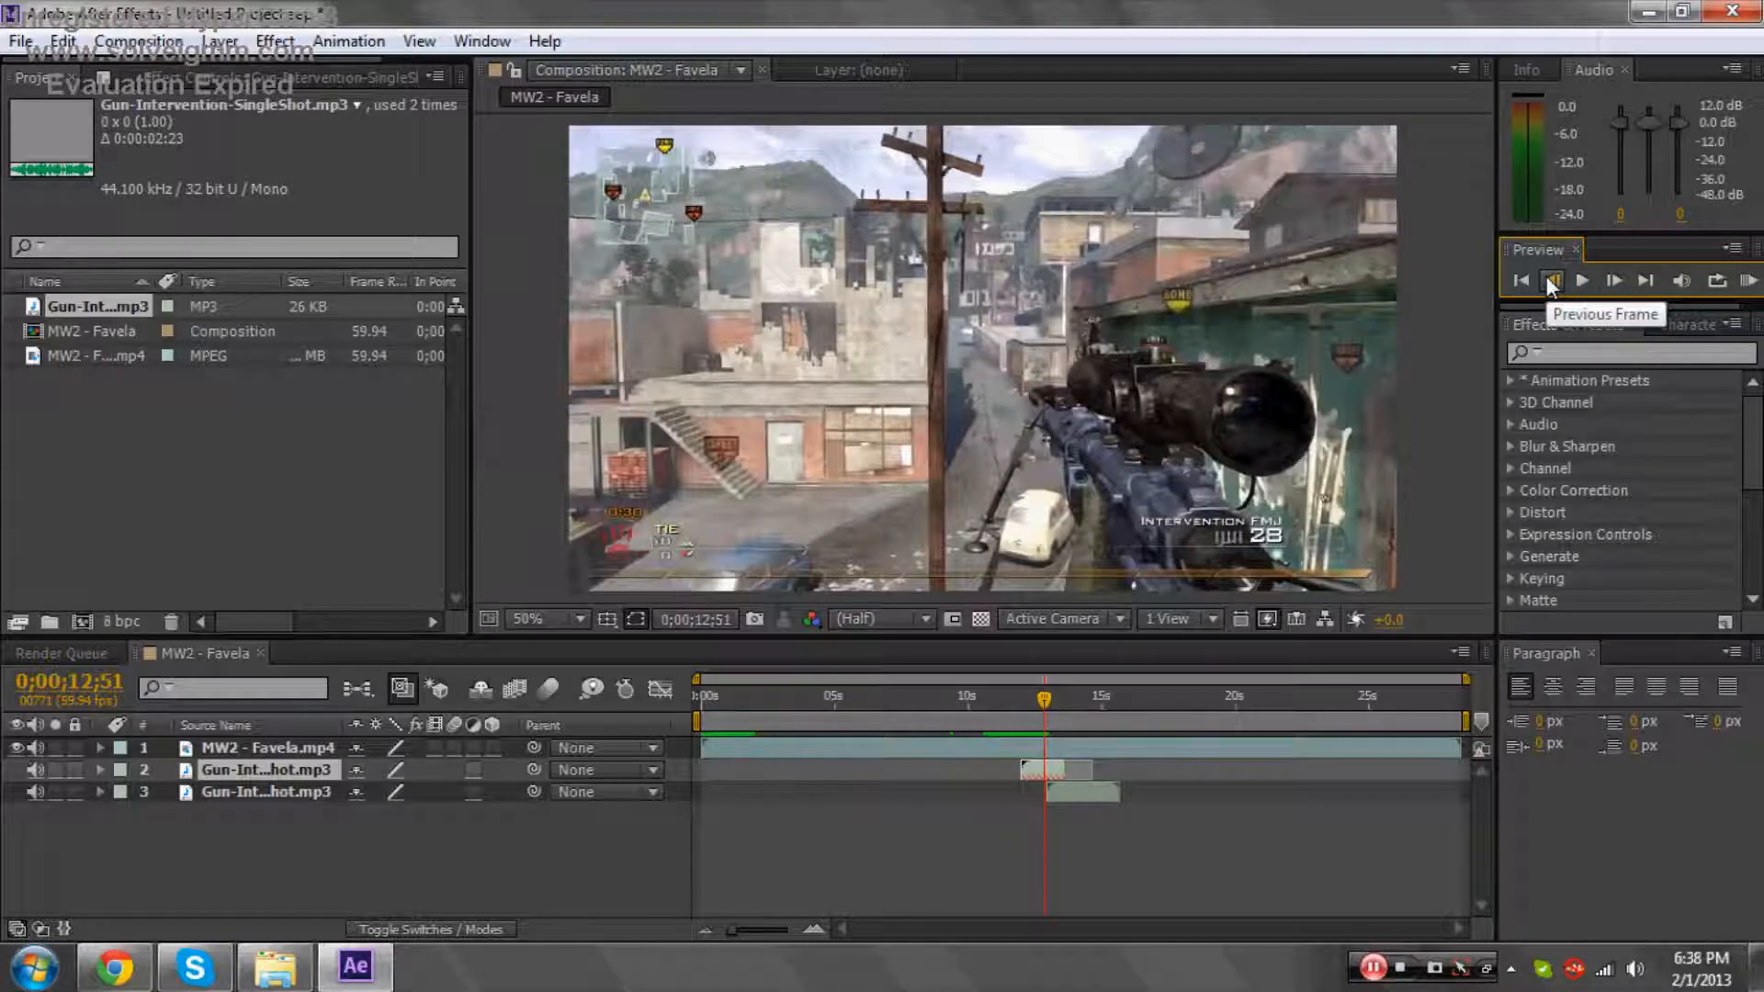
click(1613, 281)
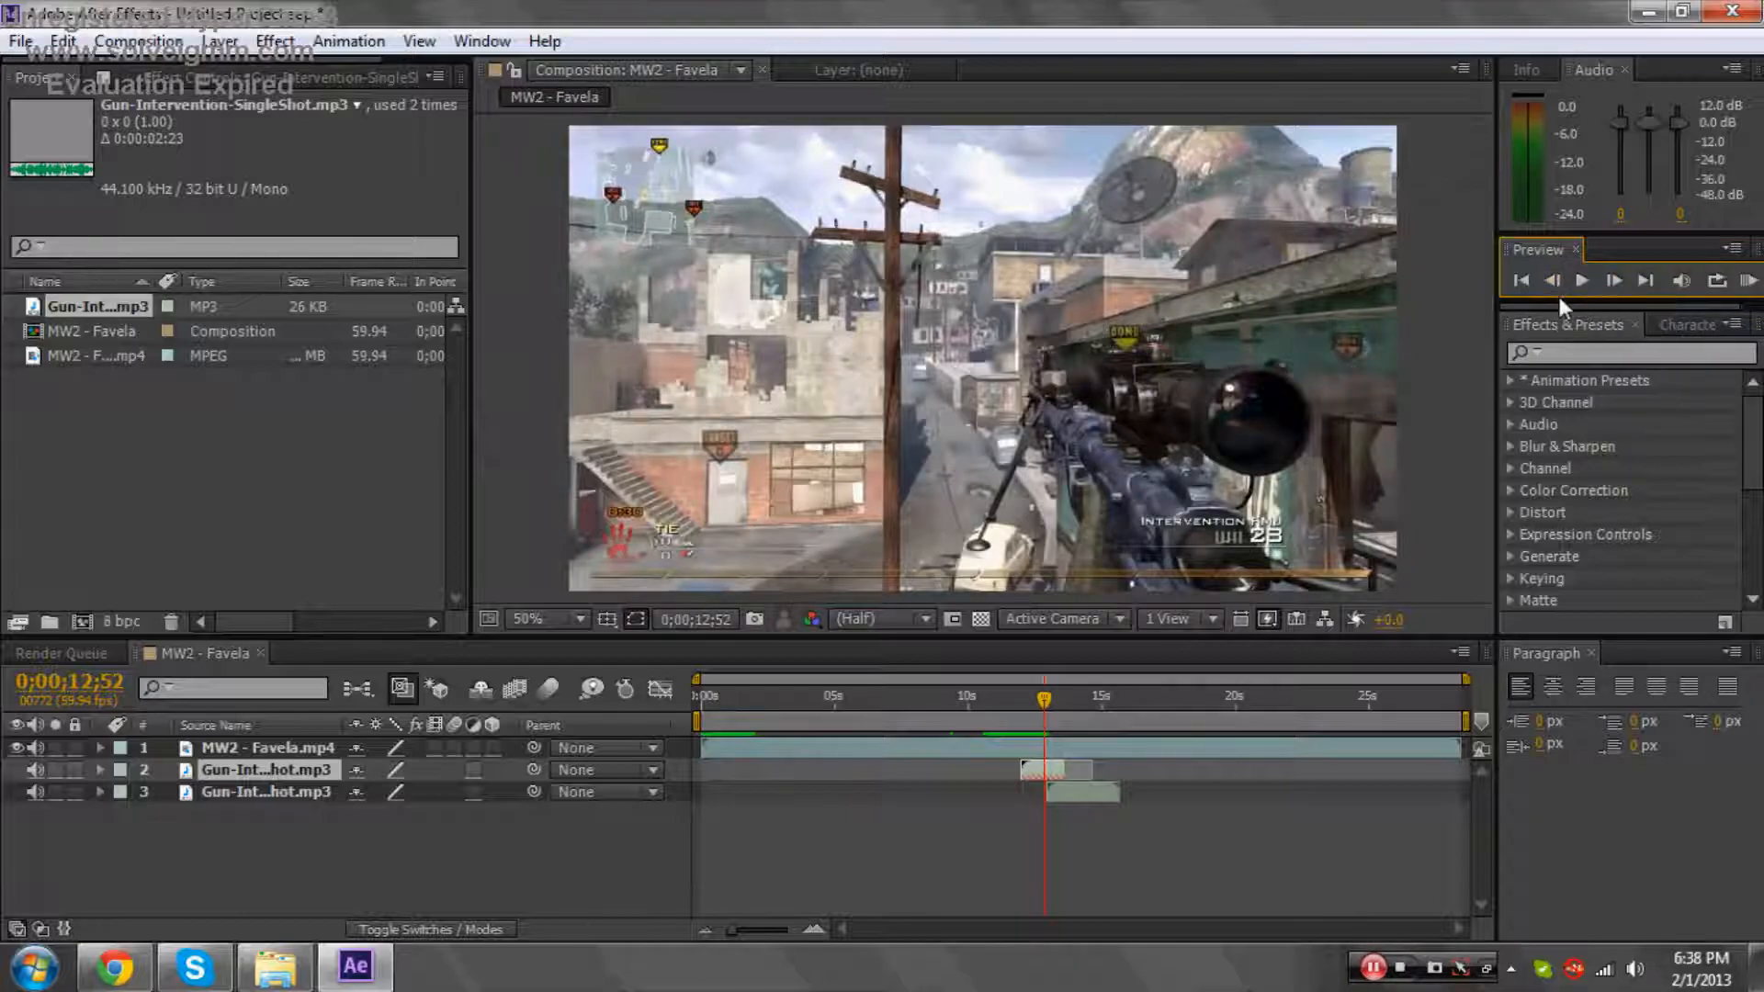
click(1580, 280)
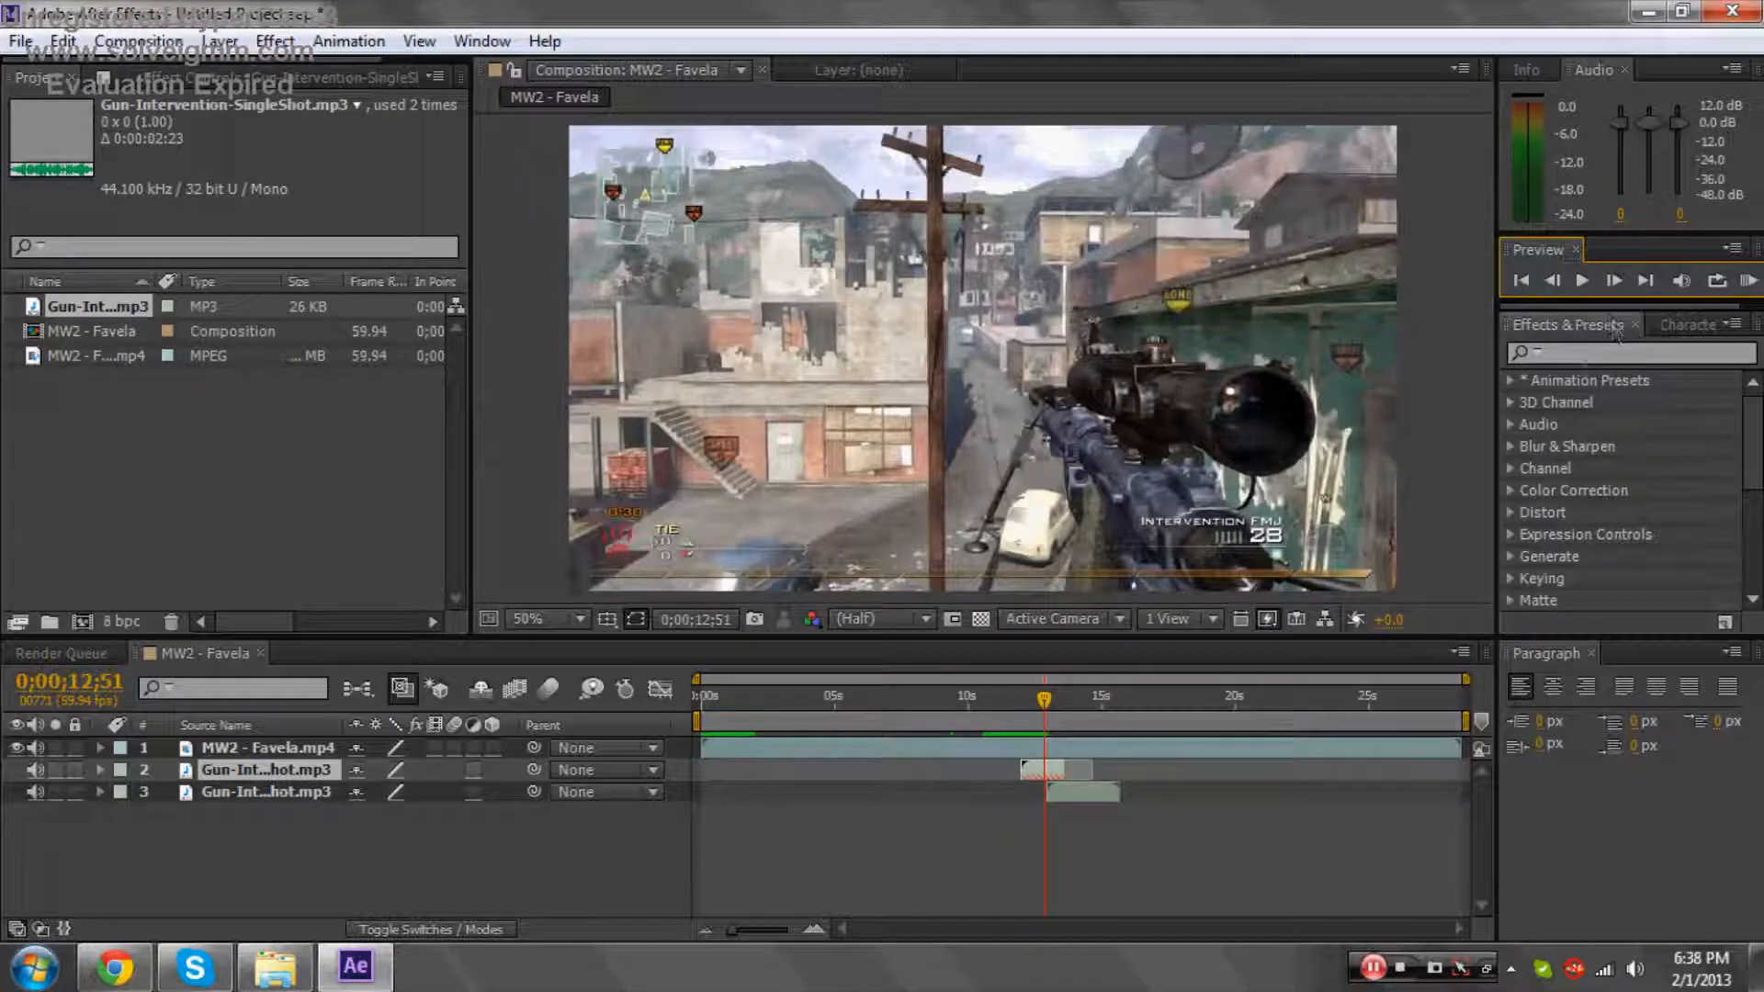
Find Optics Compensation via 'optic' in Effects & Presets and apply it to the MW2 - Favela.mp4 layer.
text(optic)
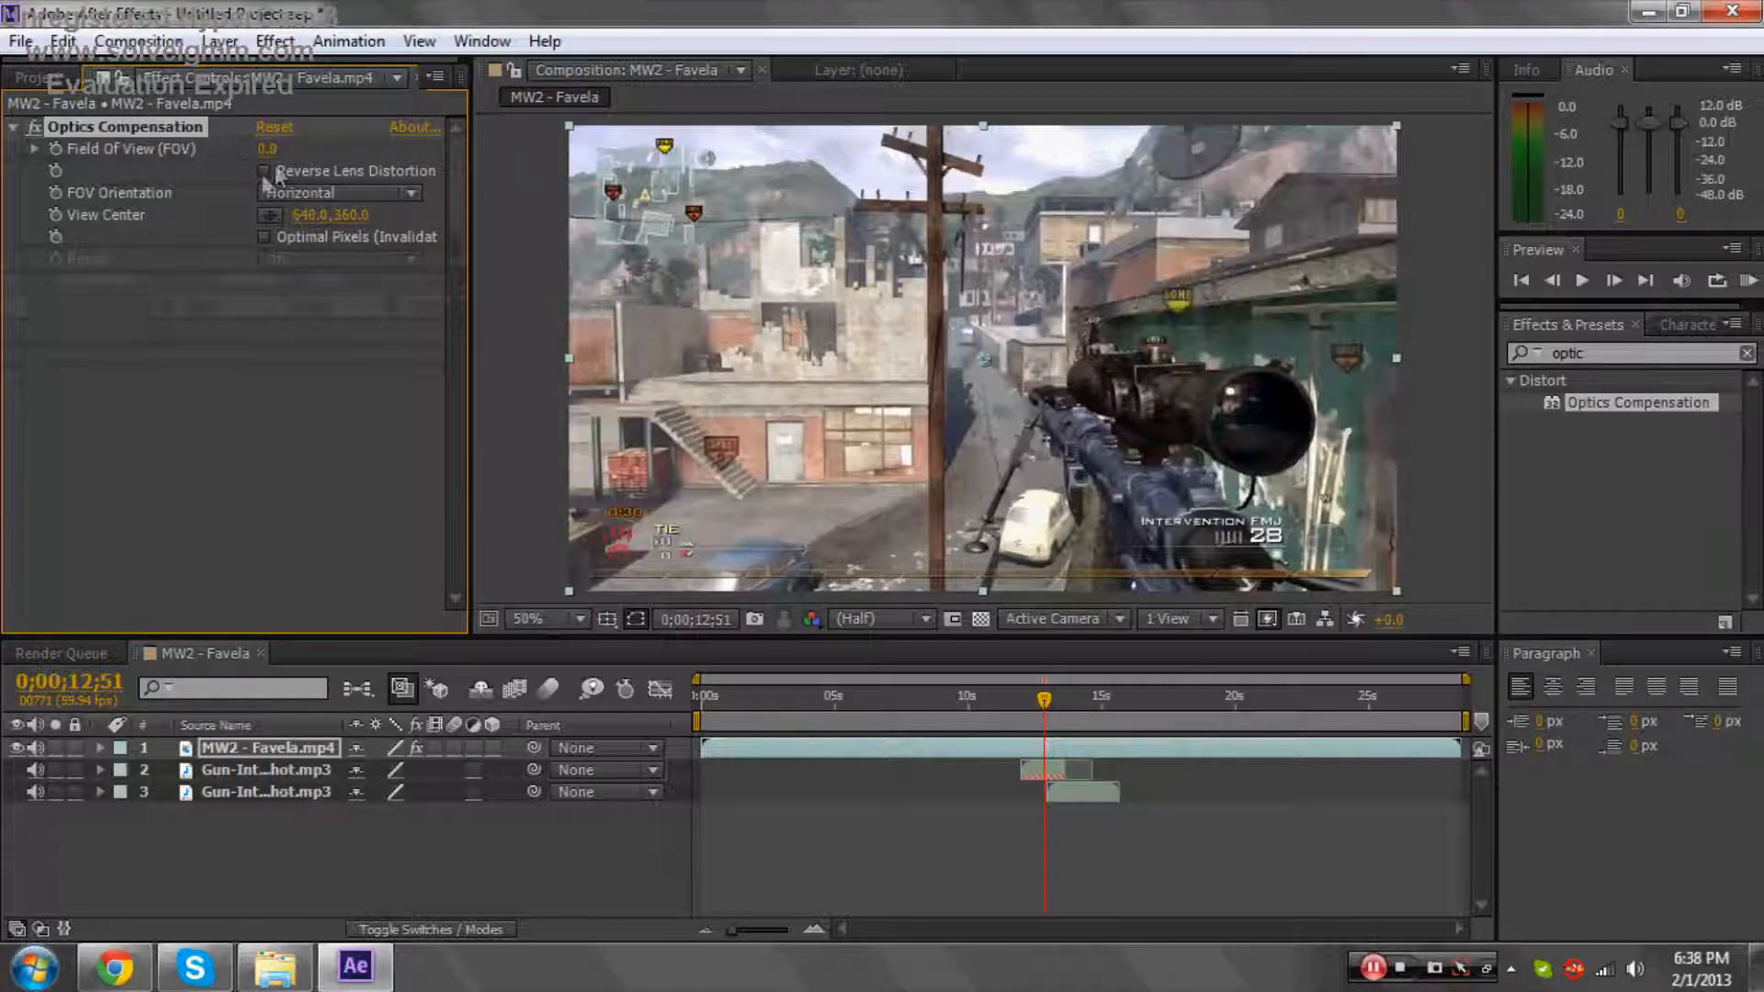
Enable Reverse Lens Distortion on Optics Compensation and scrub back near the sniper shot.
click(265, 171)
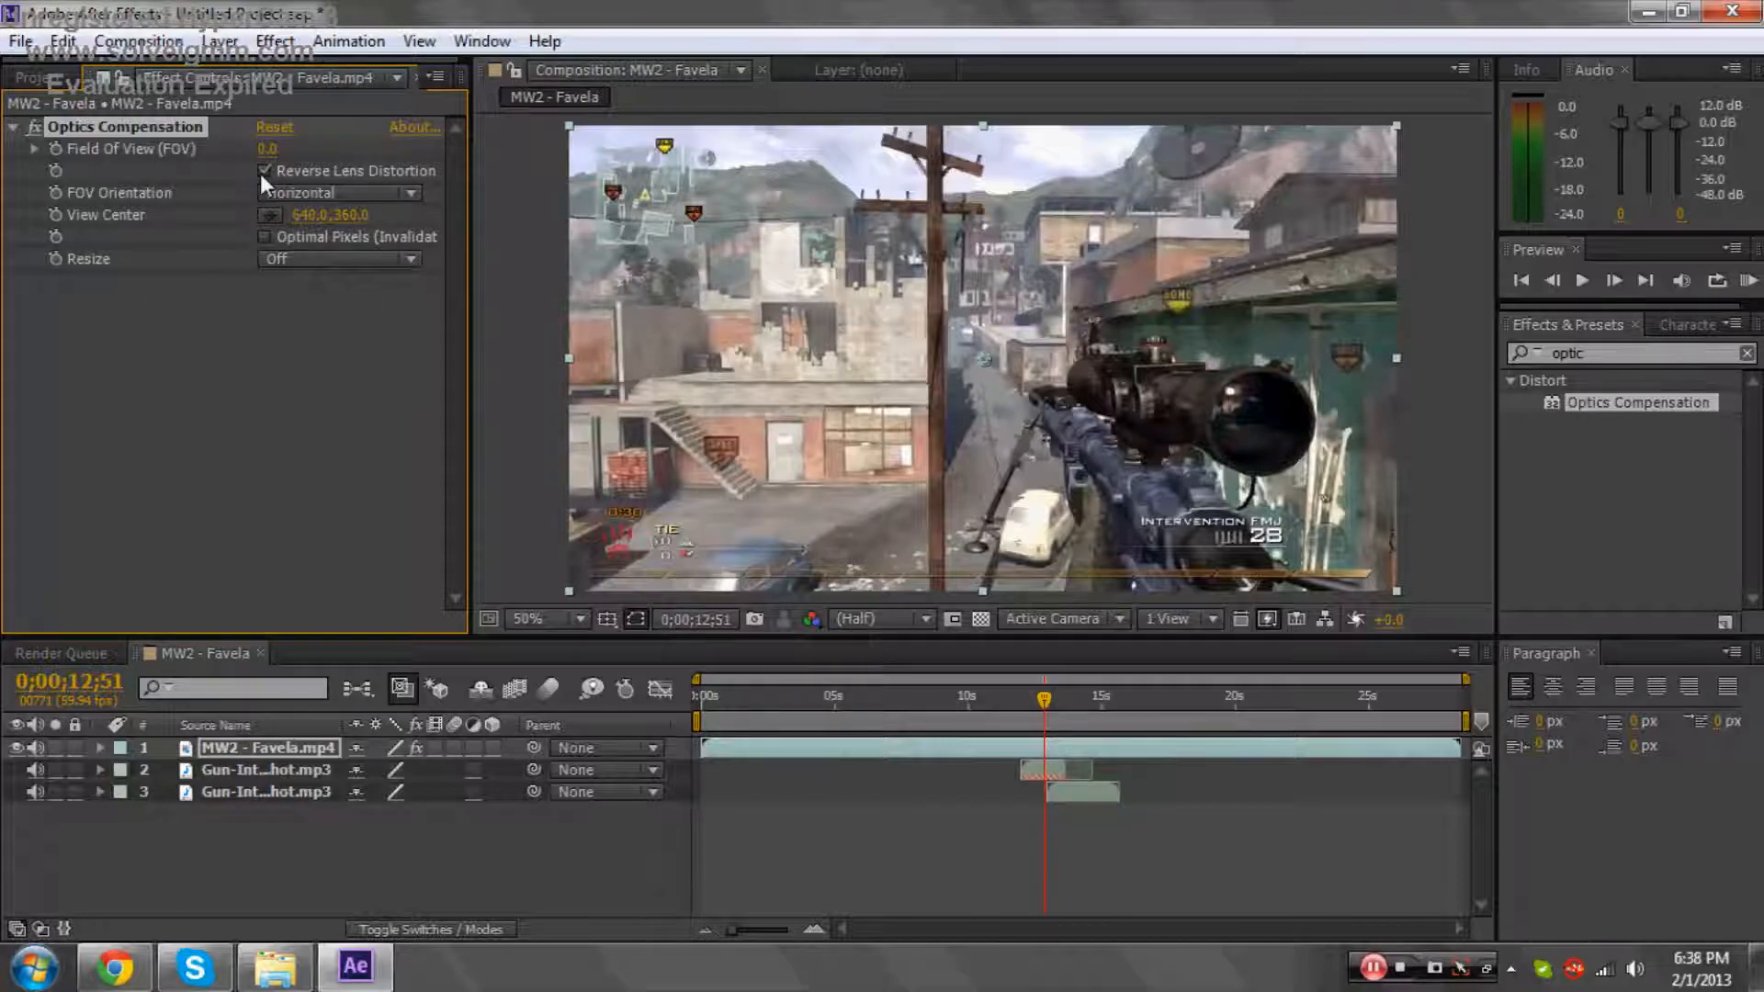
mouse_move(495, 434)
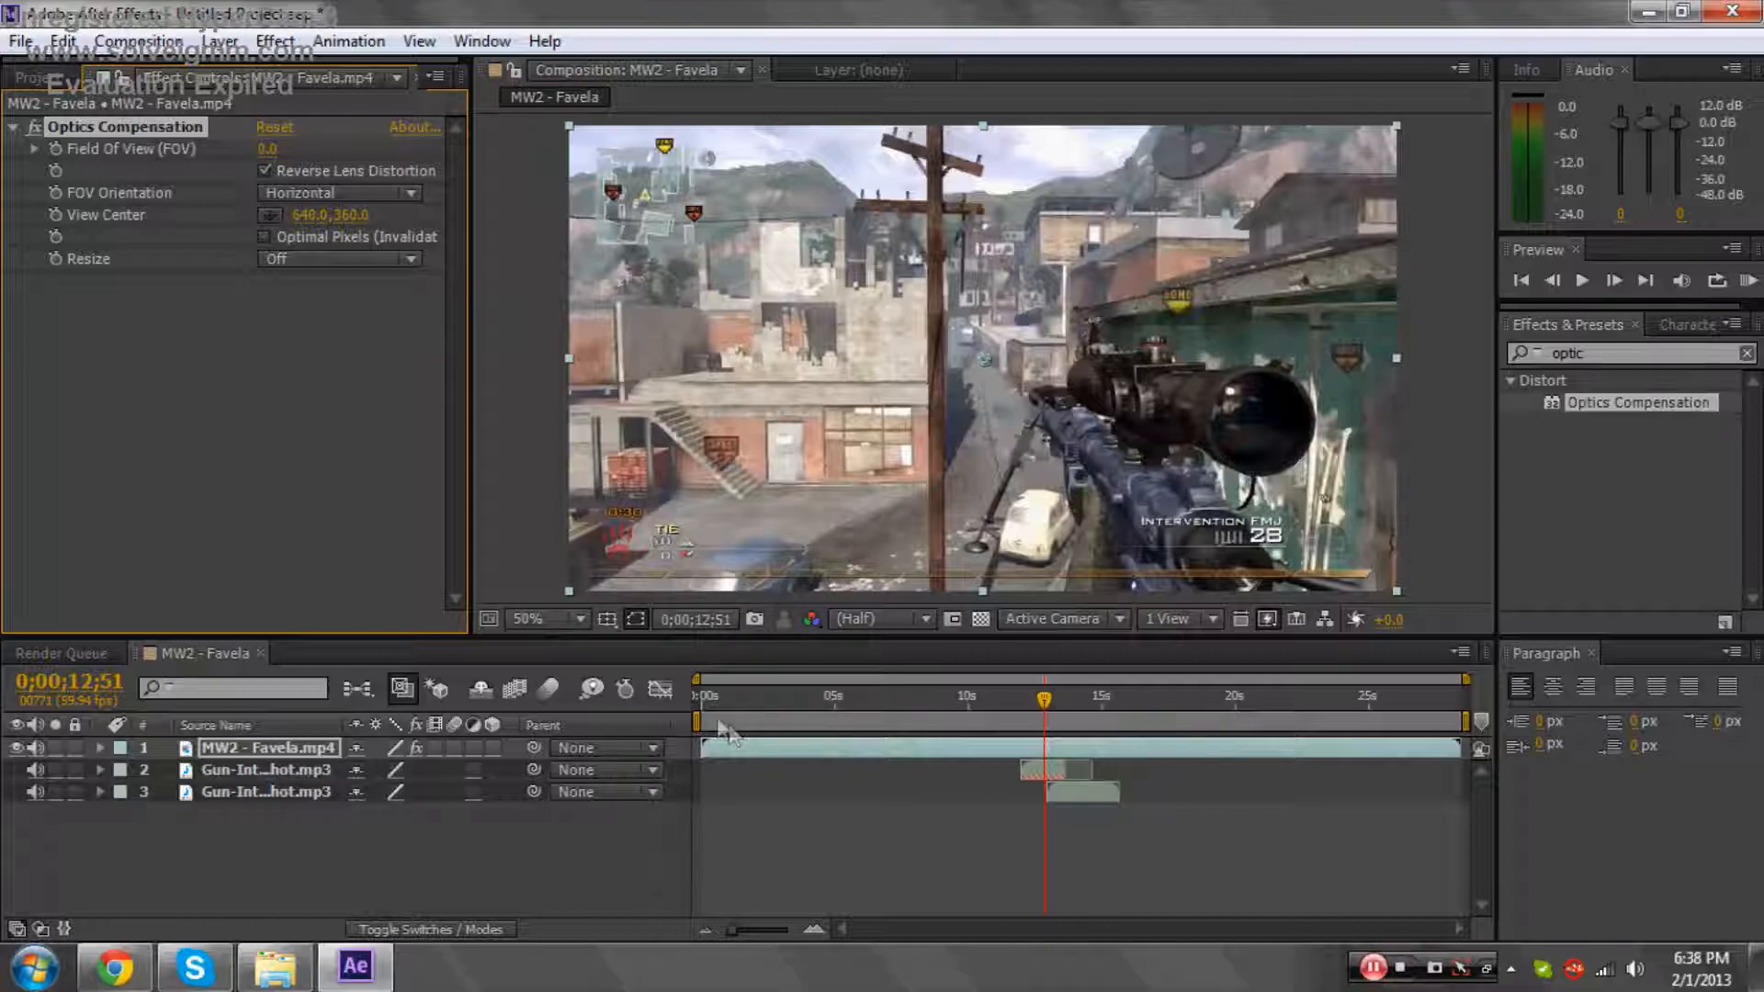
click(698, 694)
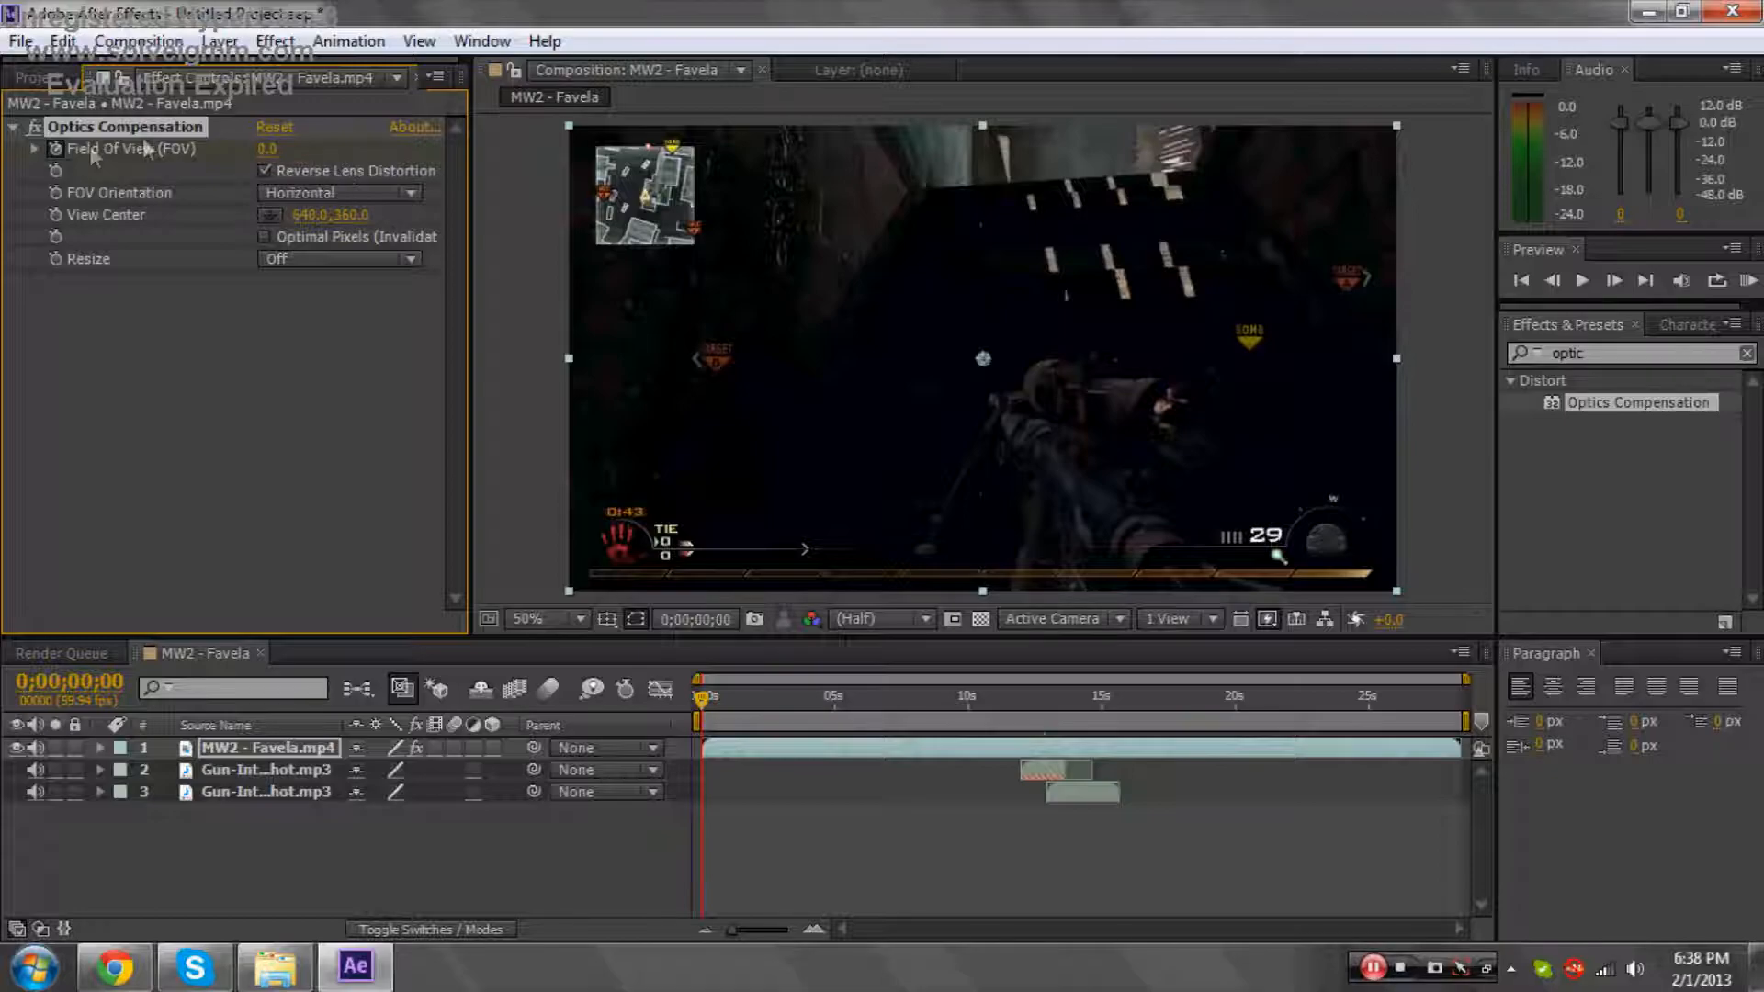
mouse_move(1029, 732)
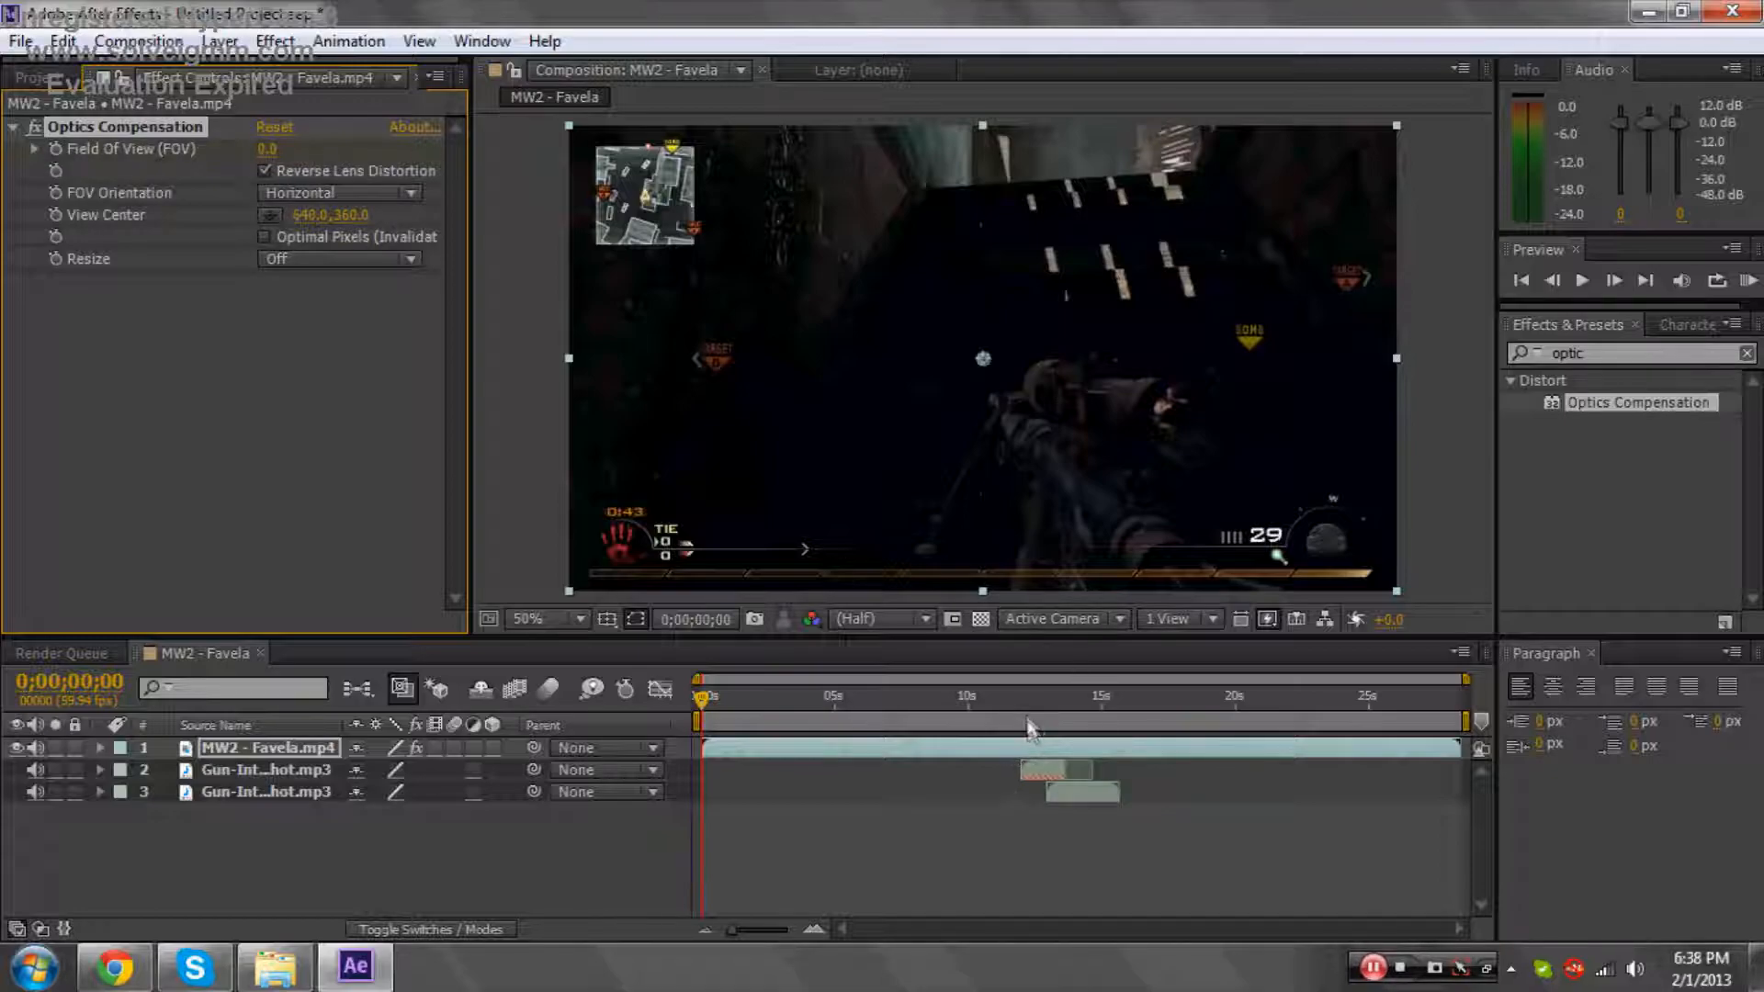
click(1003, 698)
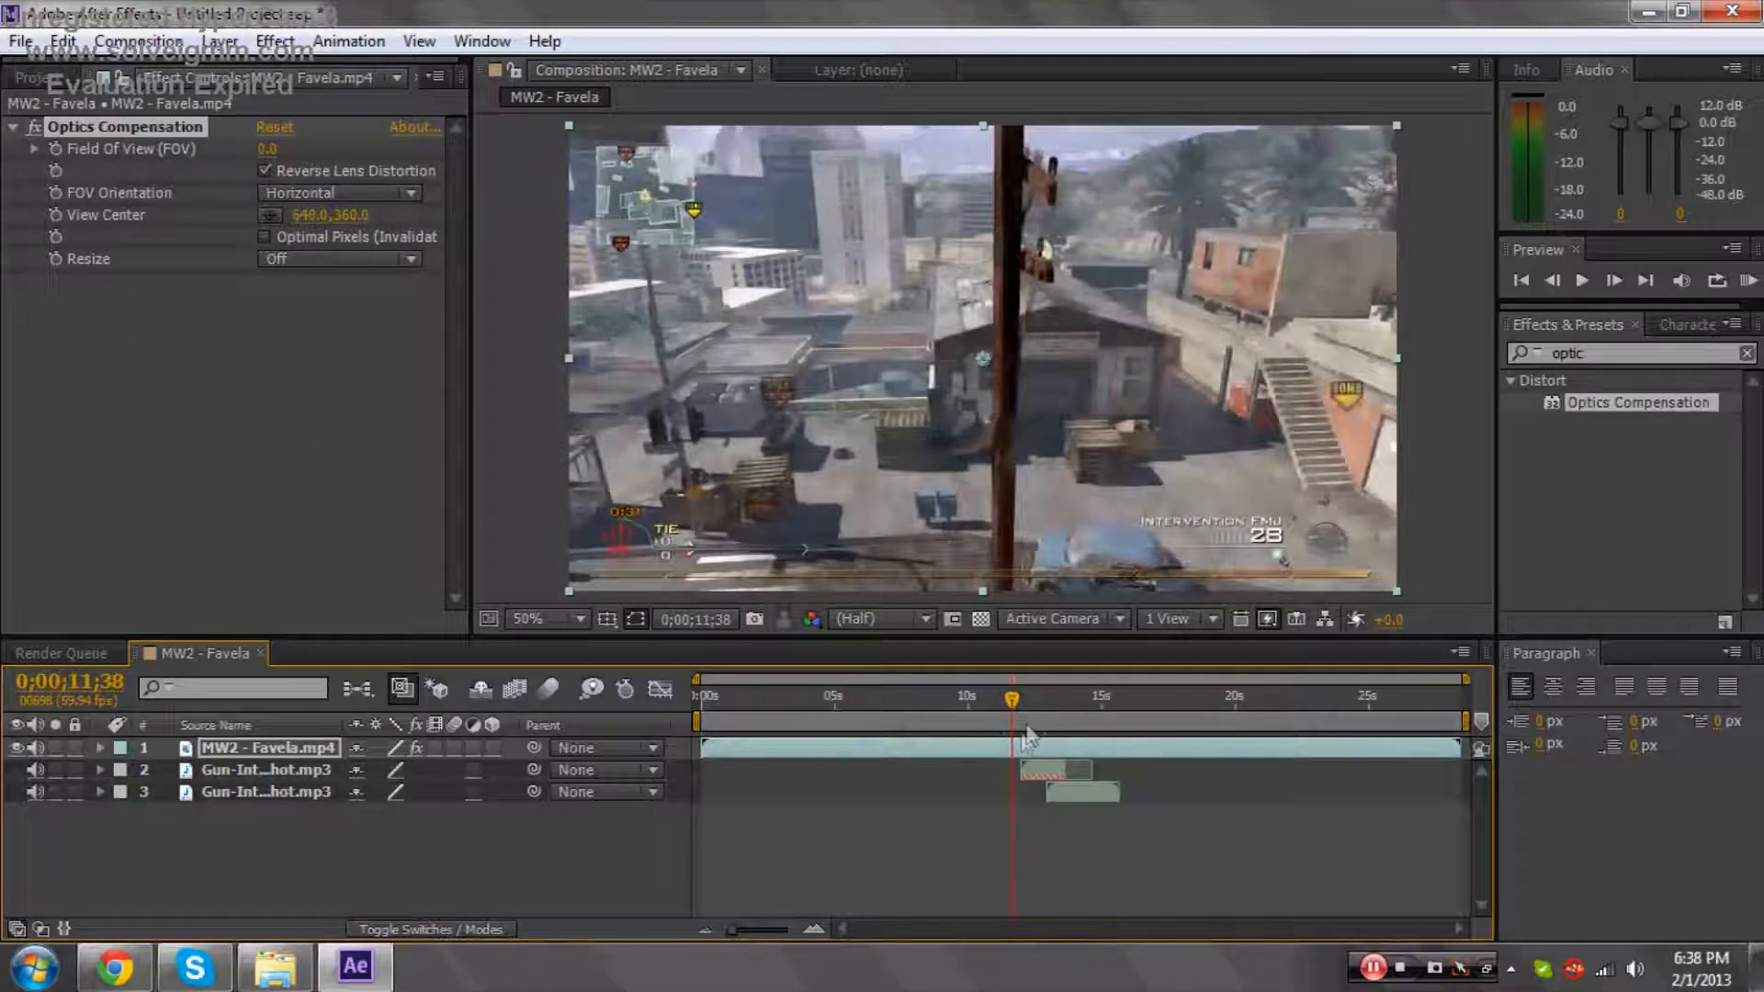
click(1035, 698)
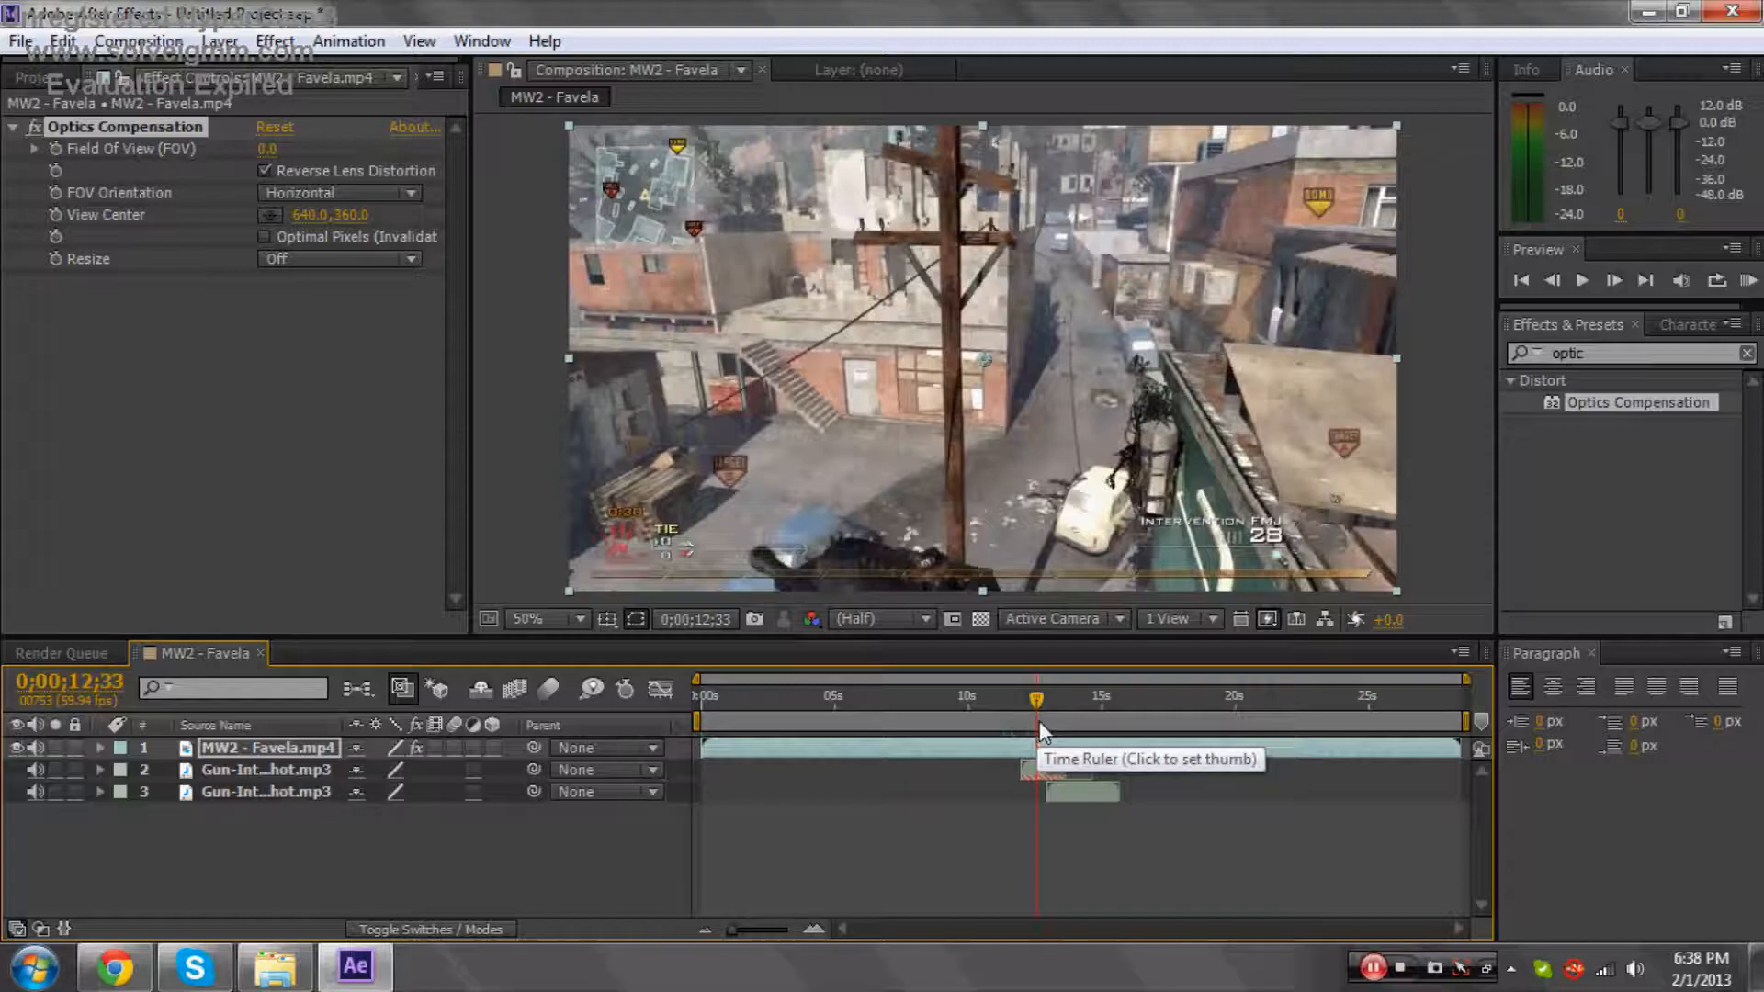
Frame-step onto the firing frame around 0;00;12;51-12;52 with the effect still at defaults.
click(1613, 279)
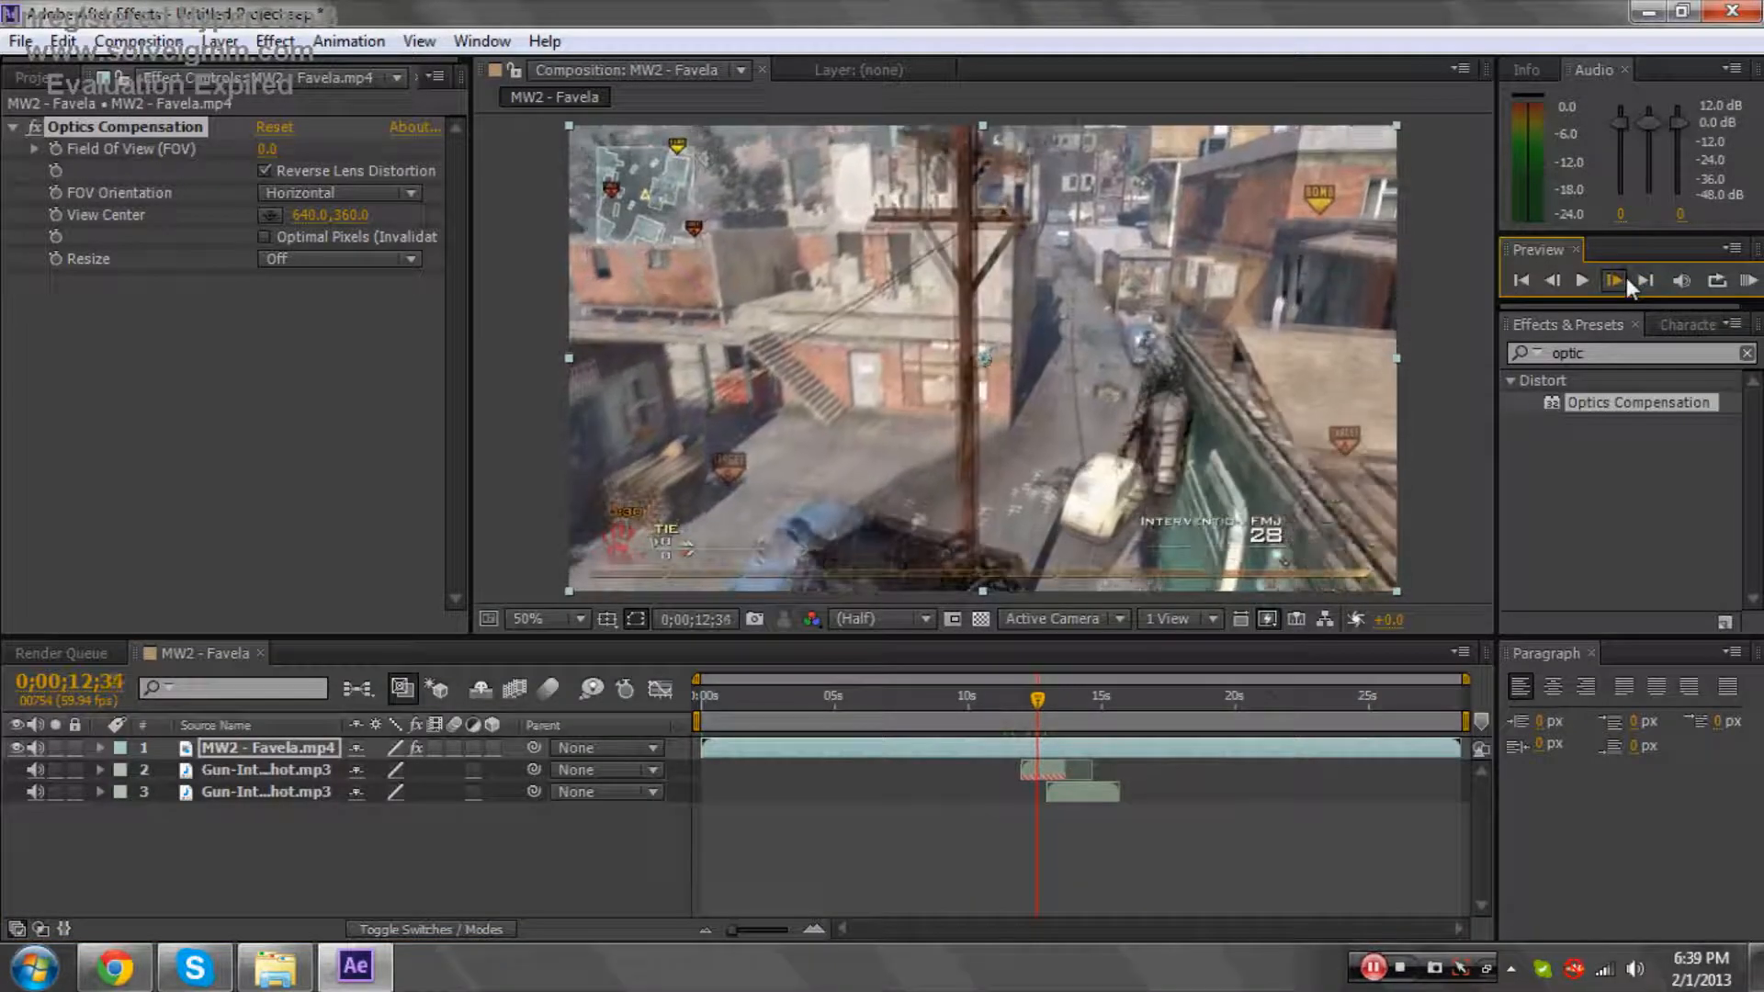
click(1611, 279)
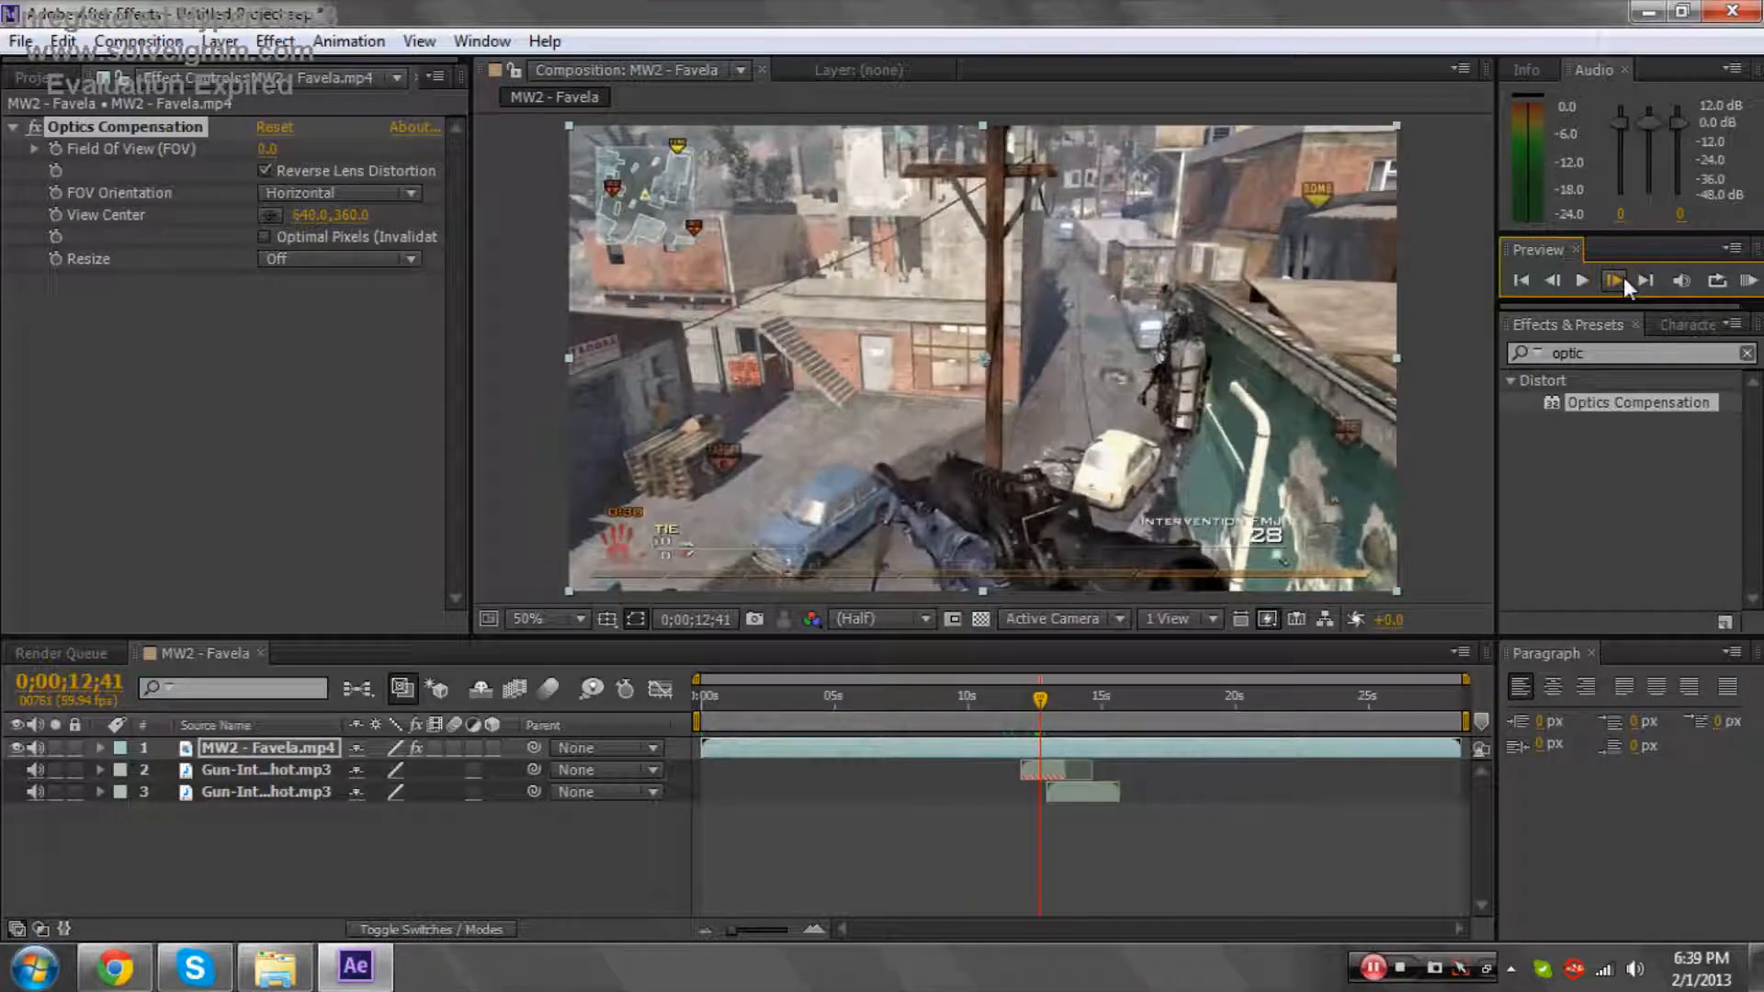
click(1613, 279)
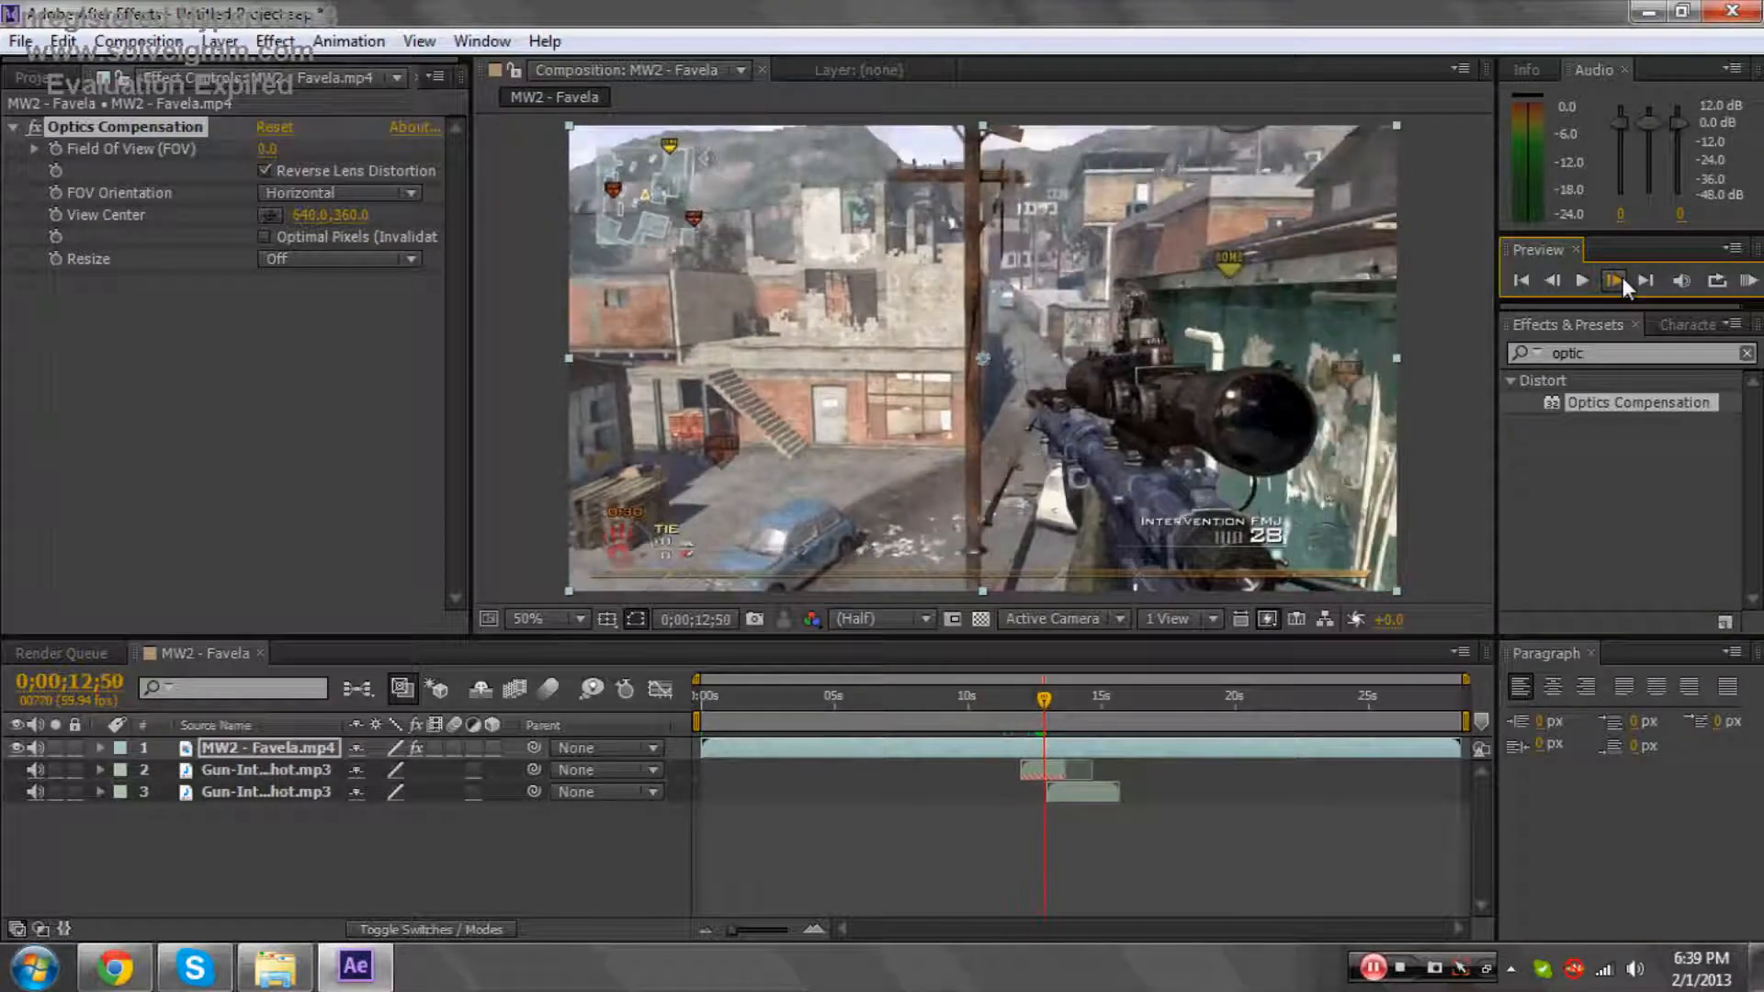
click(1582, 279)
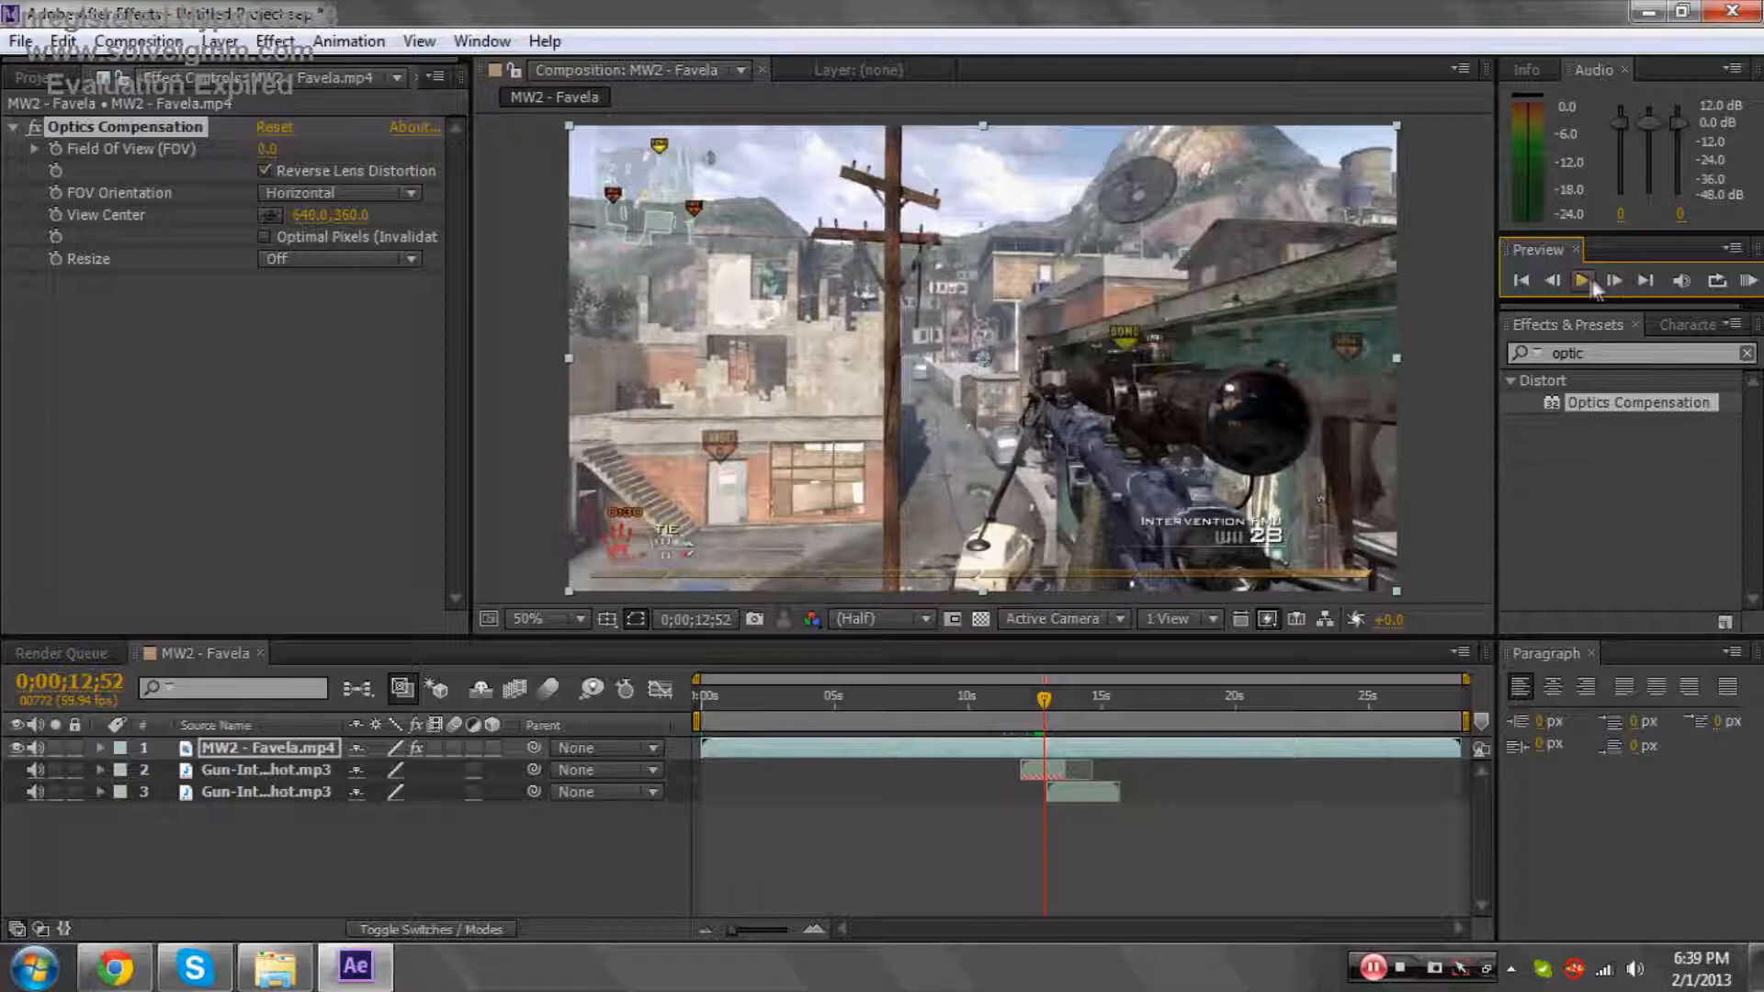
click(1580, 281)
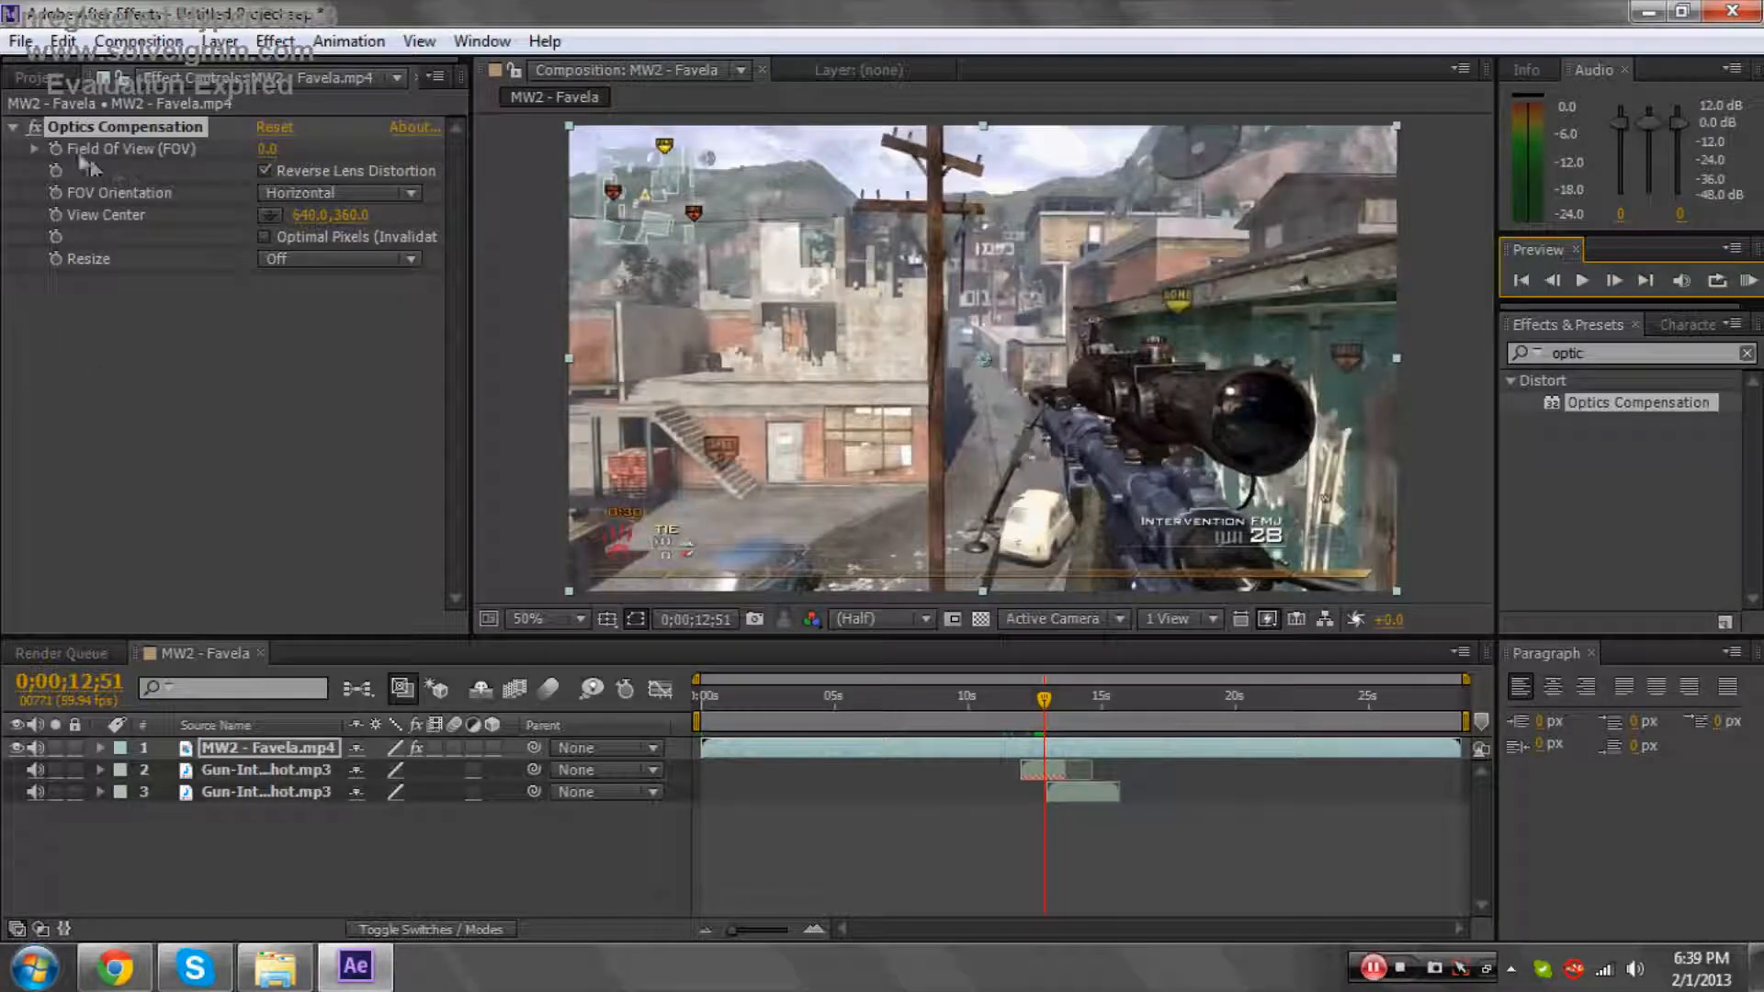
click(281, 149)
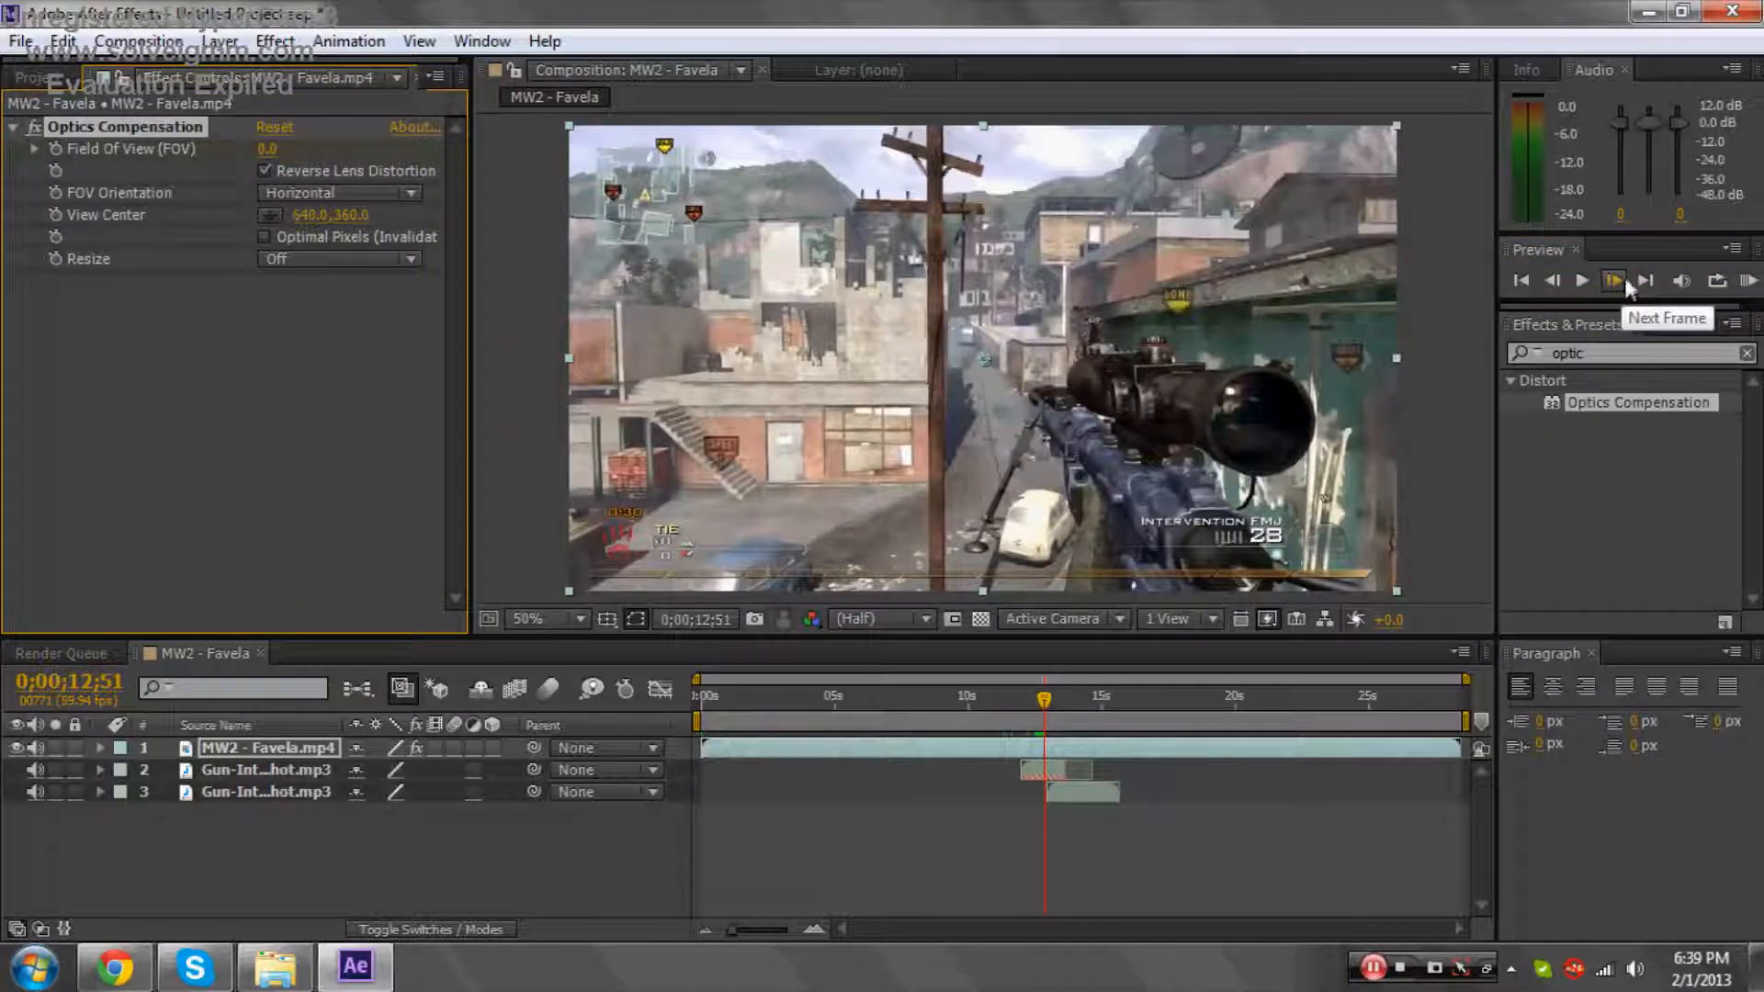
click(1611, 279)
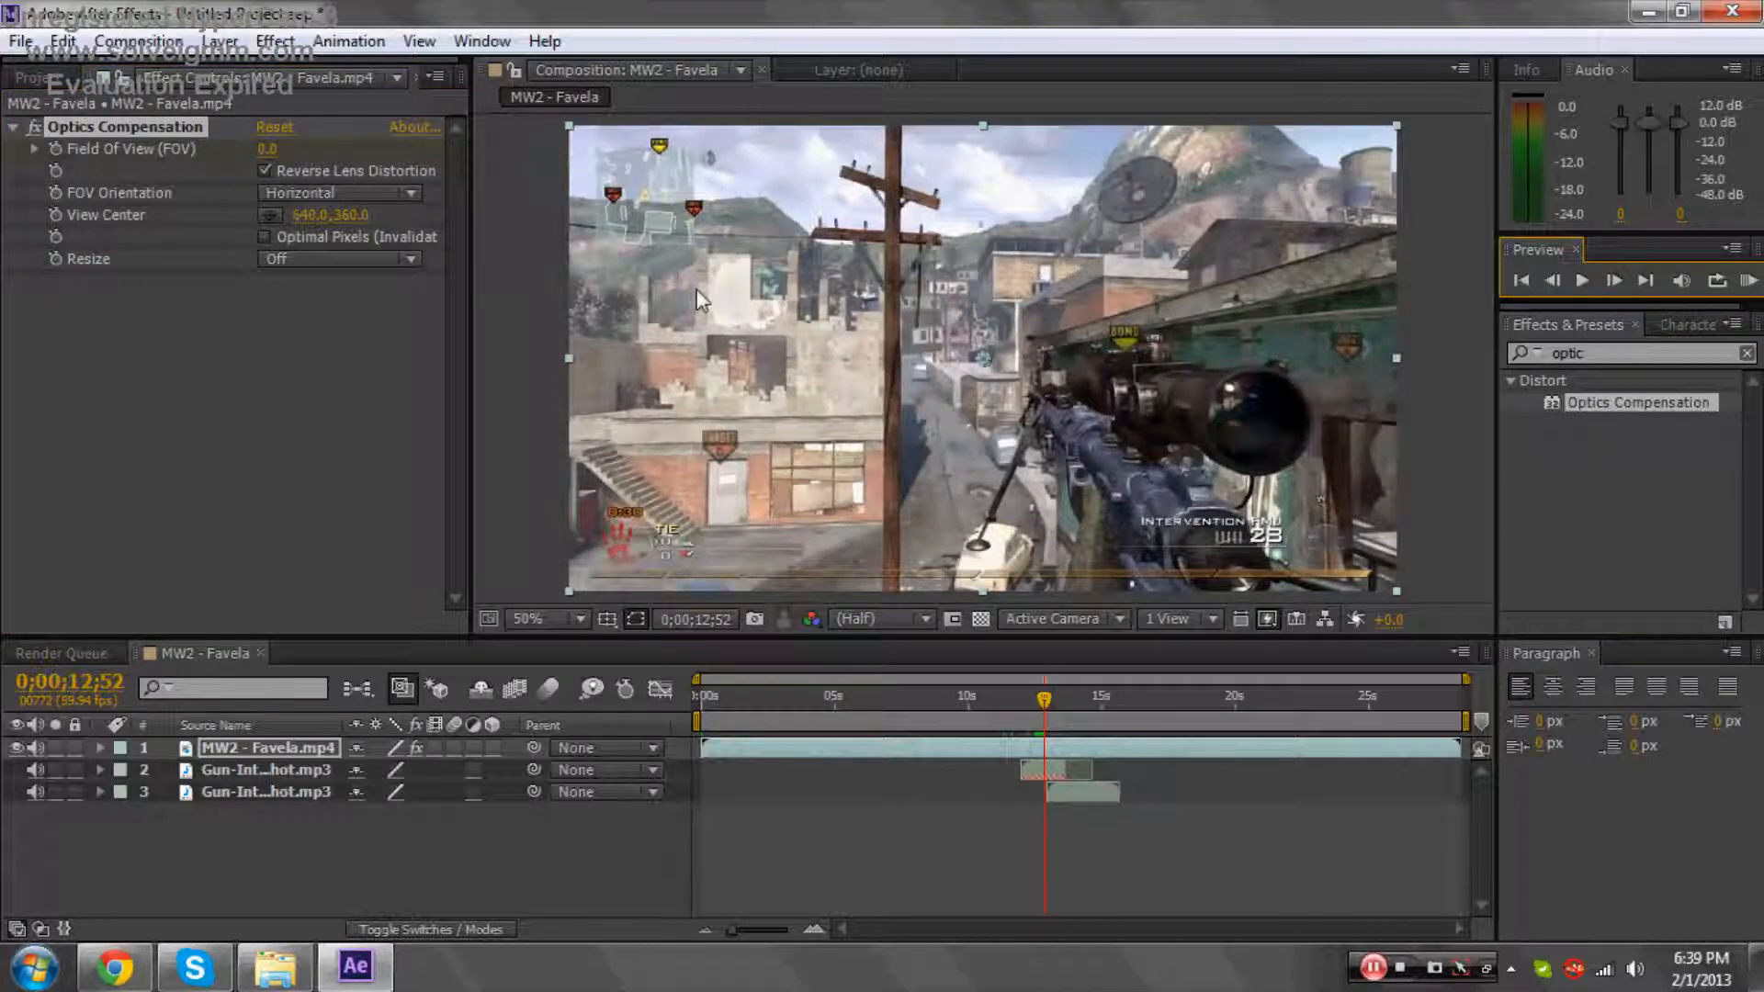
click(281, 149)
text(150)
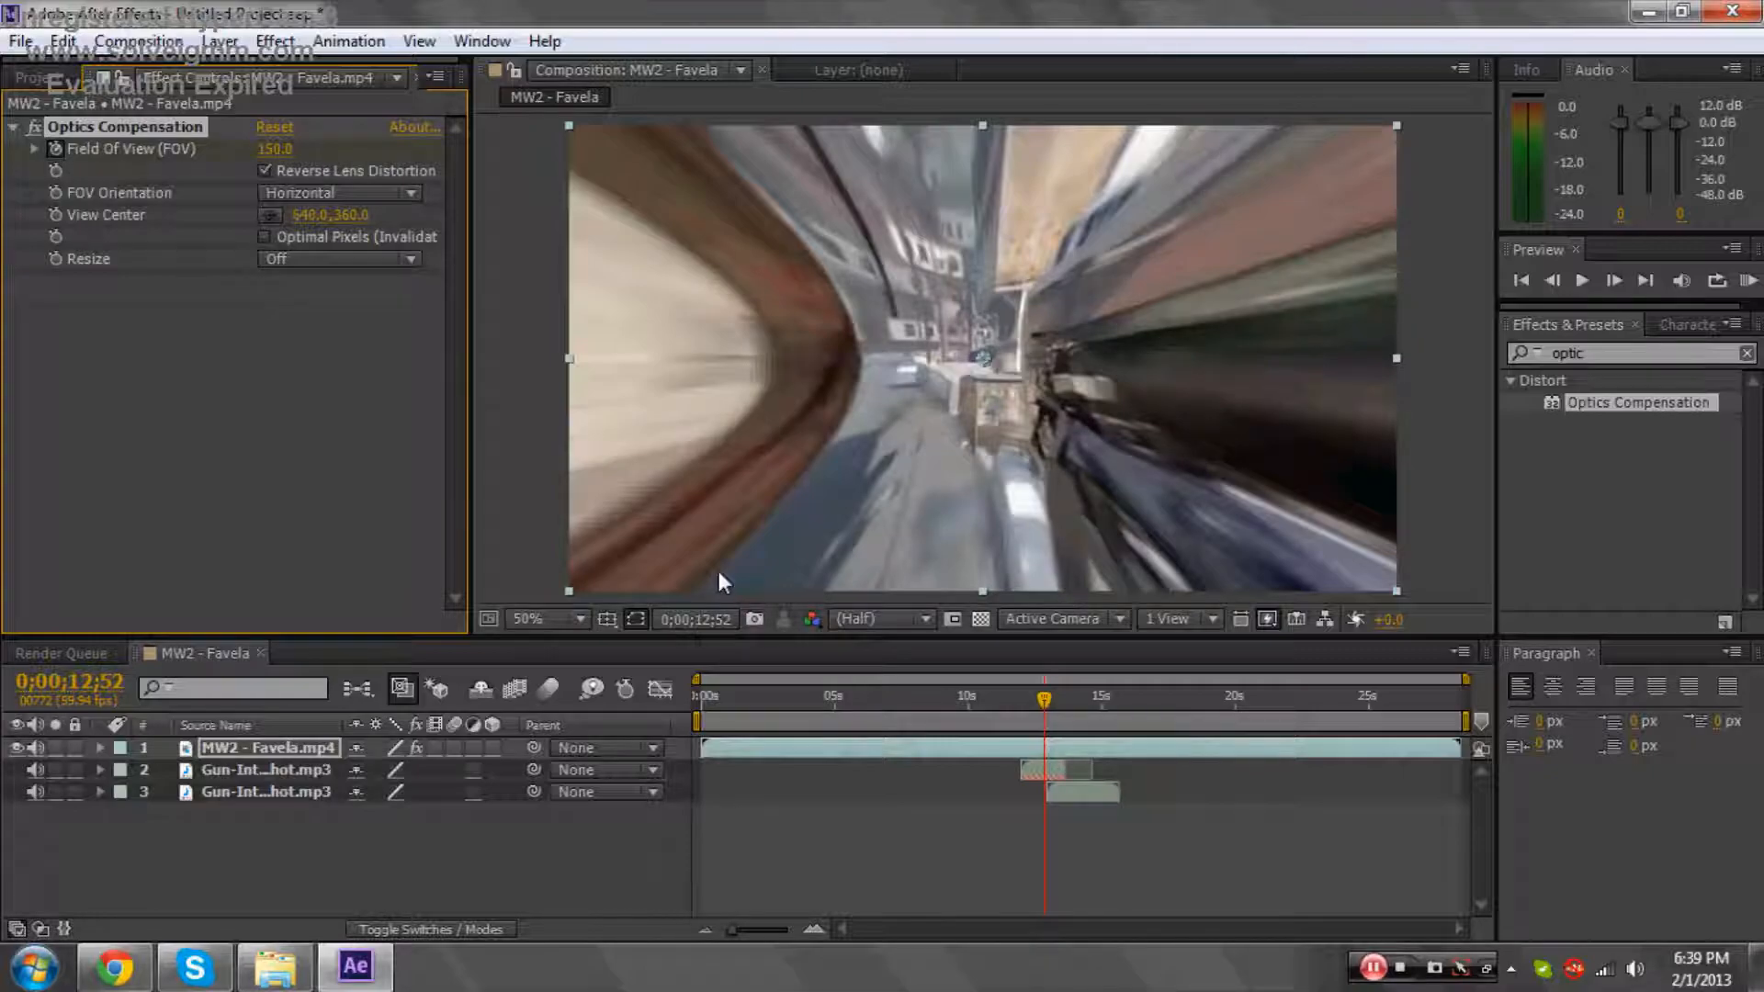
mouse_move(1088, 656)
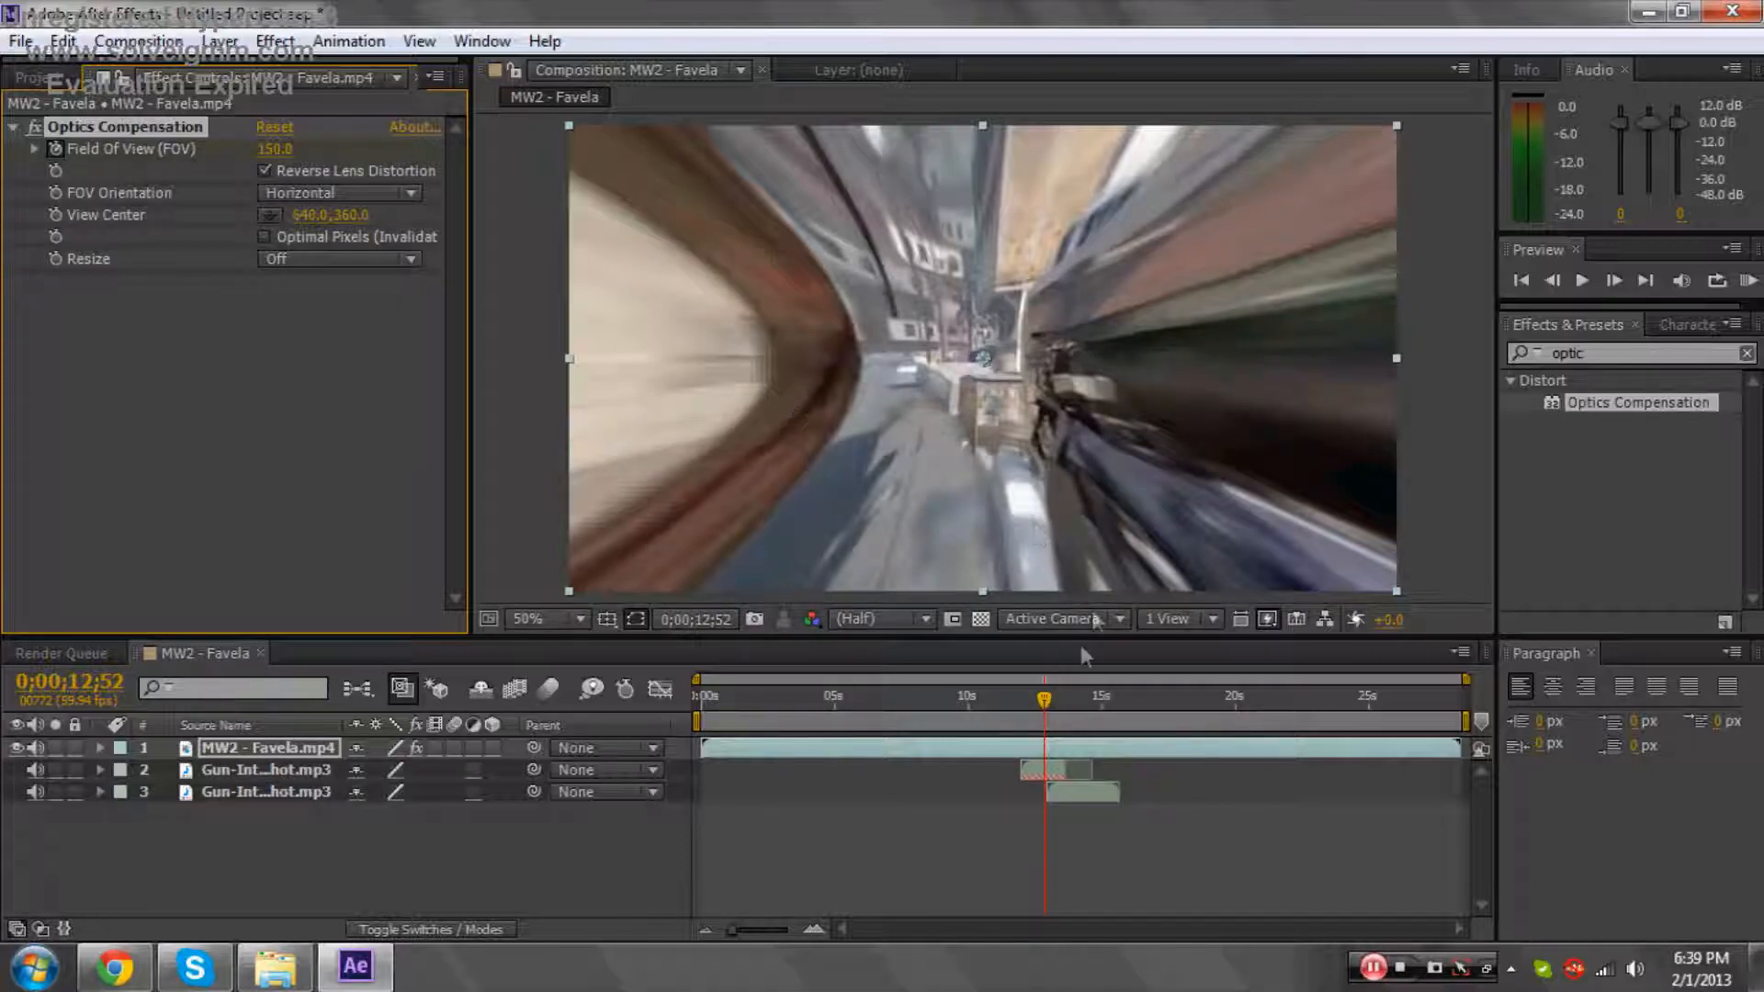
mouse_move(1044, 700)
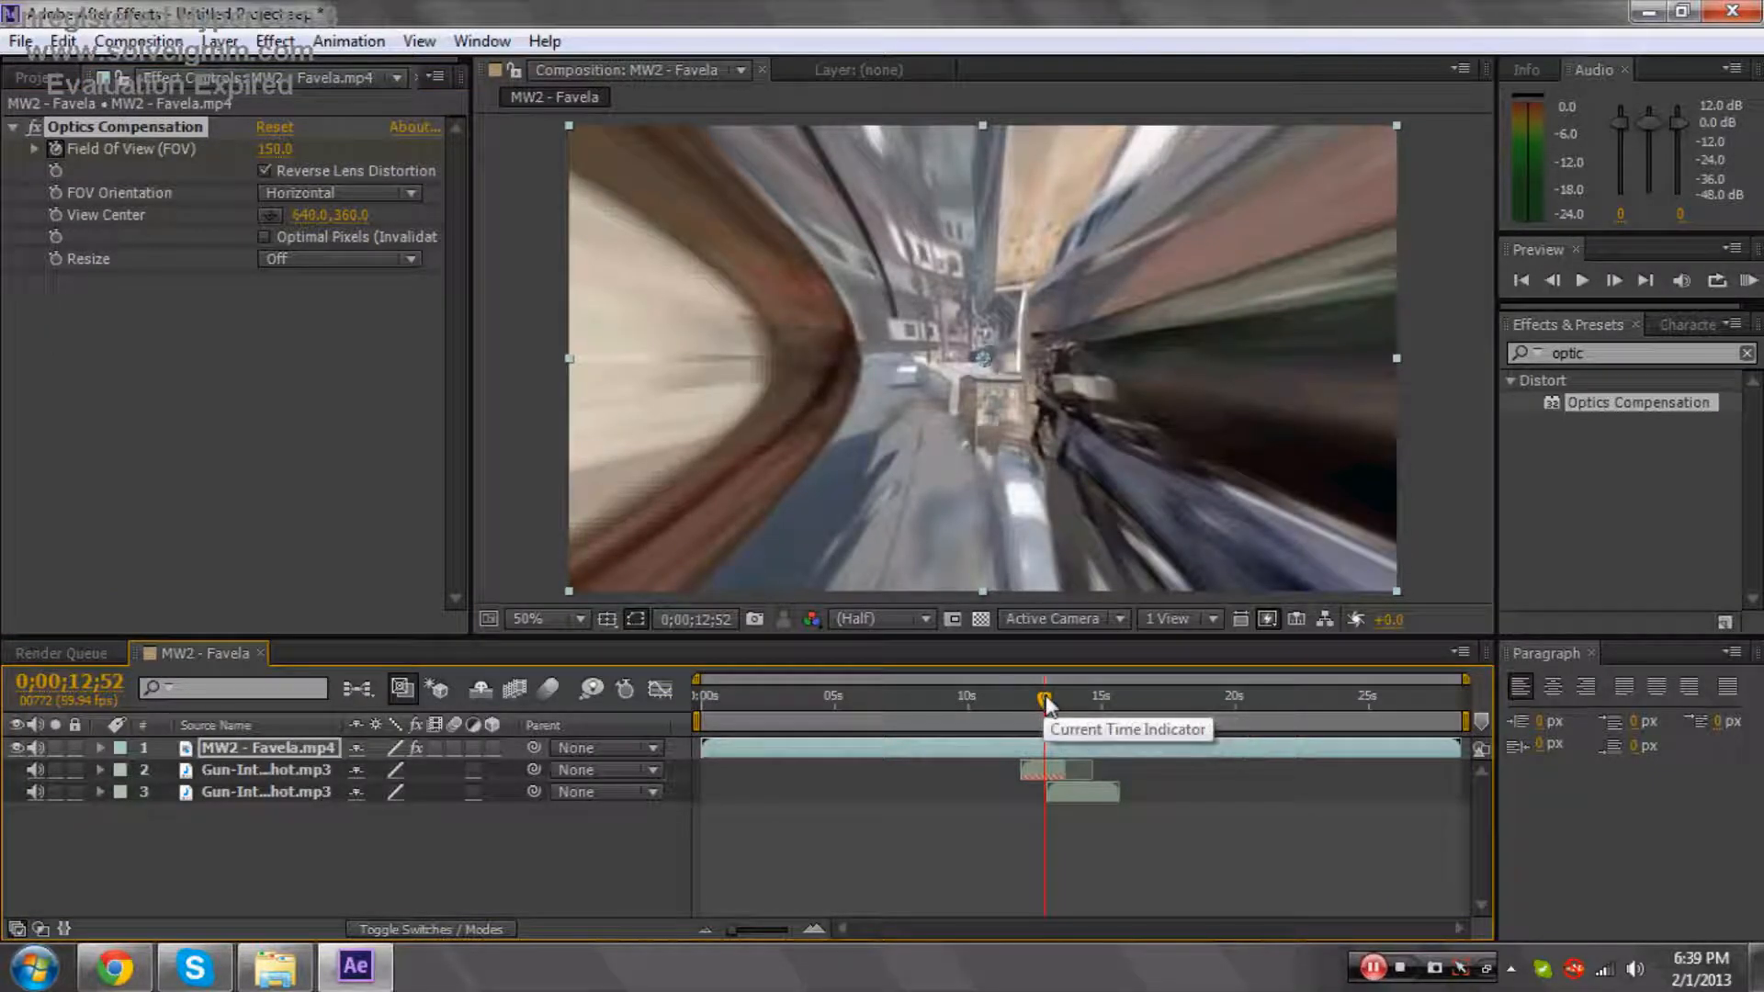
Scrub to 0;00;13;18 after the kill and set Optics Compensation Field Of View back to 0.0.
drag(1043, 698, 1054, 698)
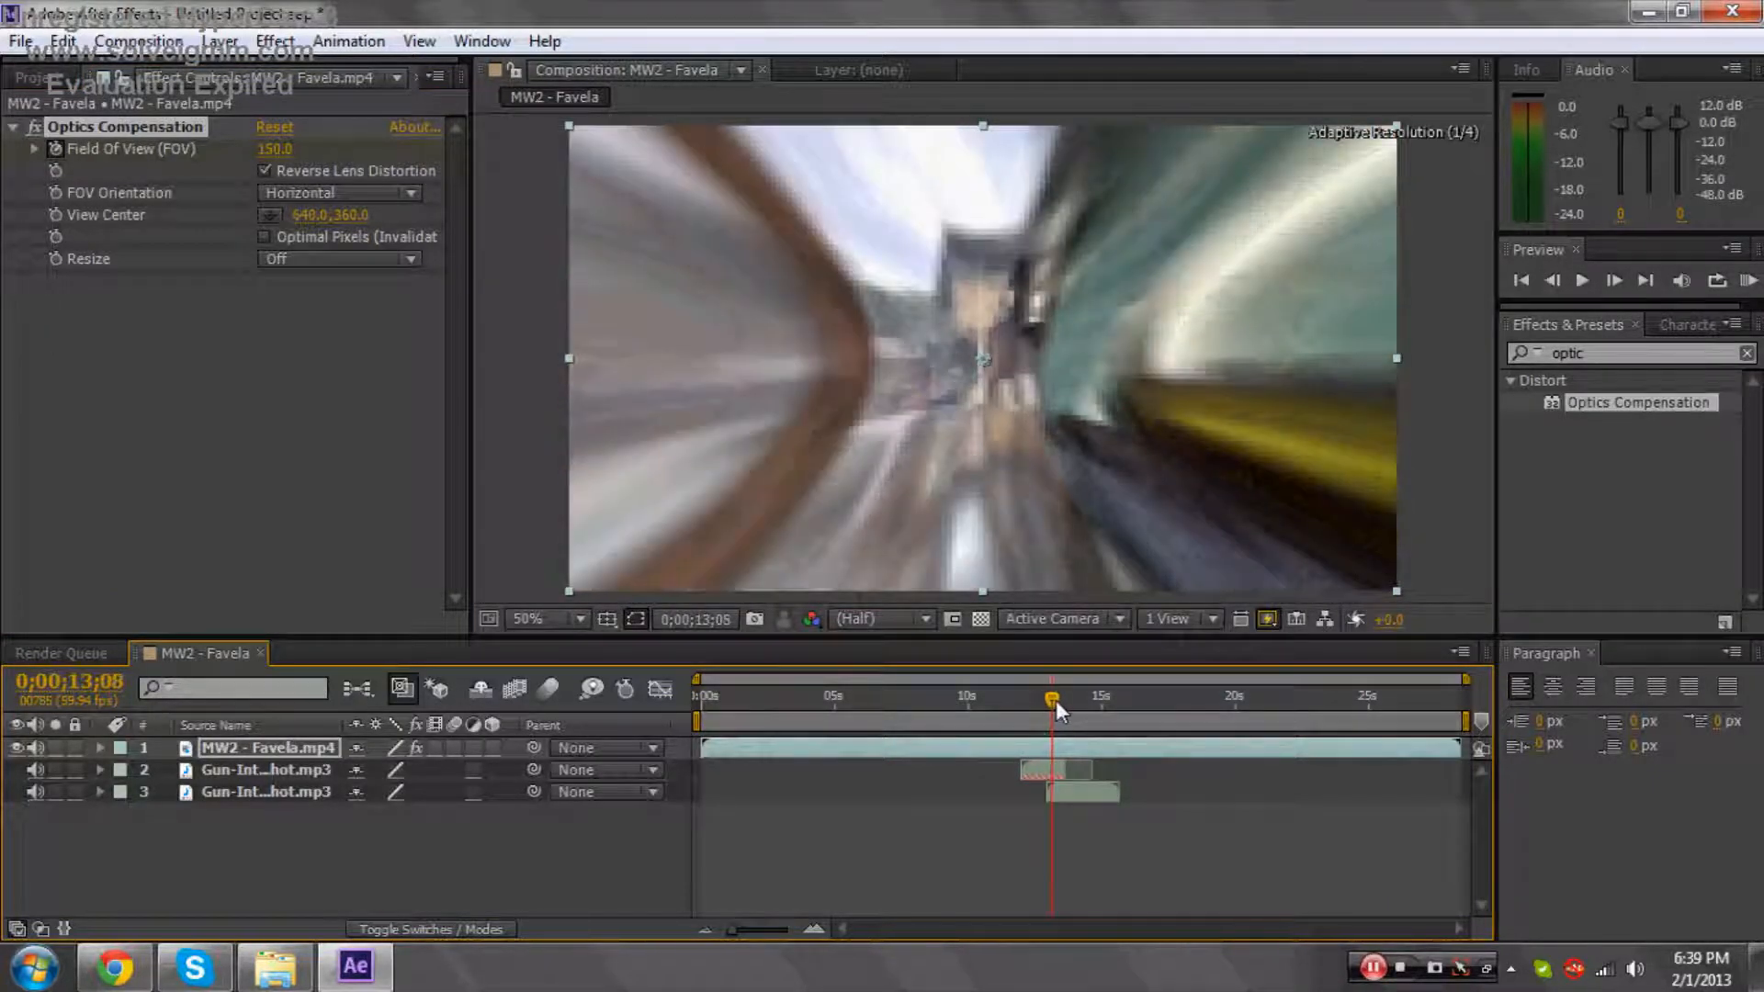
drag(1051, 698, 1059, 698)
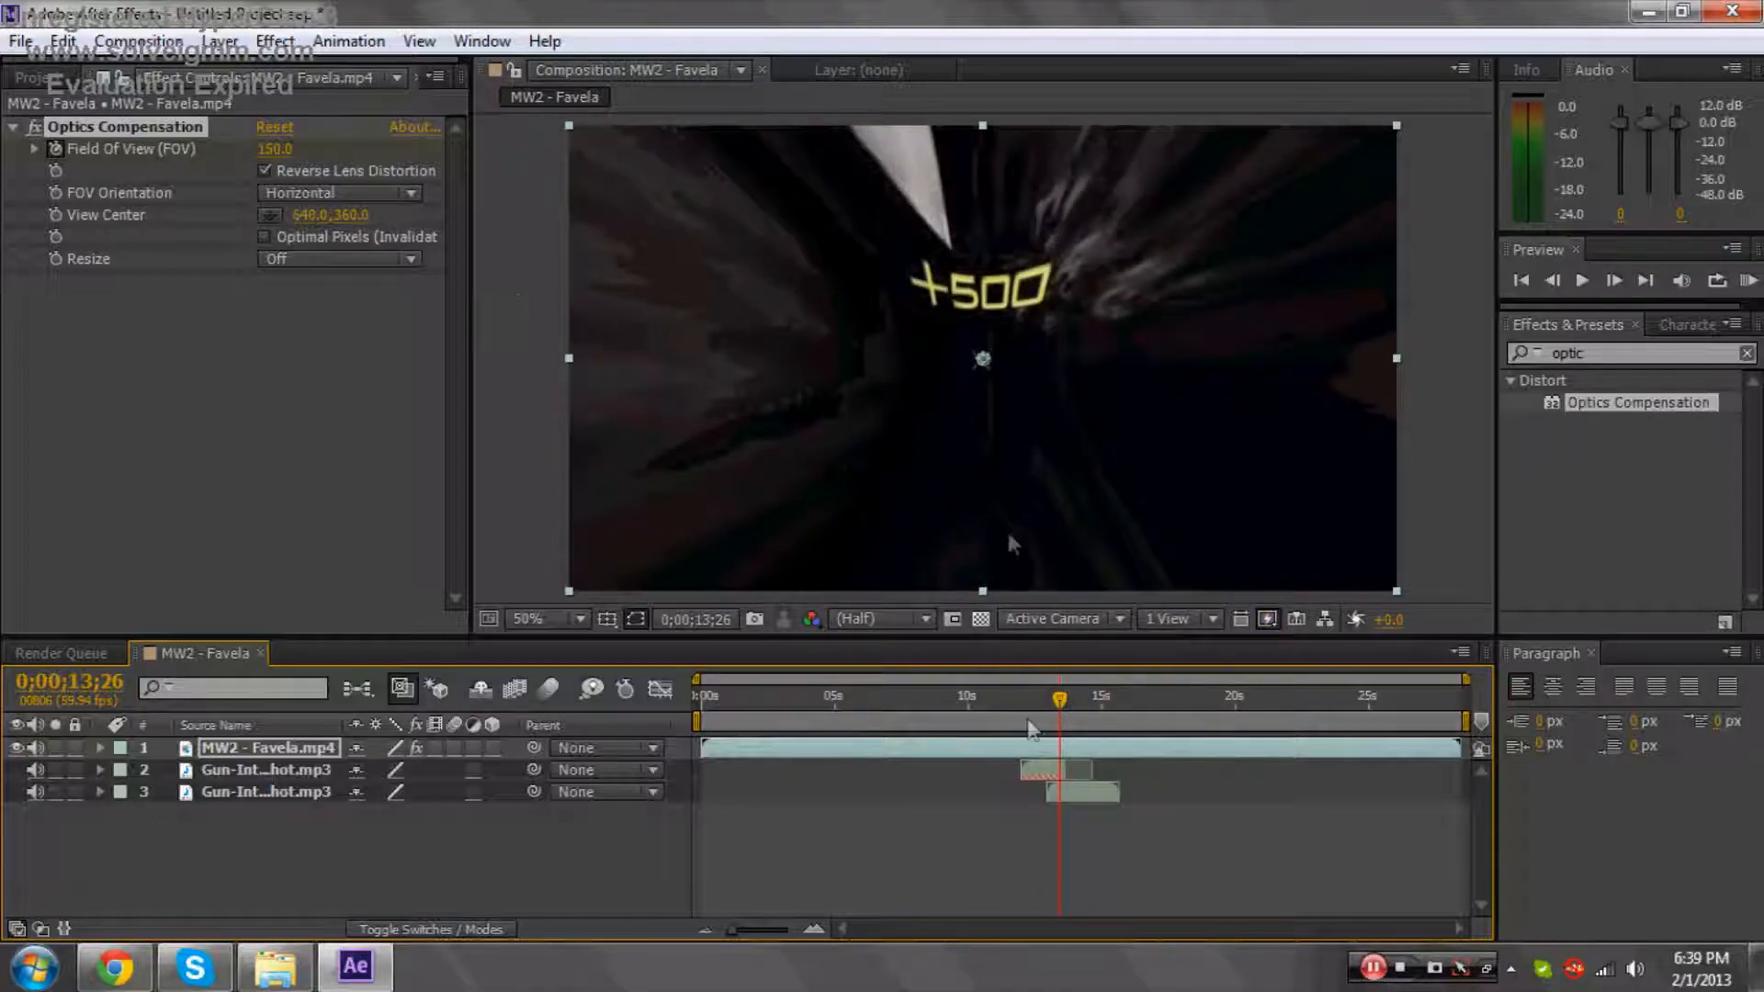
drag(1060, 698, 1051, 698)
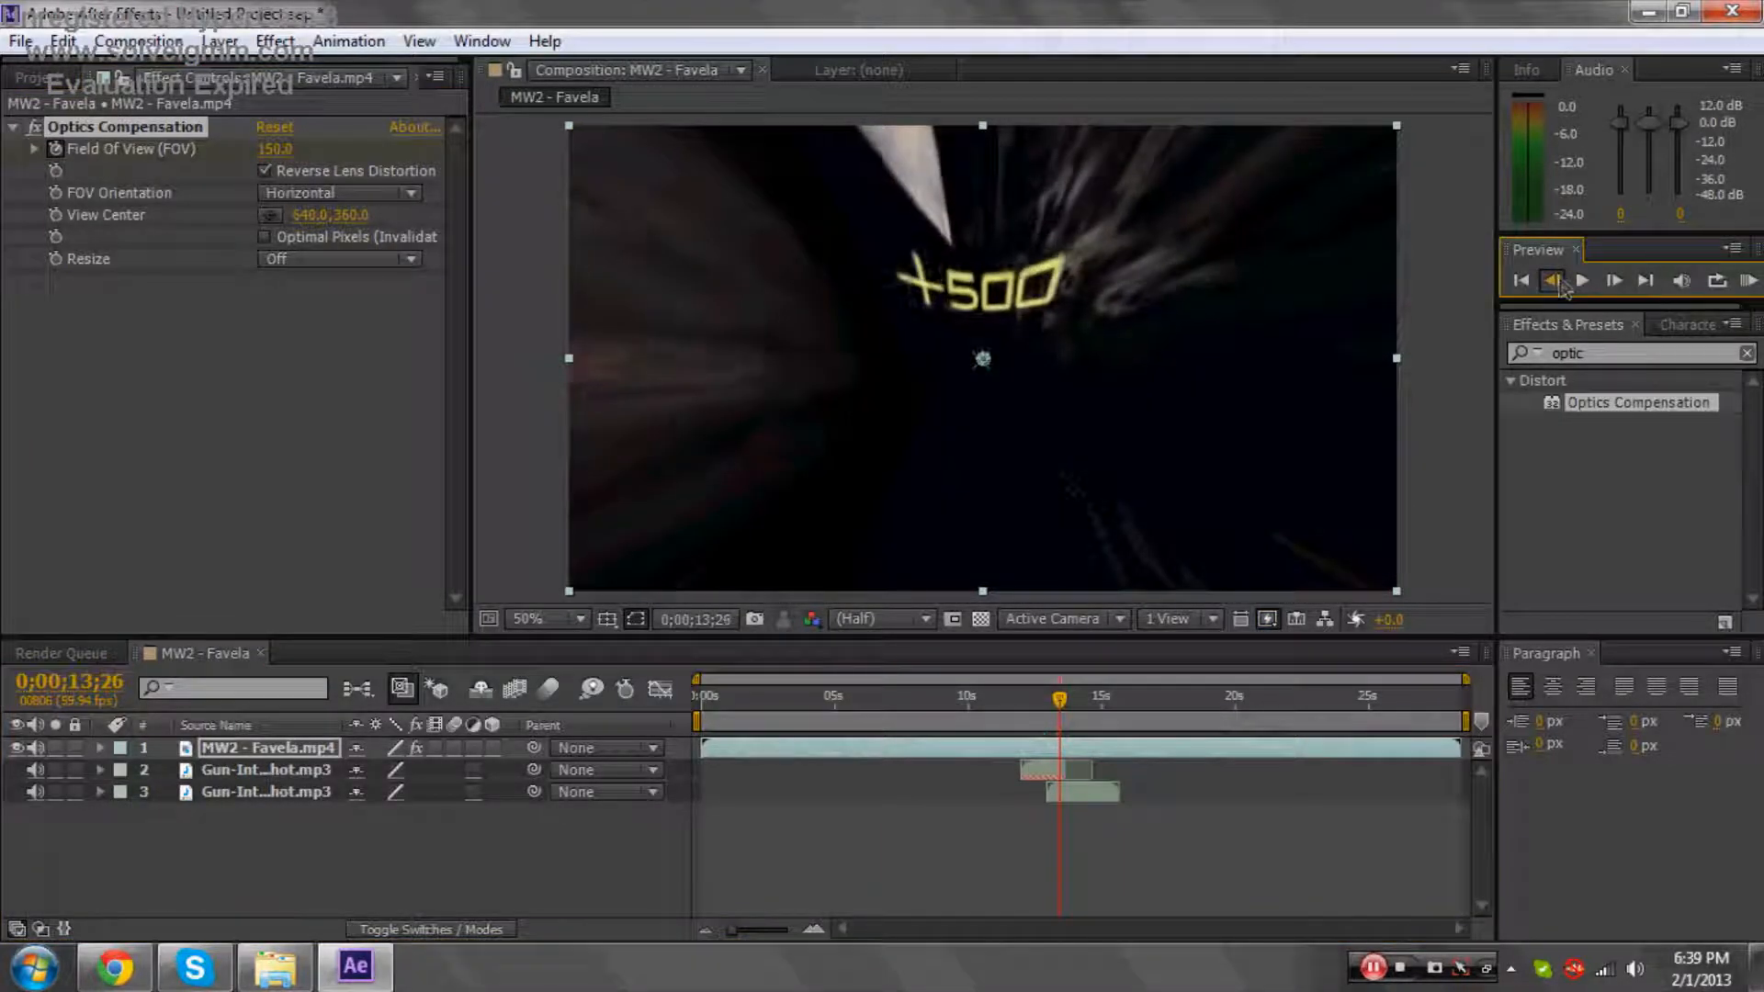
click(1552, 281)
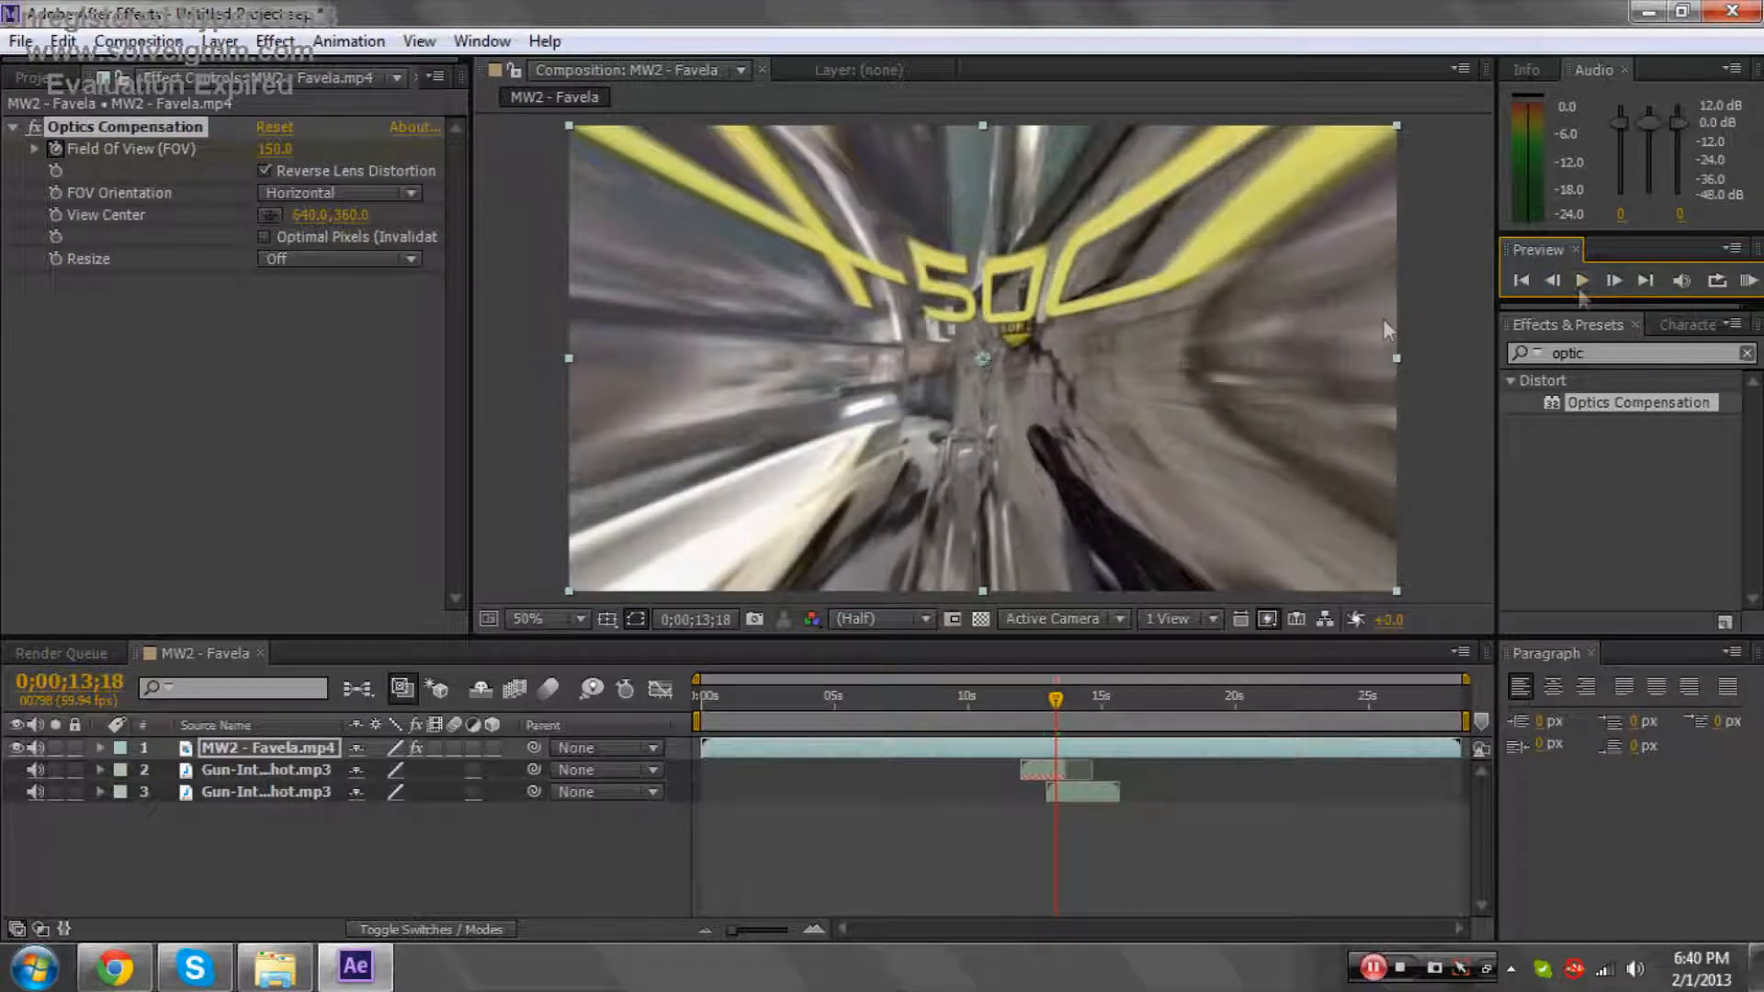
click(274, 148)
text(0)
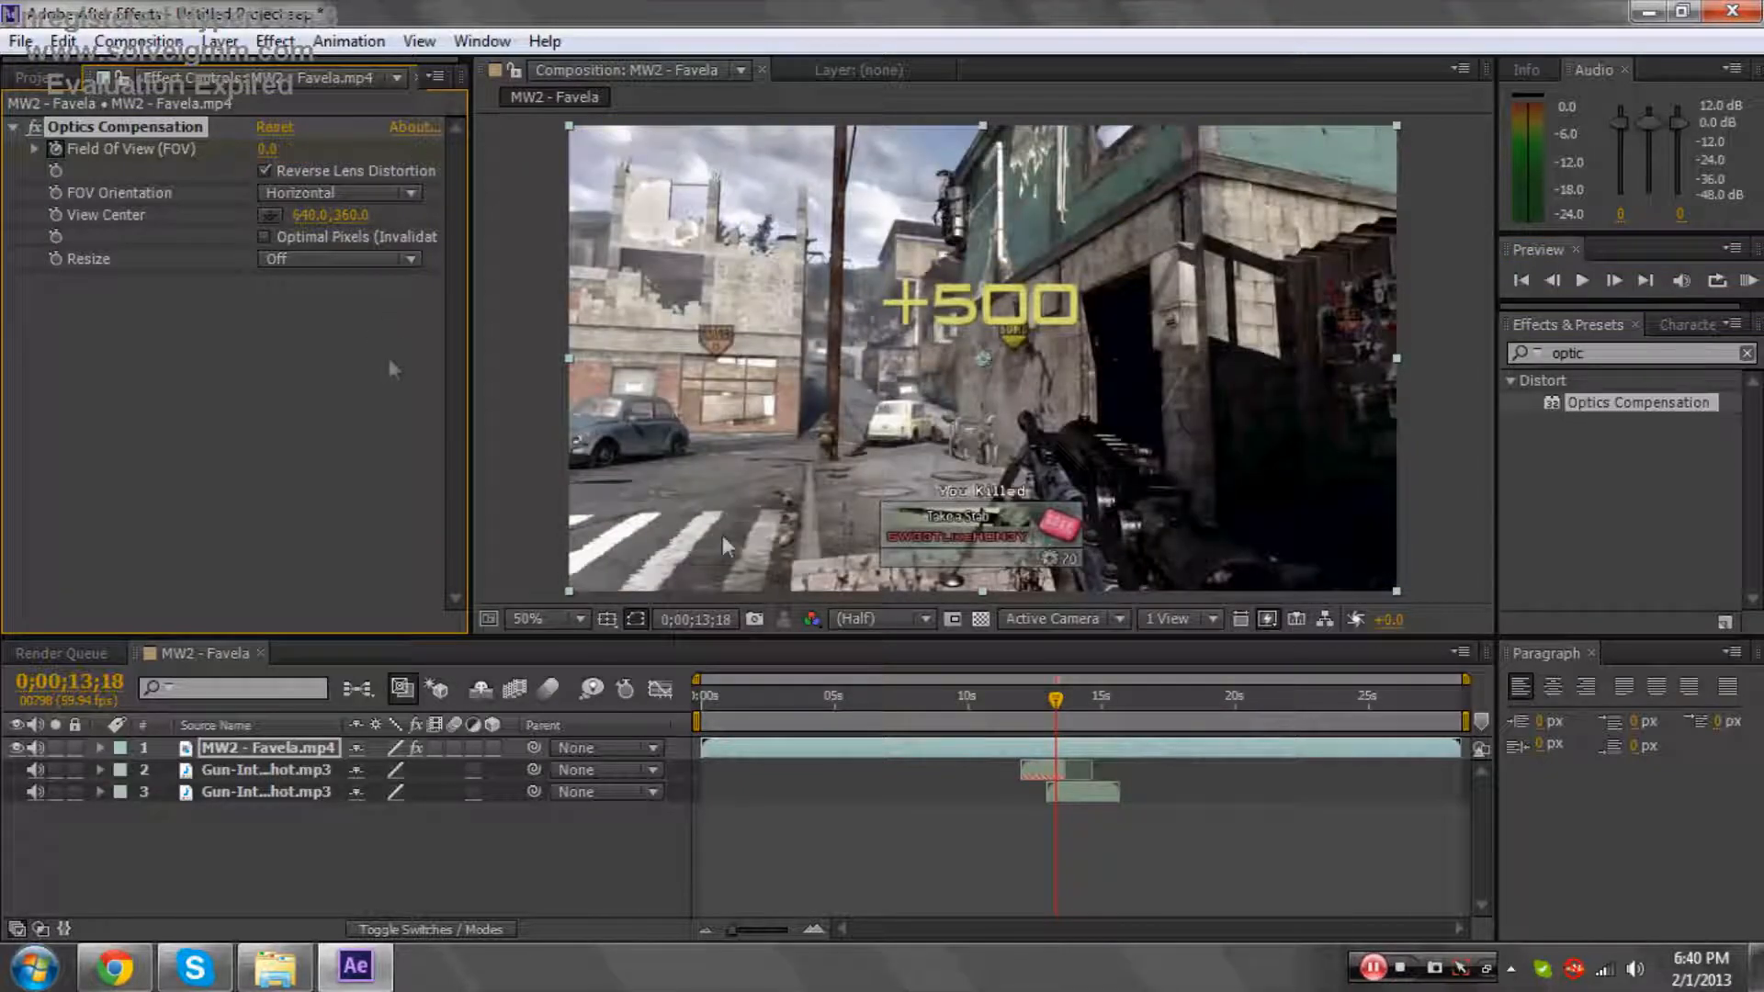
mouse_move(737, 694)
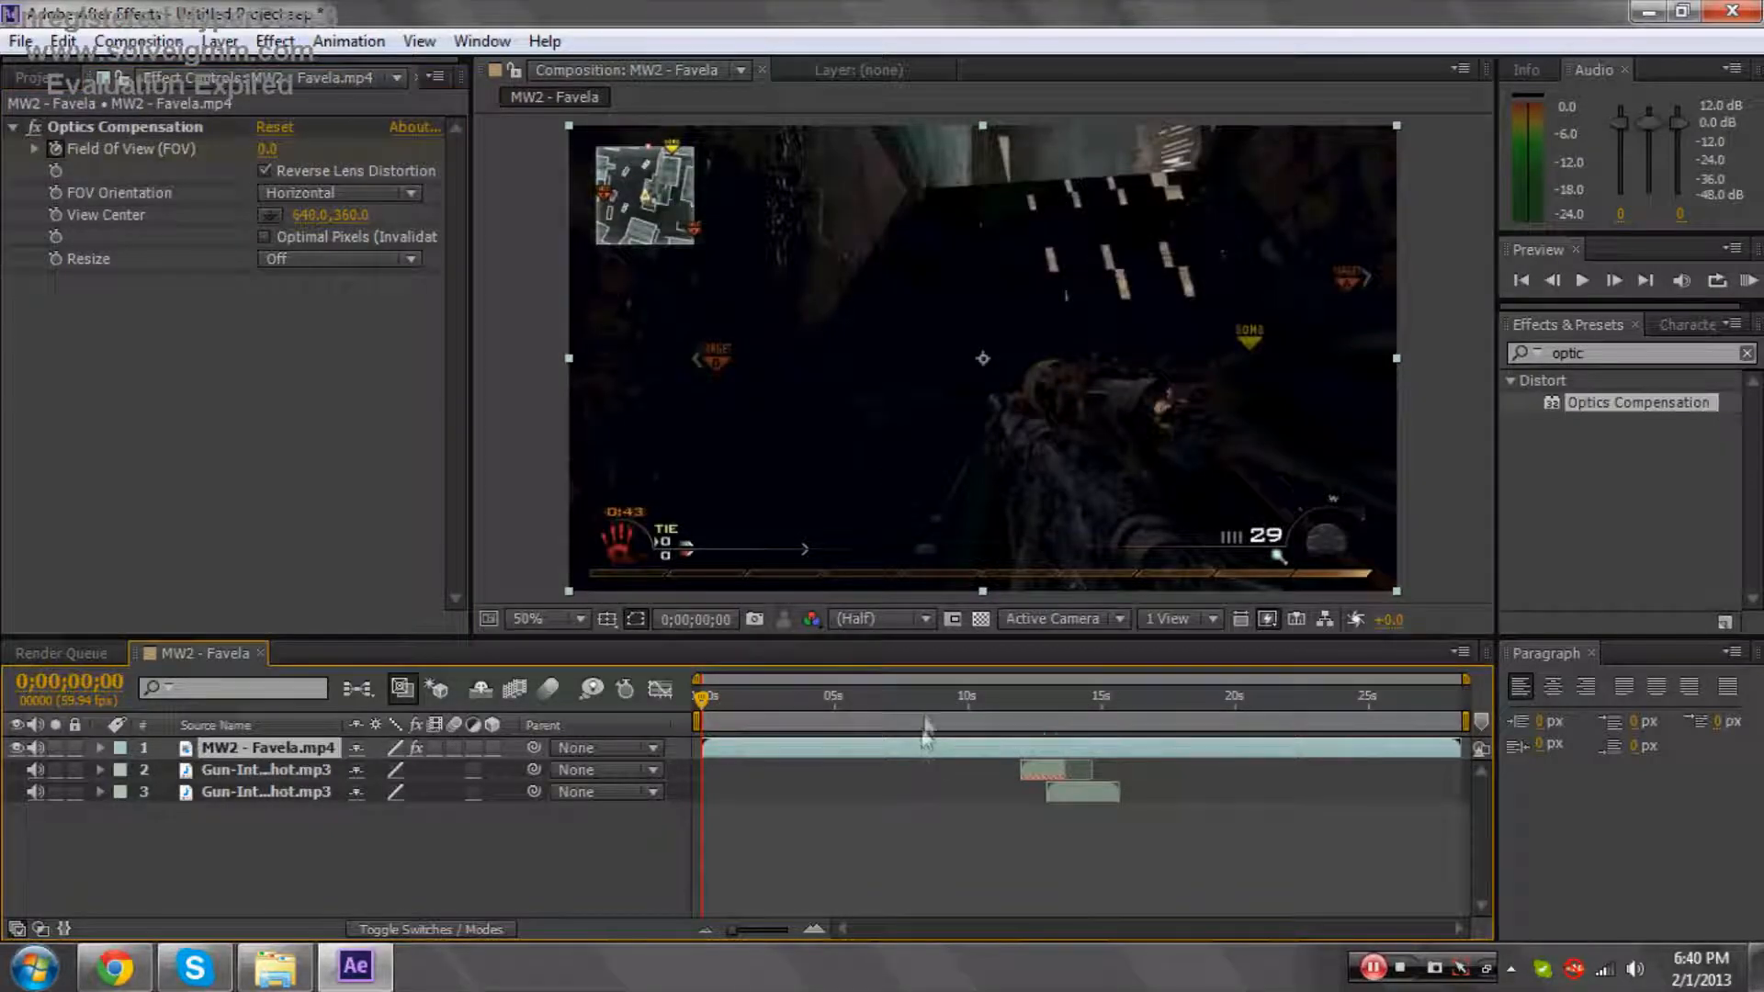
click(955, 695)
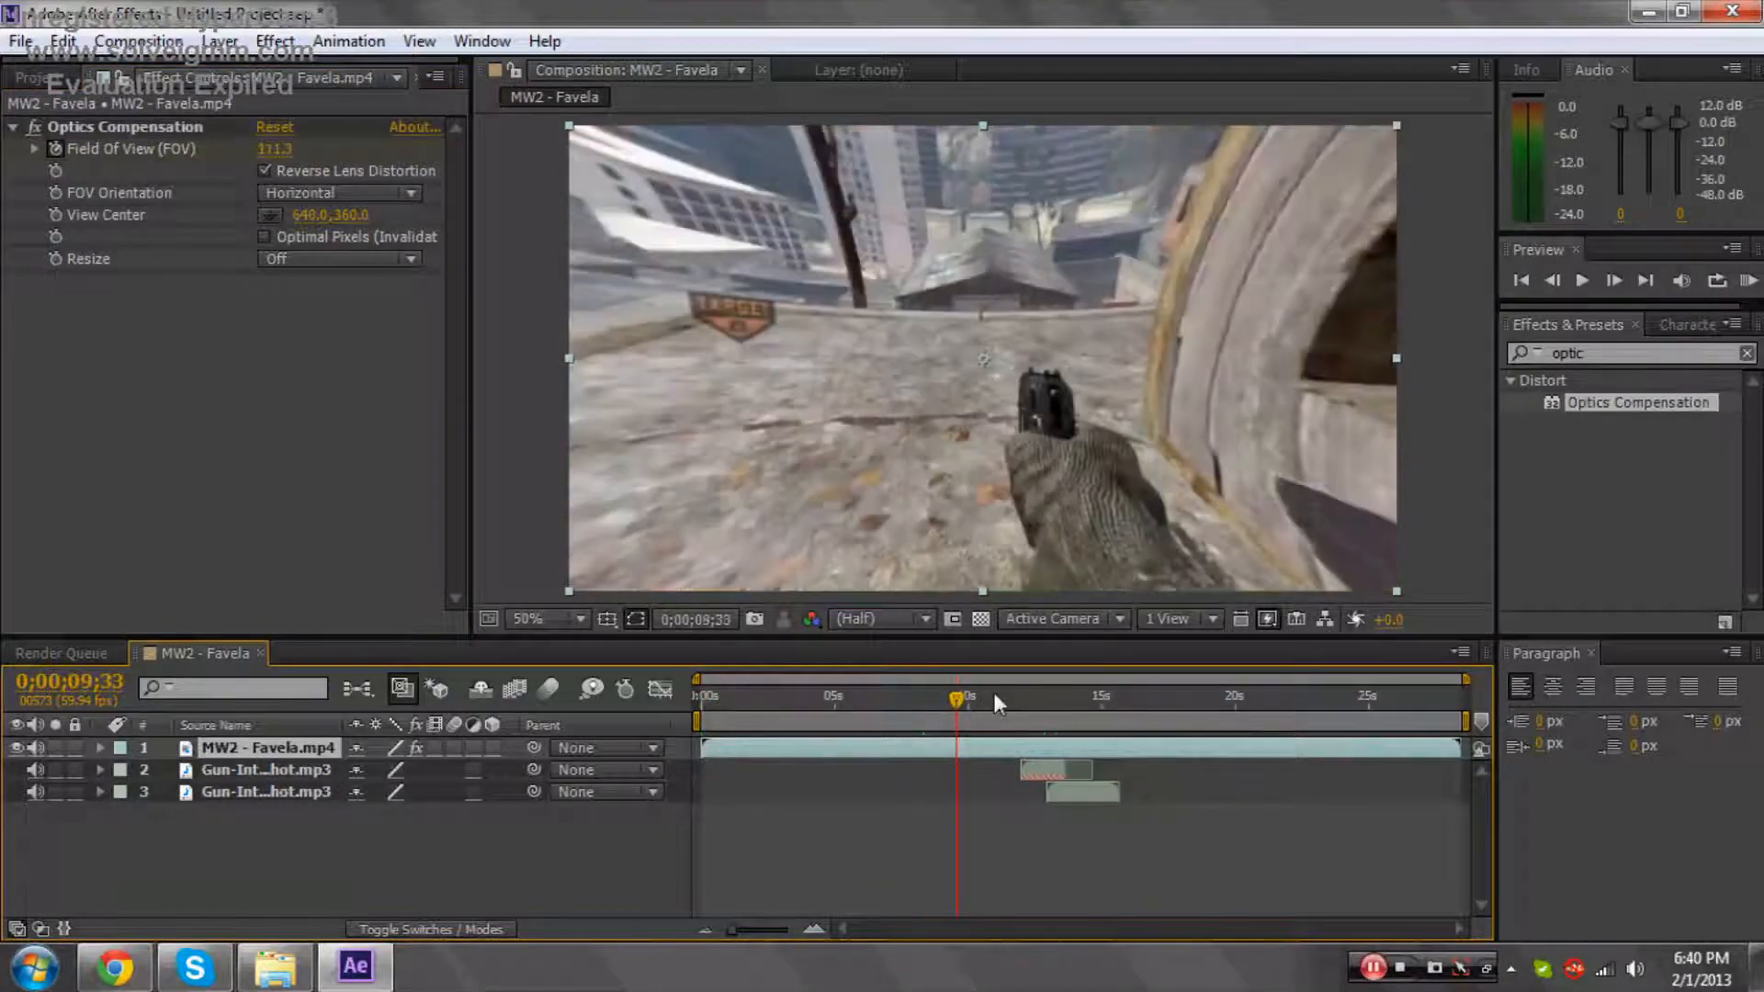
click(996, 695)
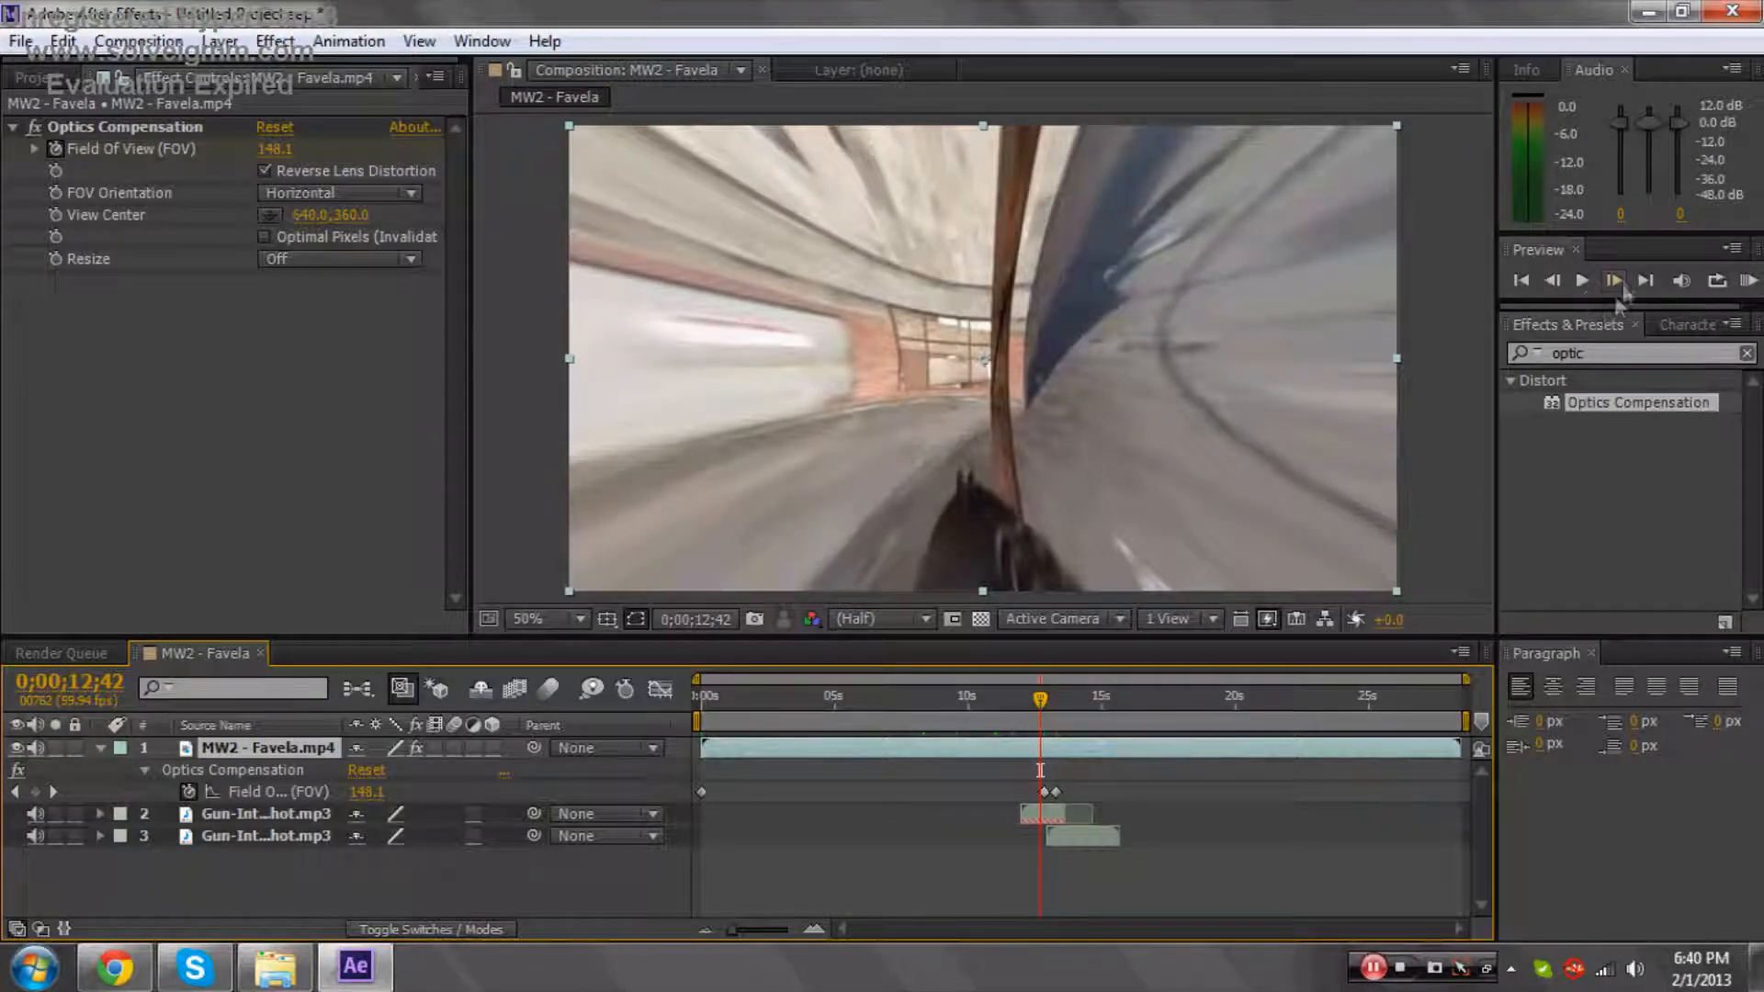
Reveal the Field Of View keyframes and hold FOV at 0.0 on the 0;00;12;51 frame.
click(1612, 280)
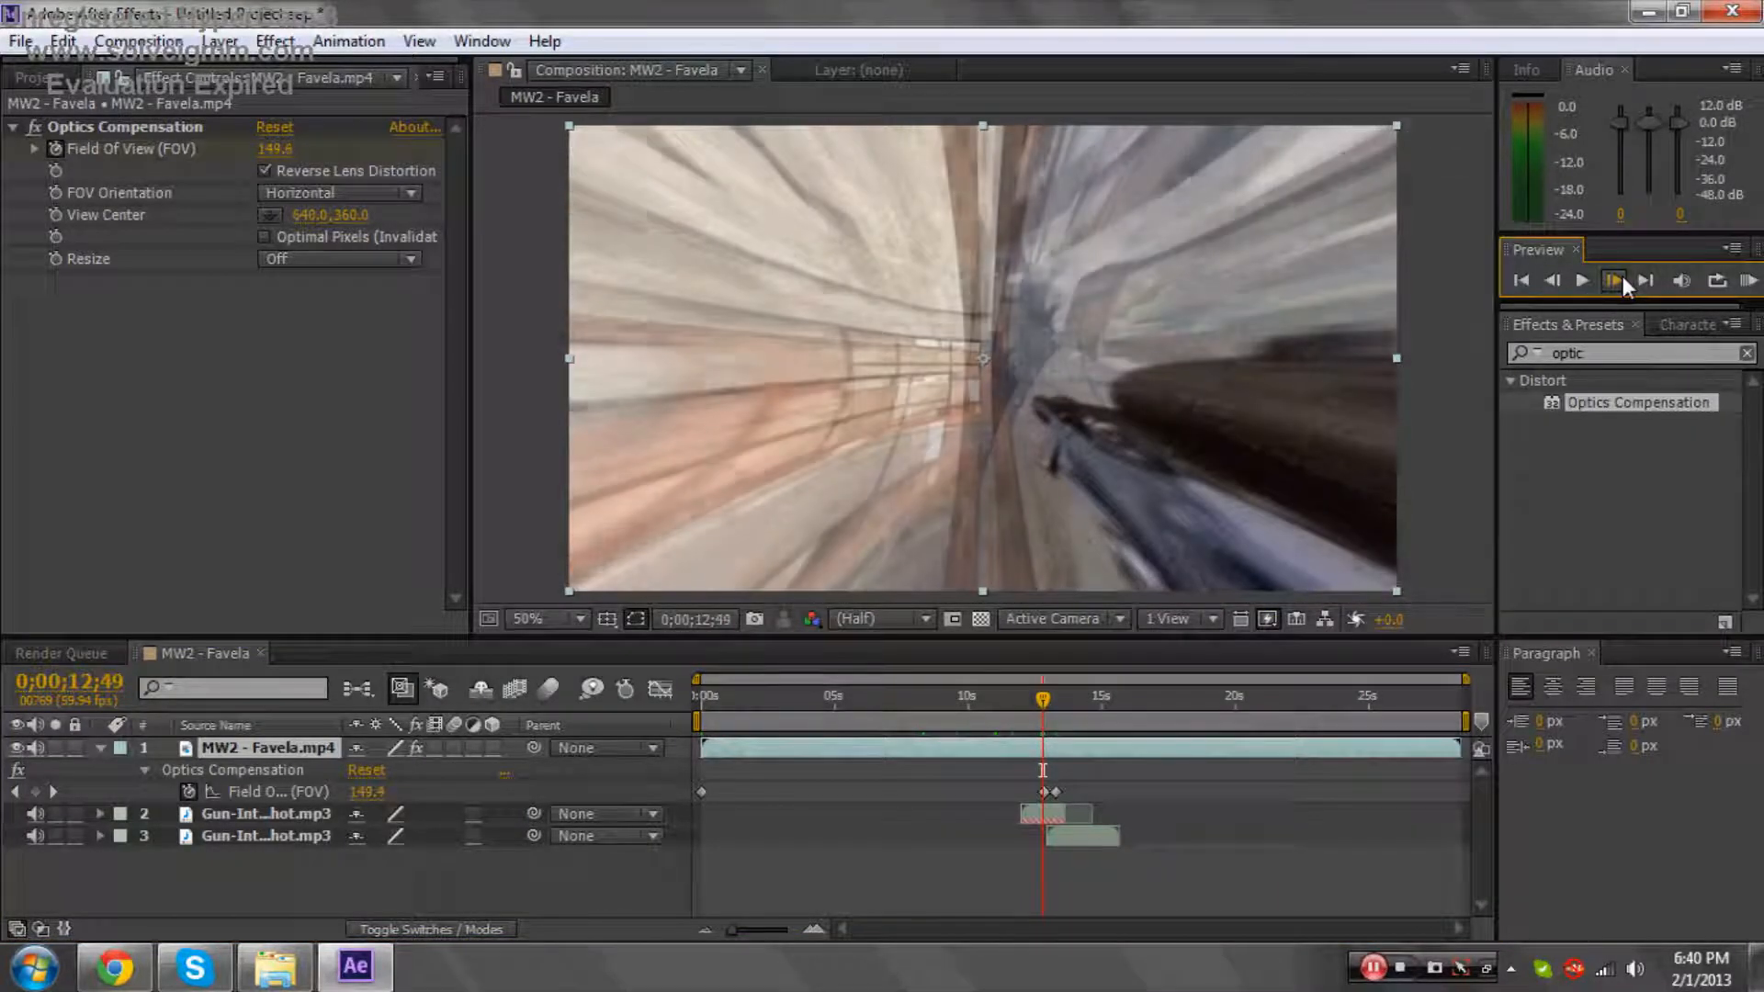
click(1611, 279)
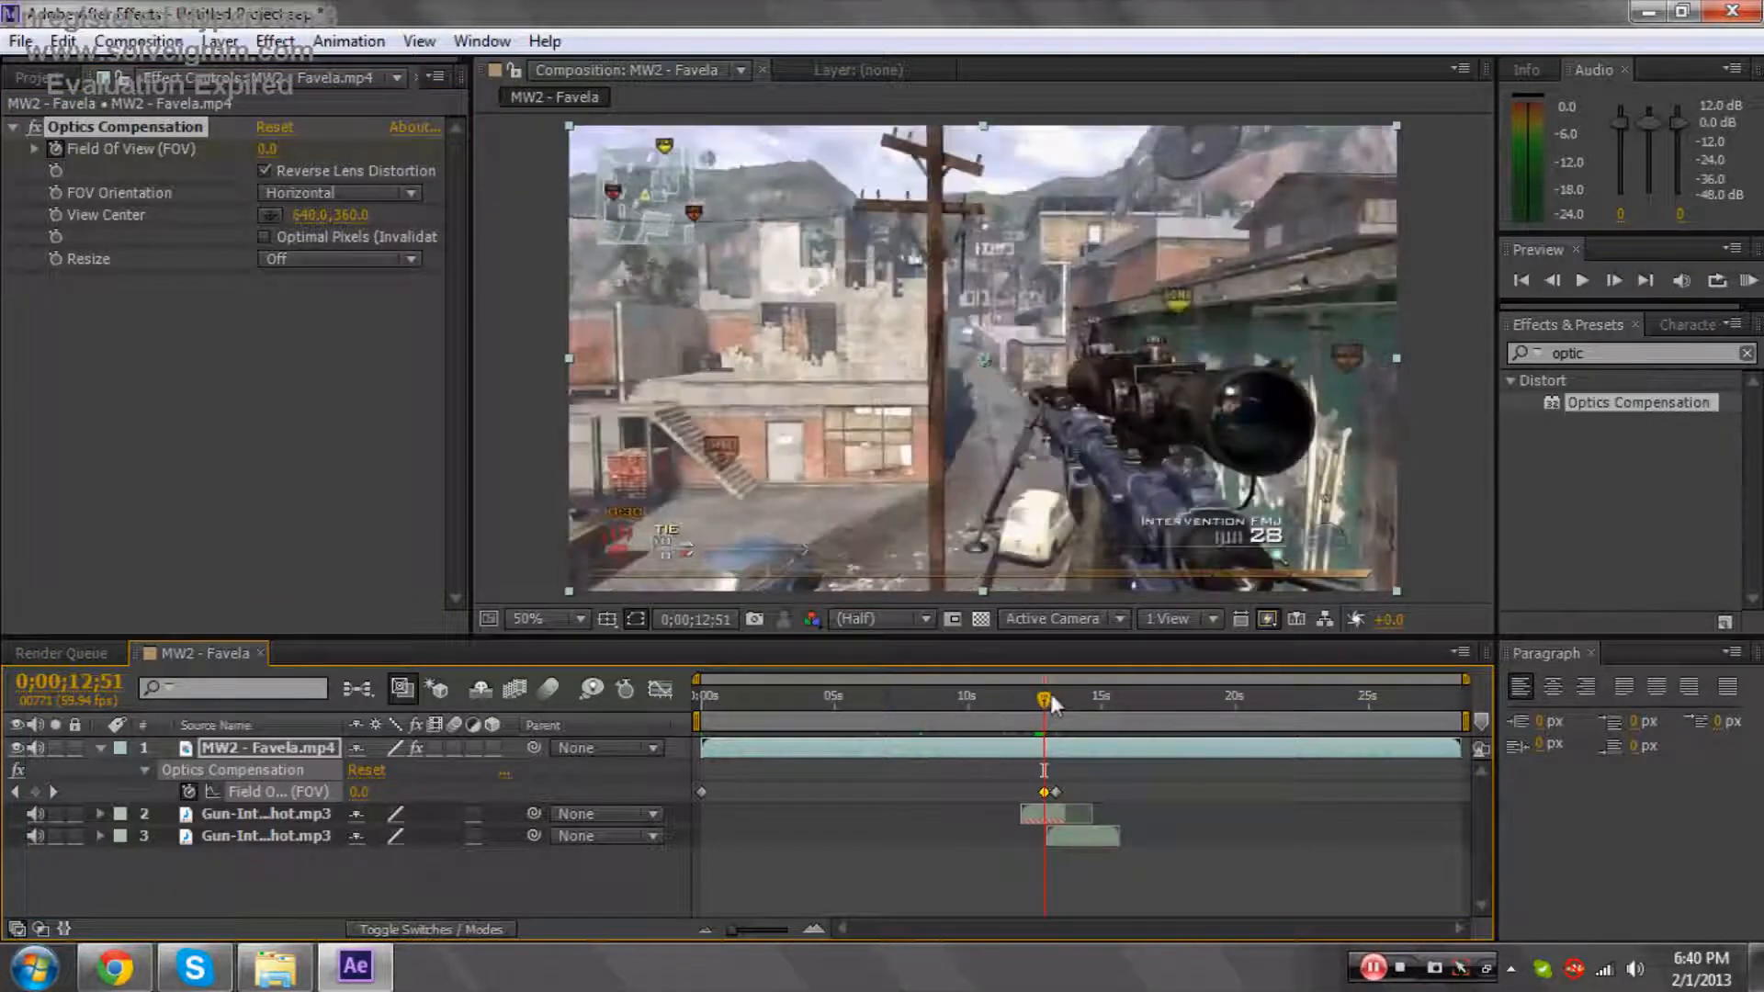
Step frames around 0;00;12;52 to confirm Field Of View peaks near 150 then eases to 23.1, and play it back.
click(1611, 279)
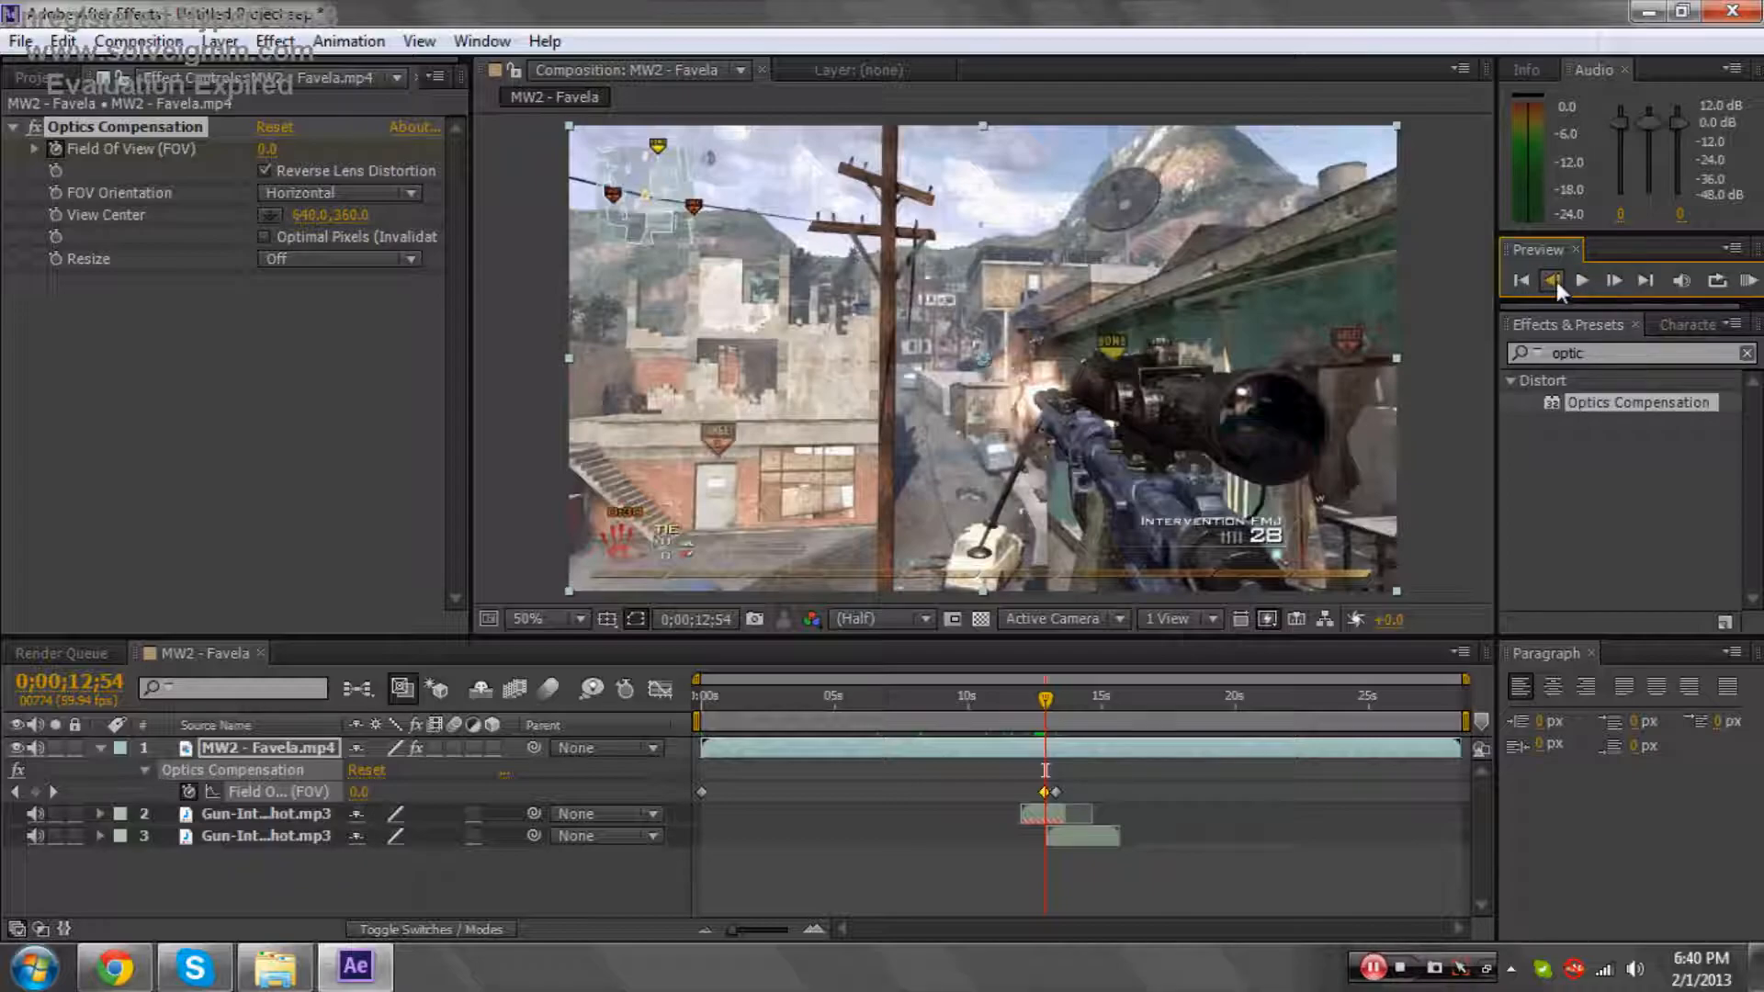
click(1519, 279)
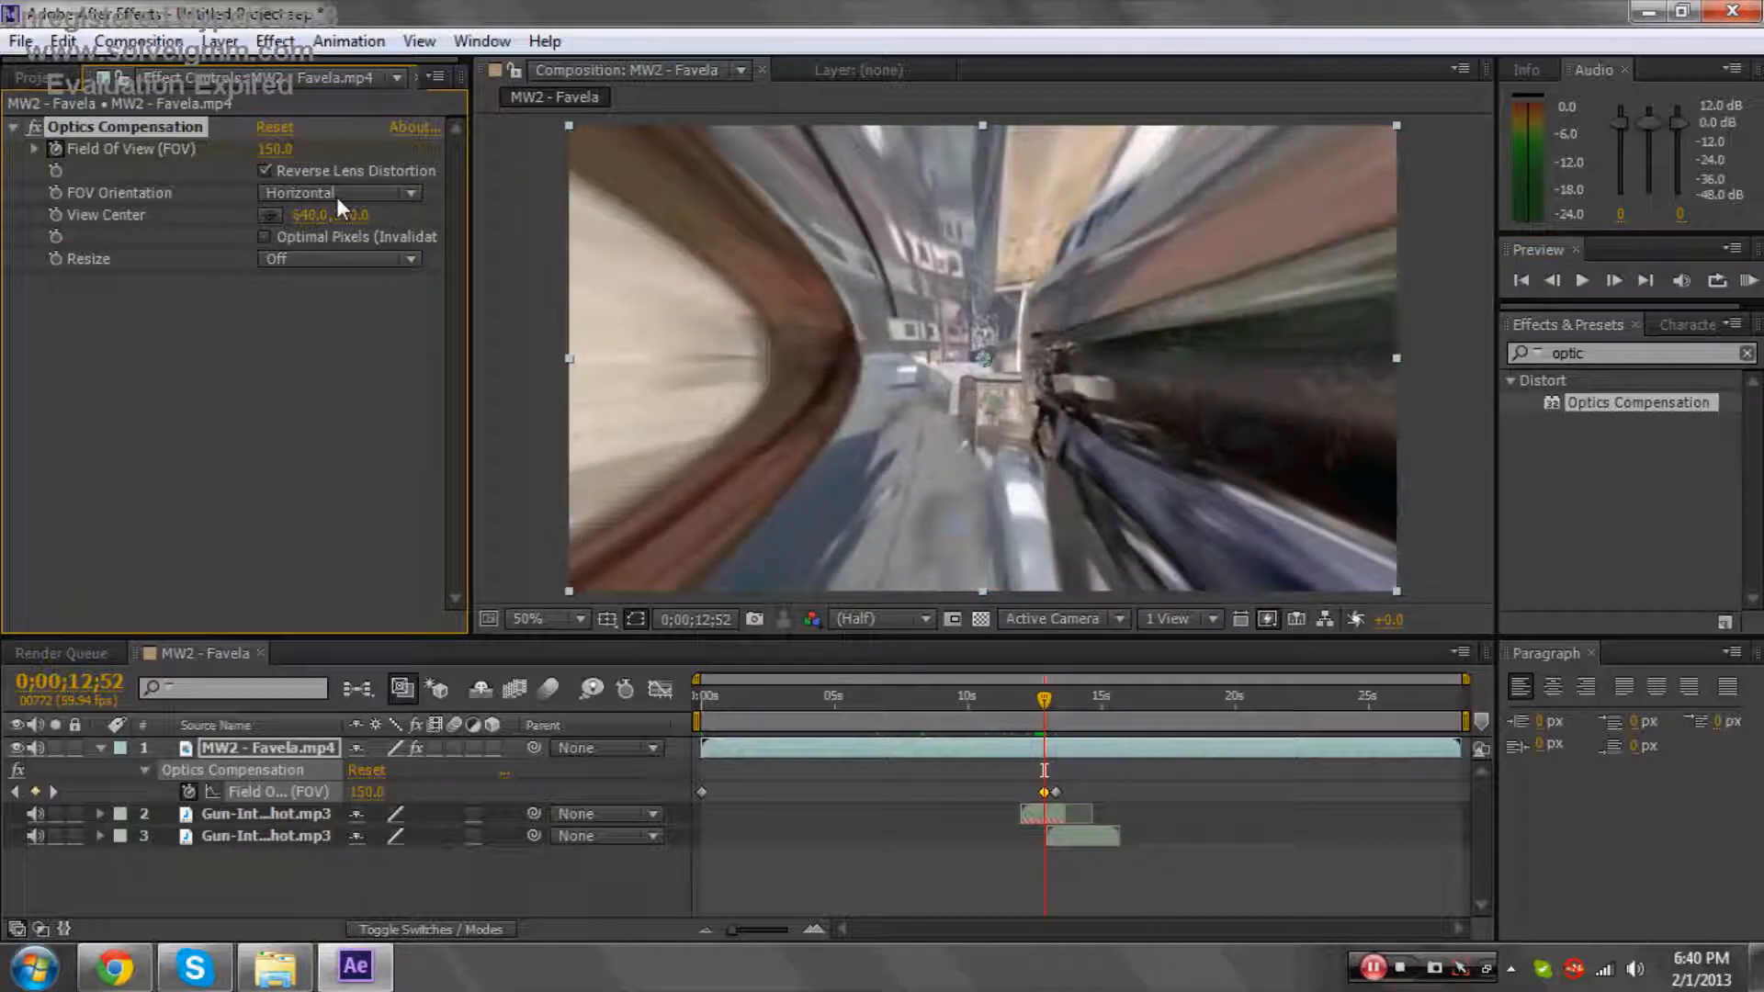
mouse_move(1043, 705)
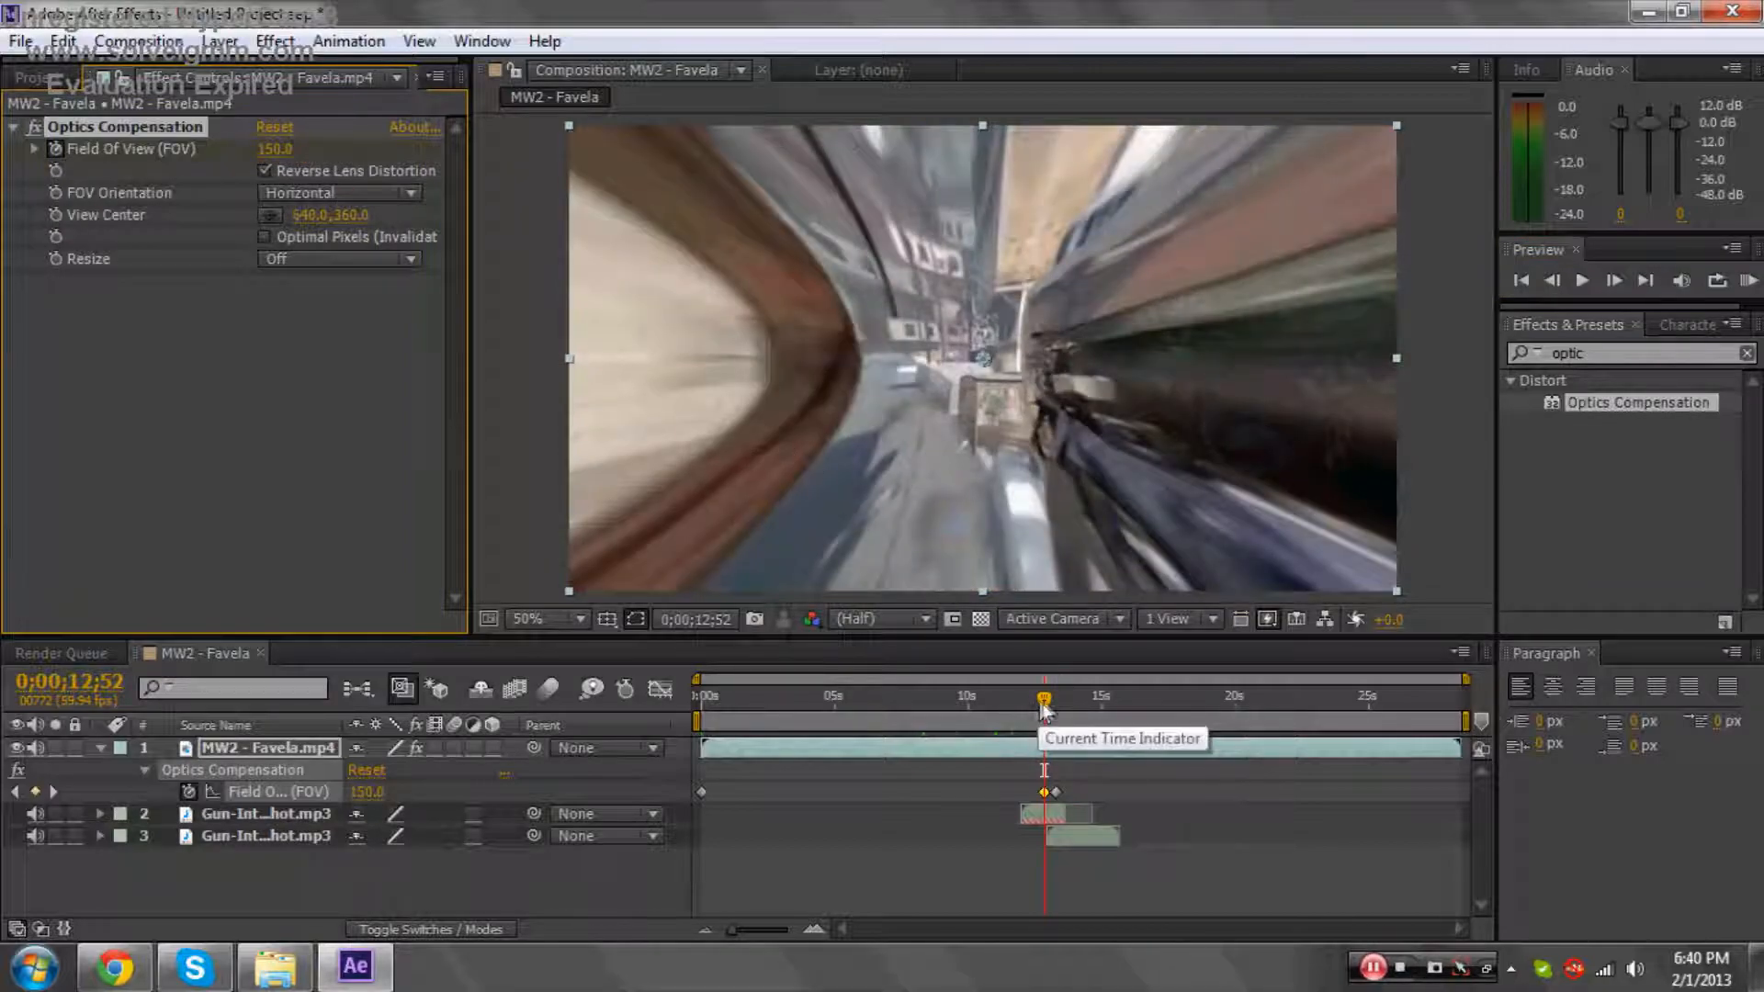
click(1552, 280)
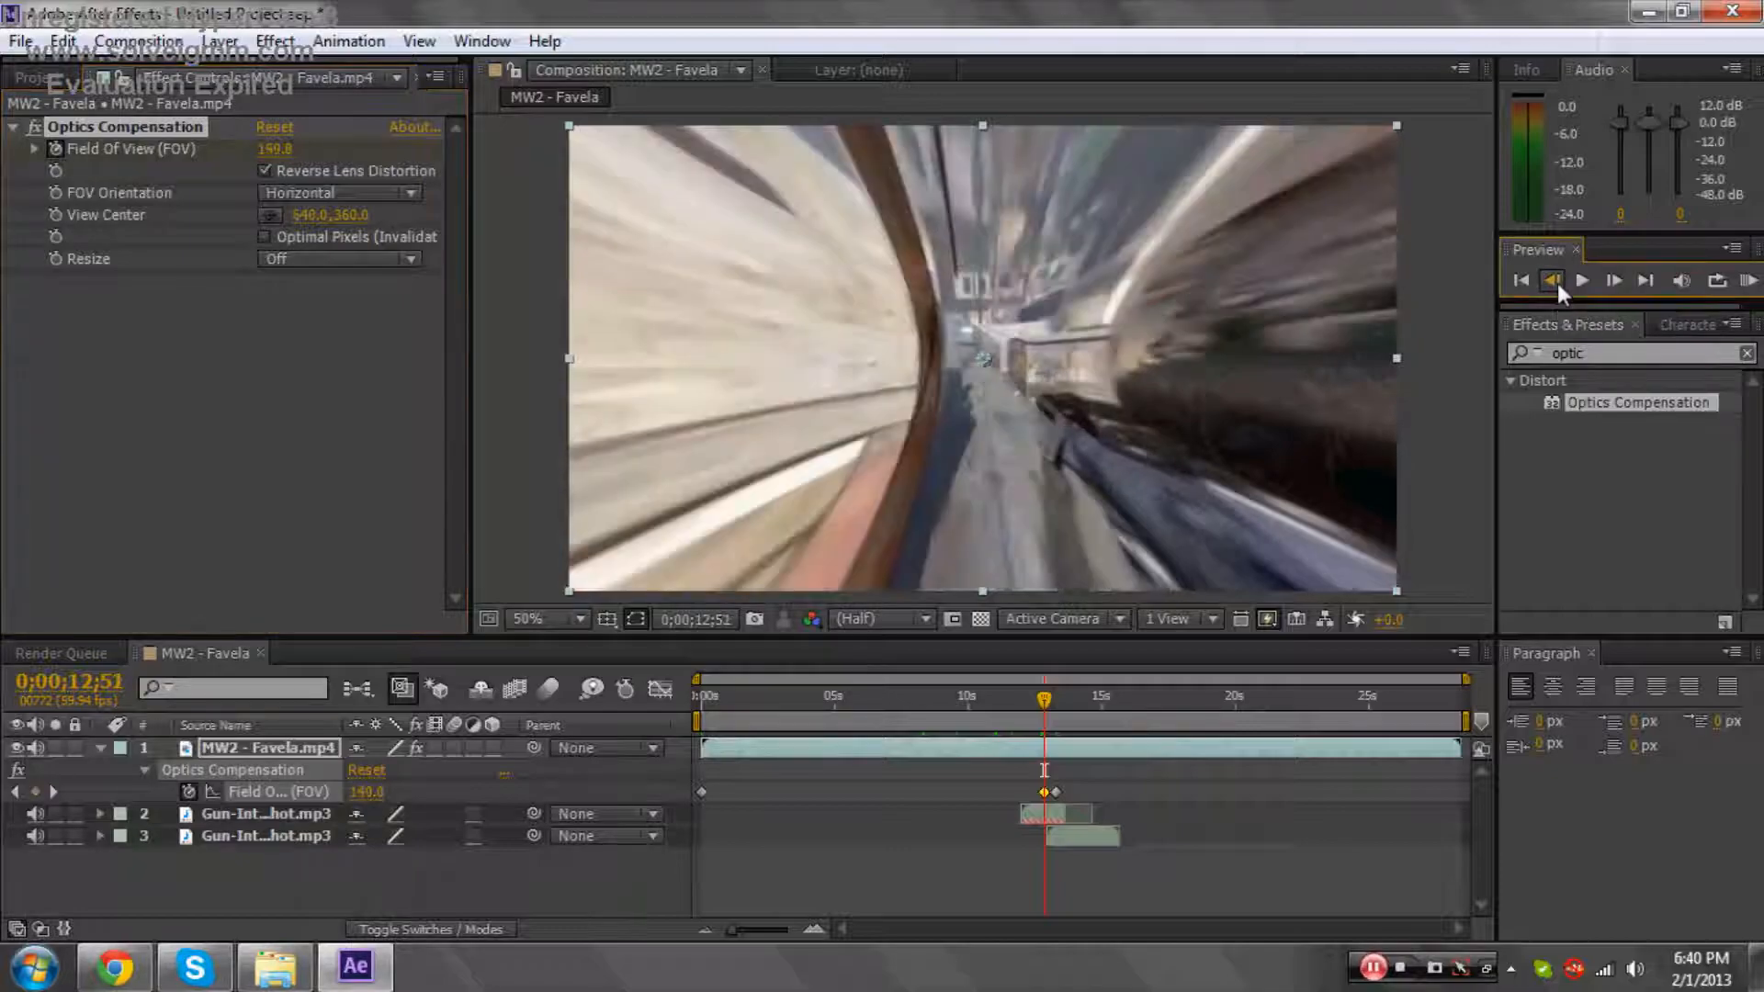
click(1552, 279)
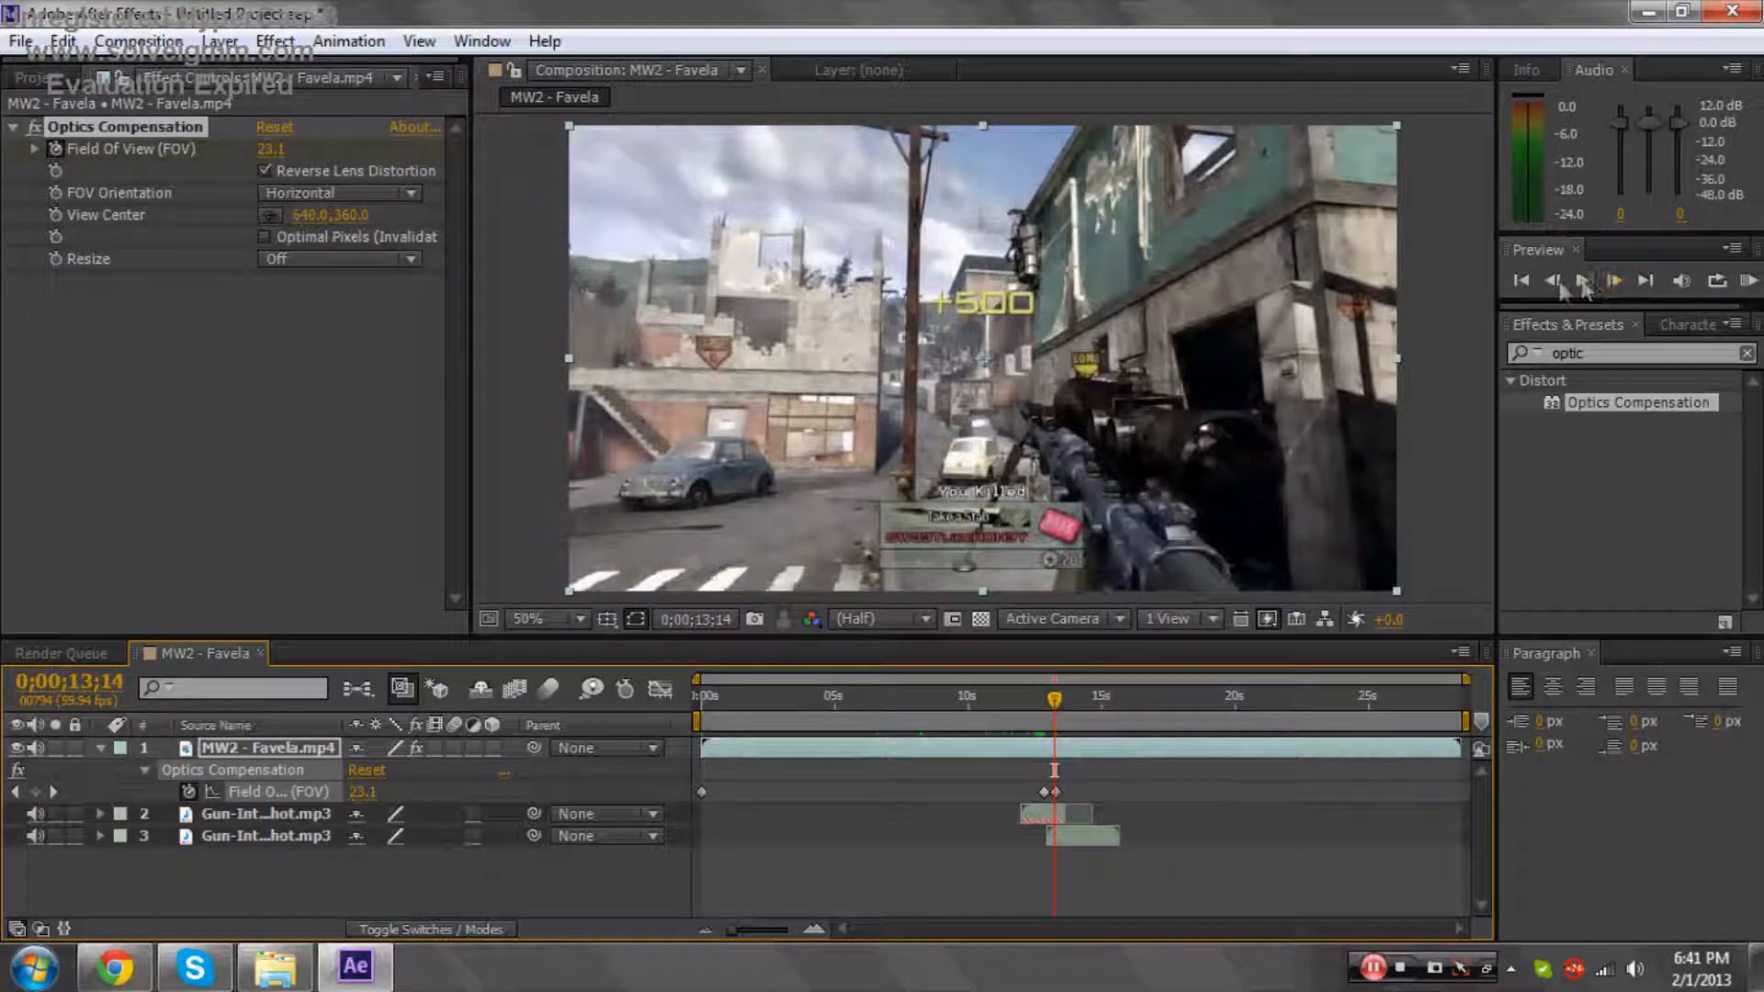
click(1554, 281)
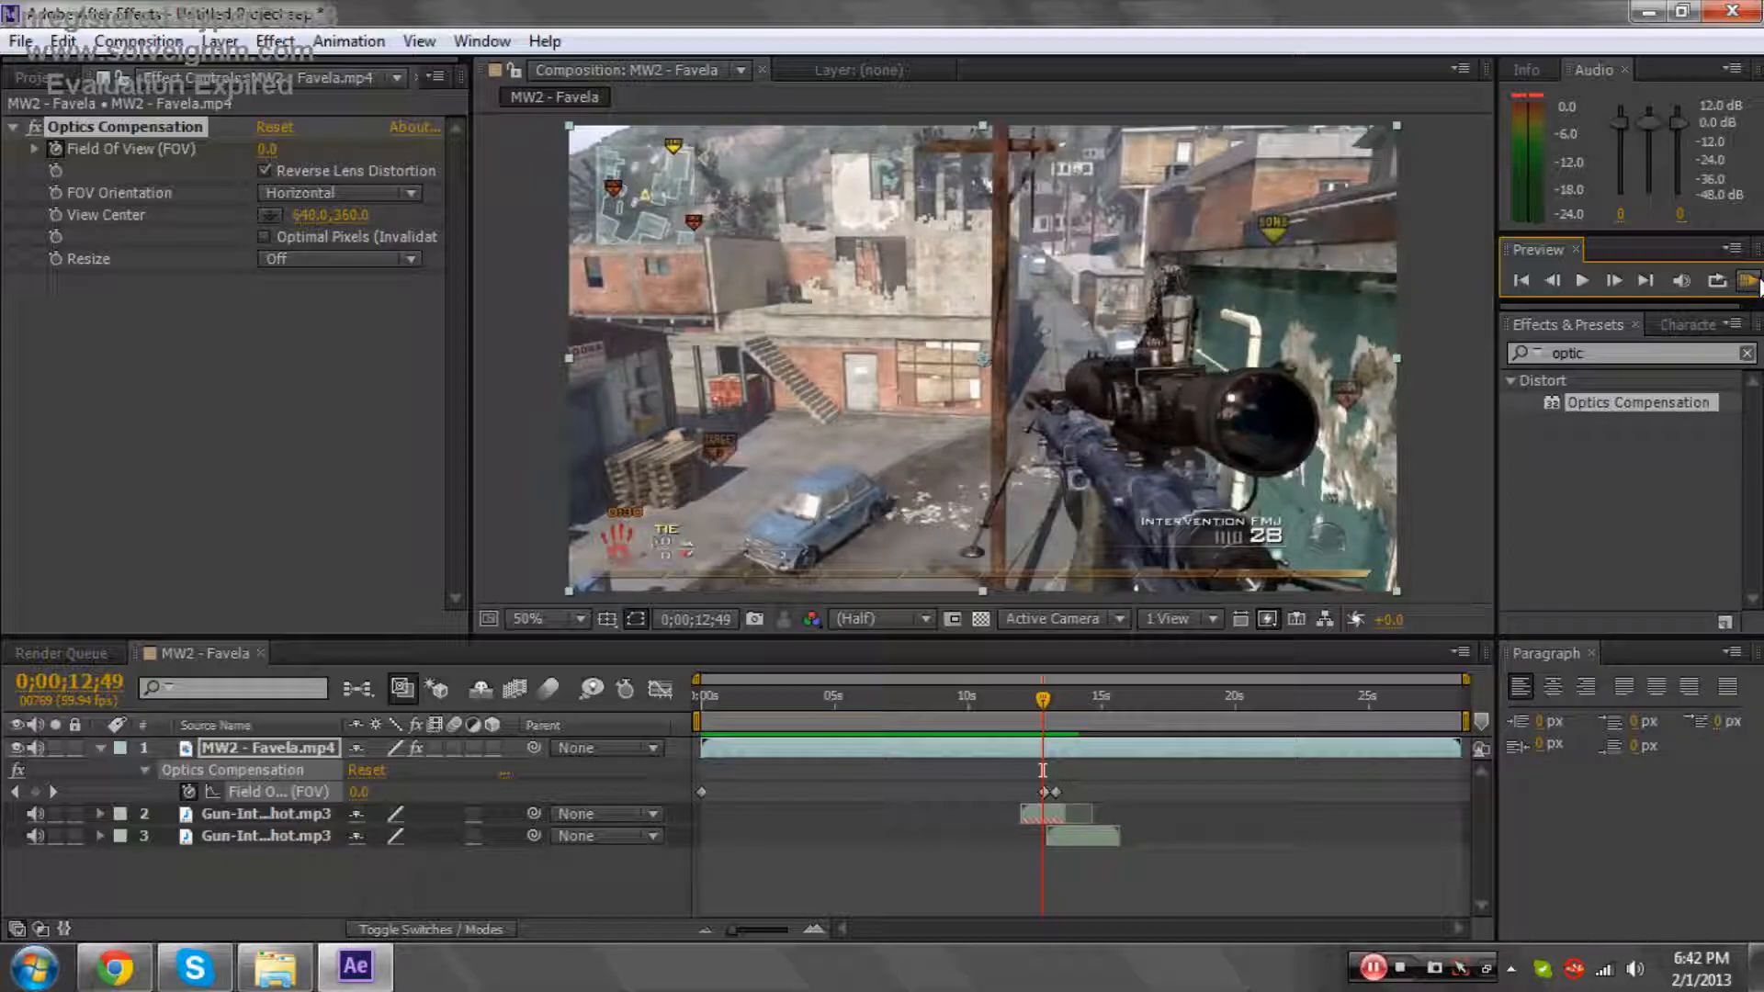
mouse_move(1686, 327)
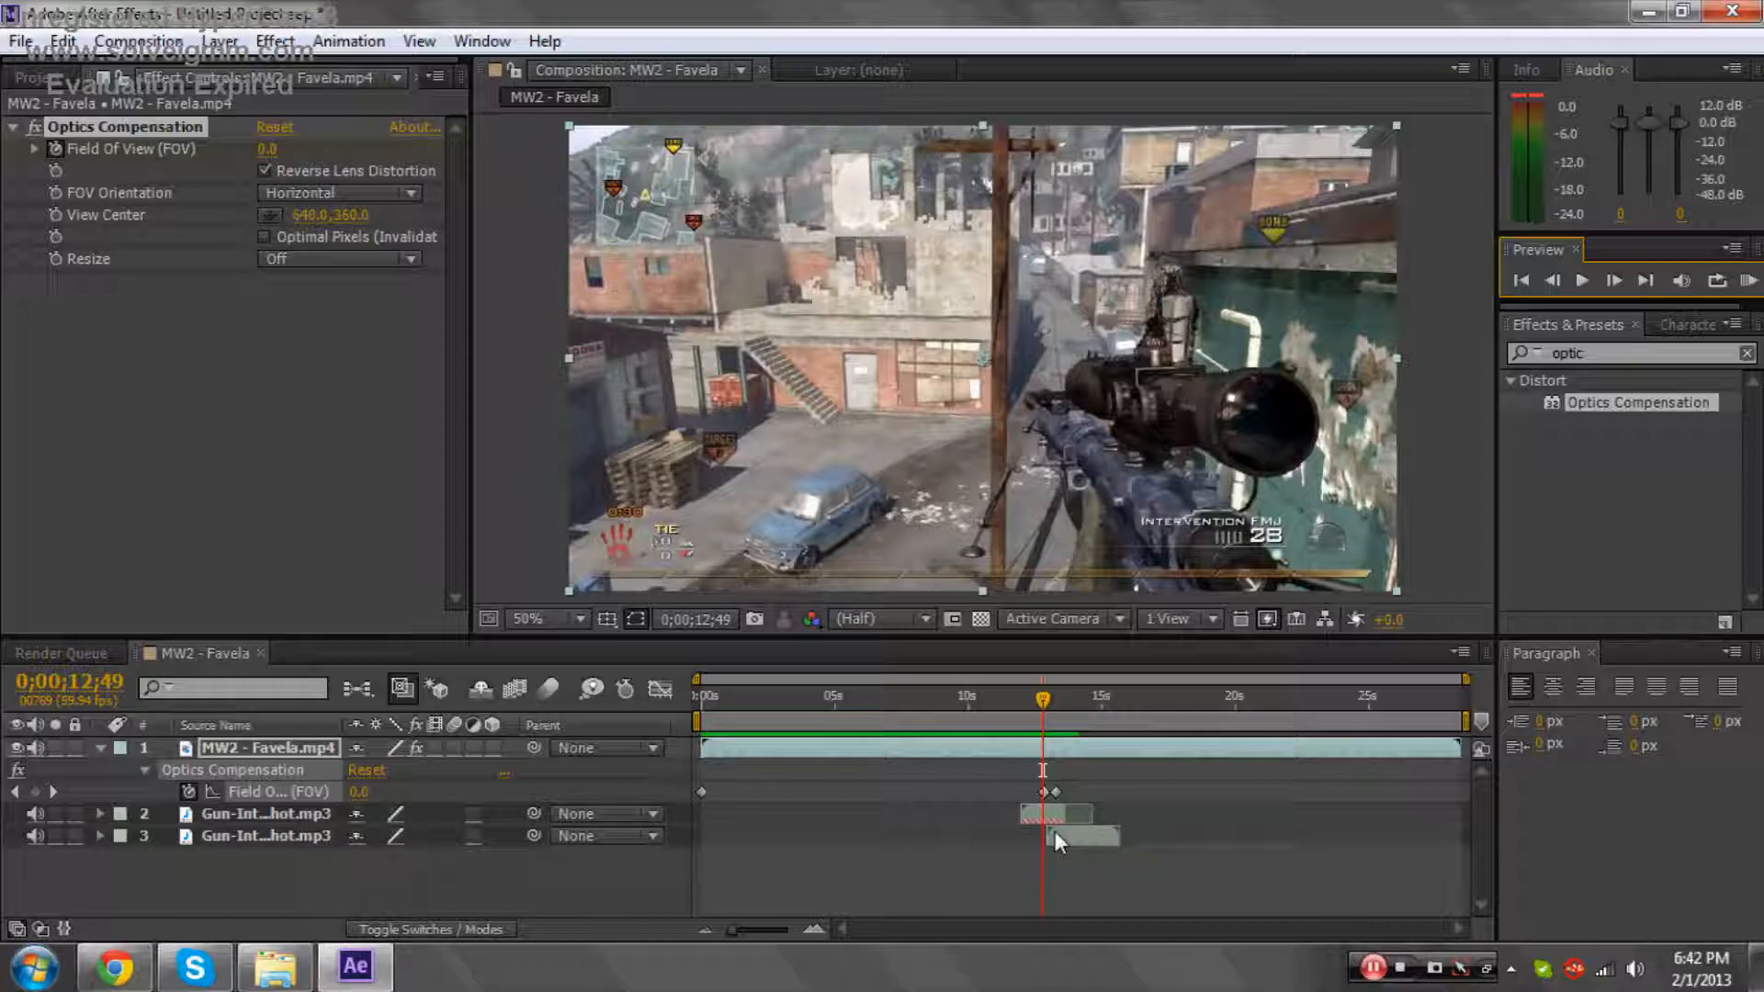
mouse_move(1139, 867)
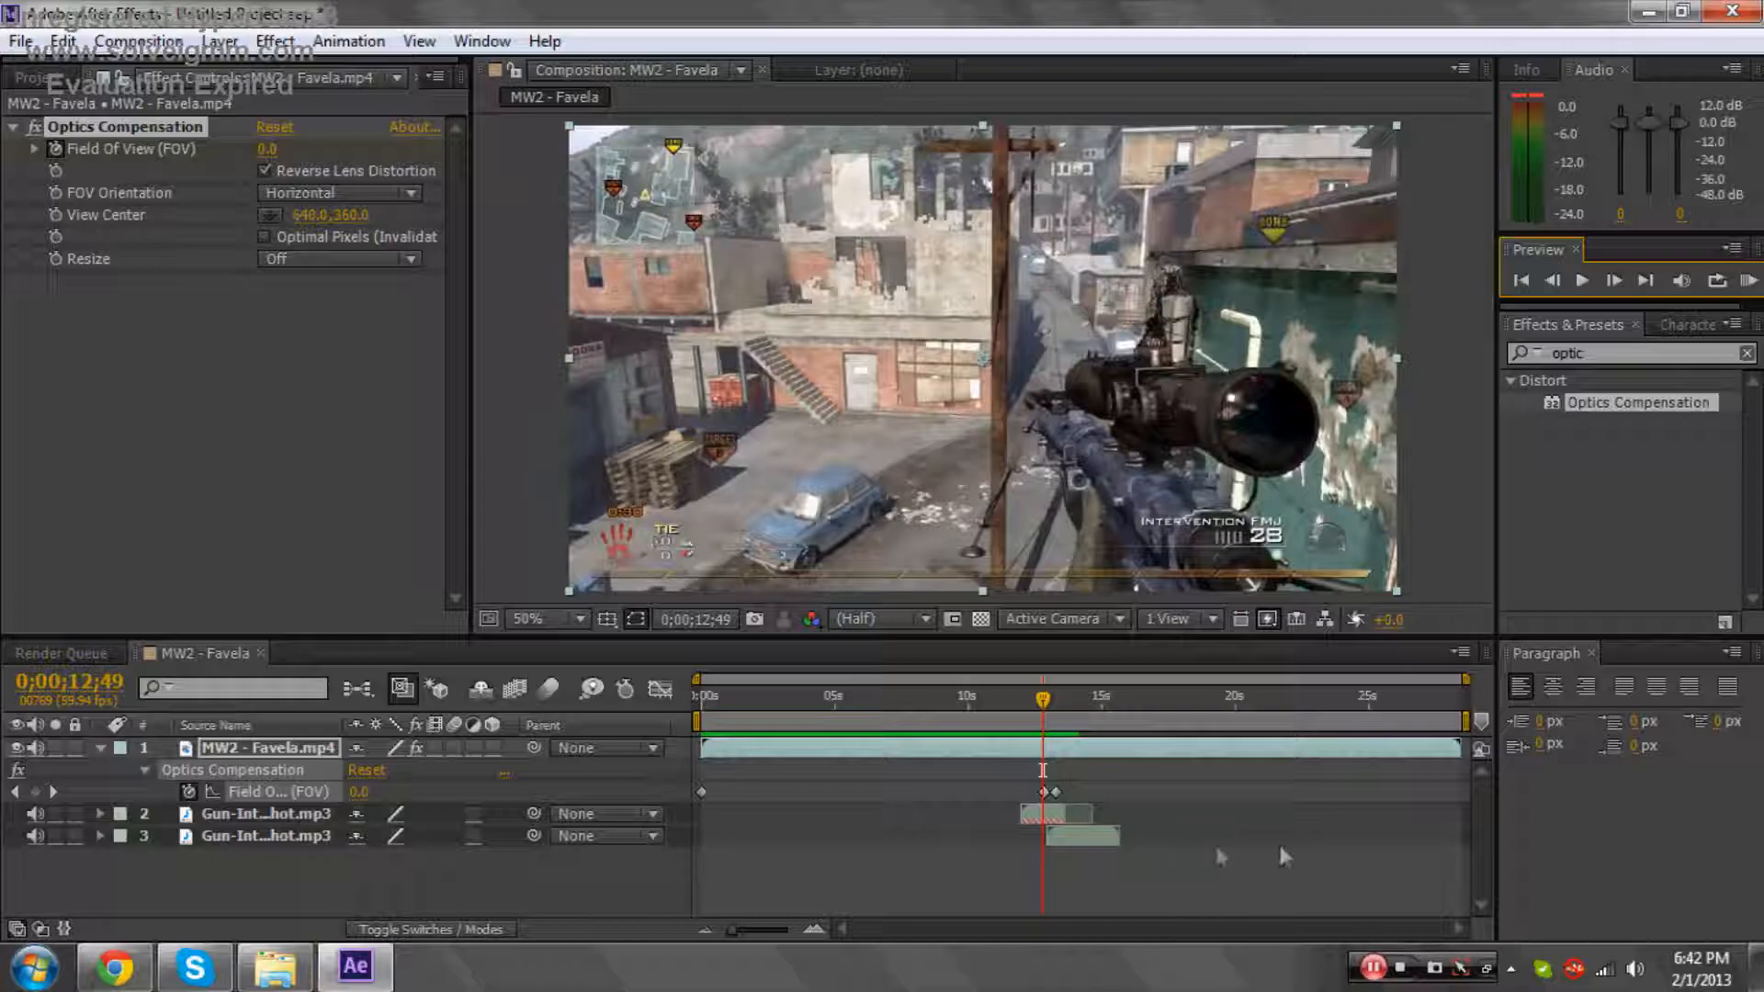
mouse_move(1416, 955)
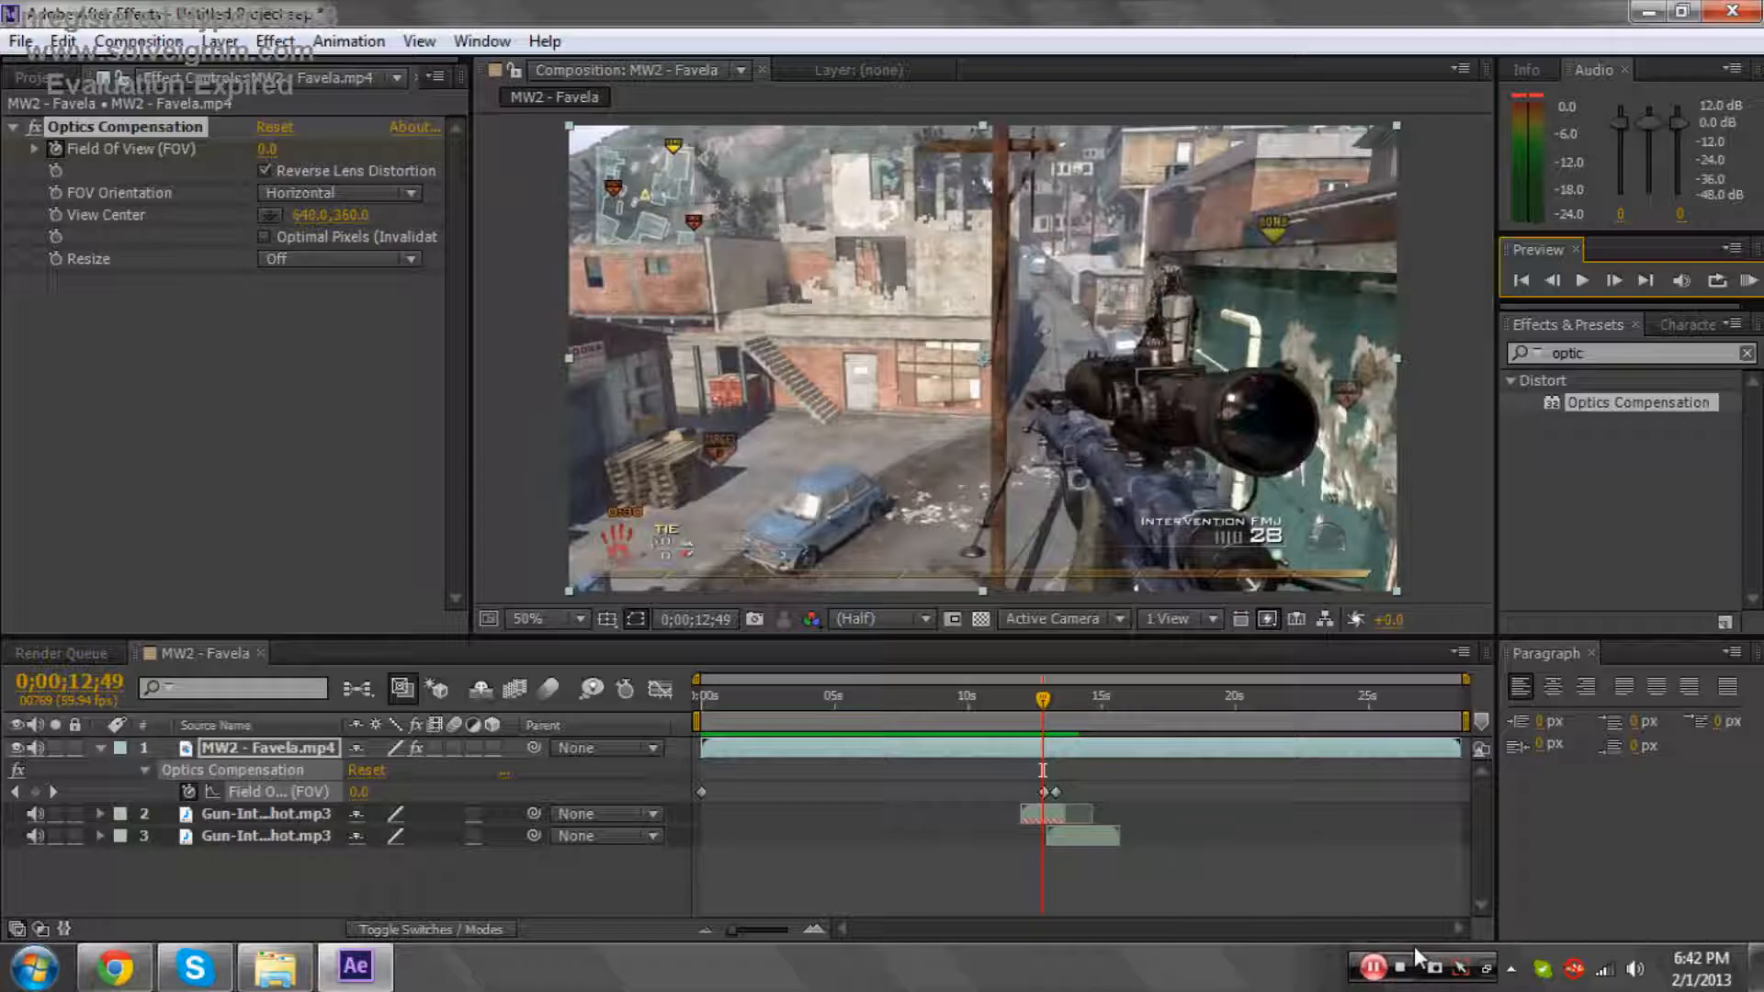